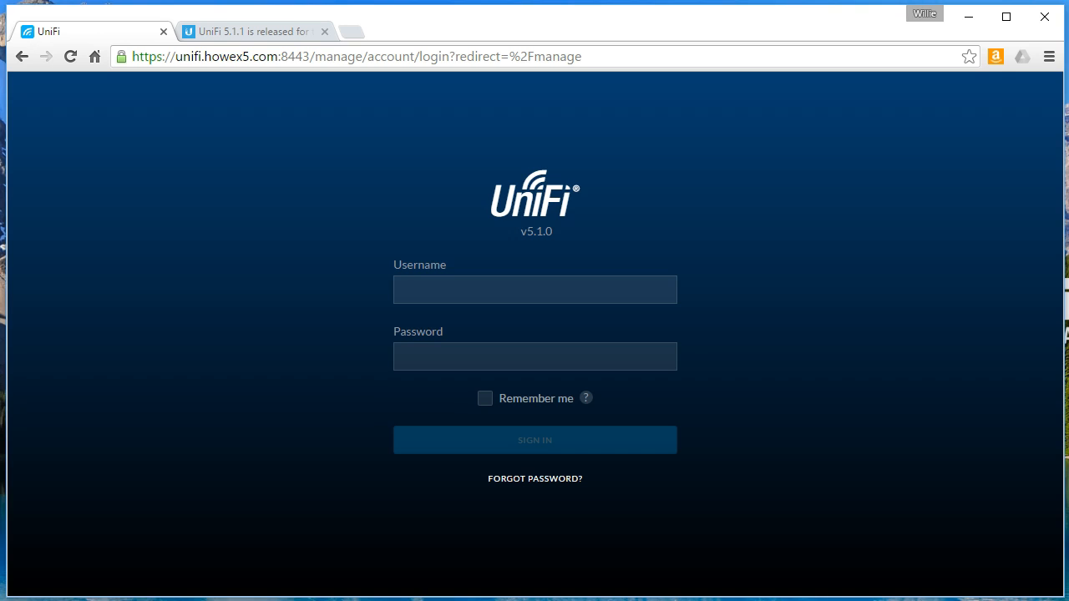
{"action": "mouse_move", "coordinate": [270, 40]}
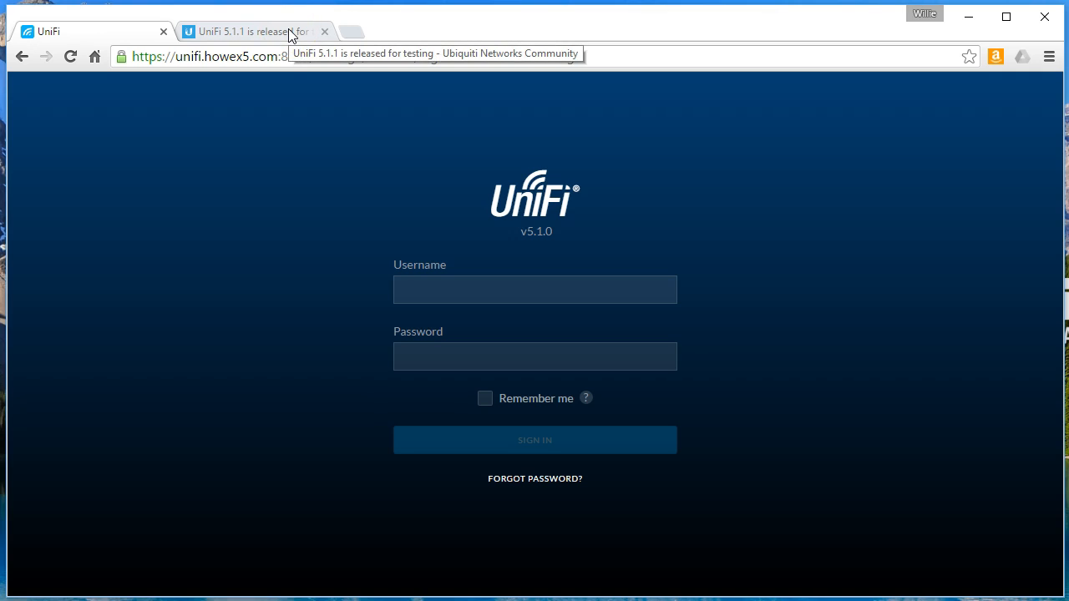
{"action": "mouse_move", "coordinate": [417, 133]}
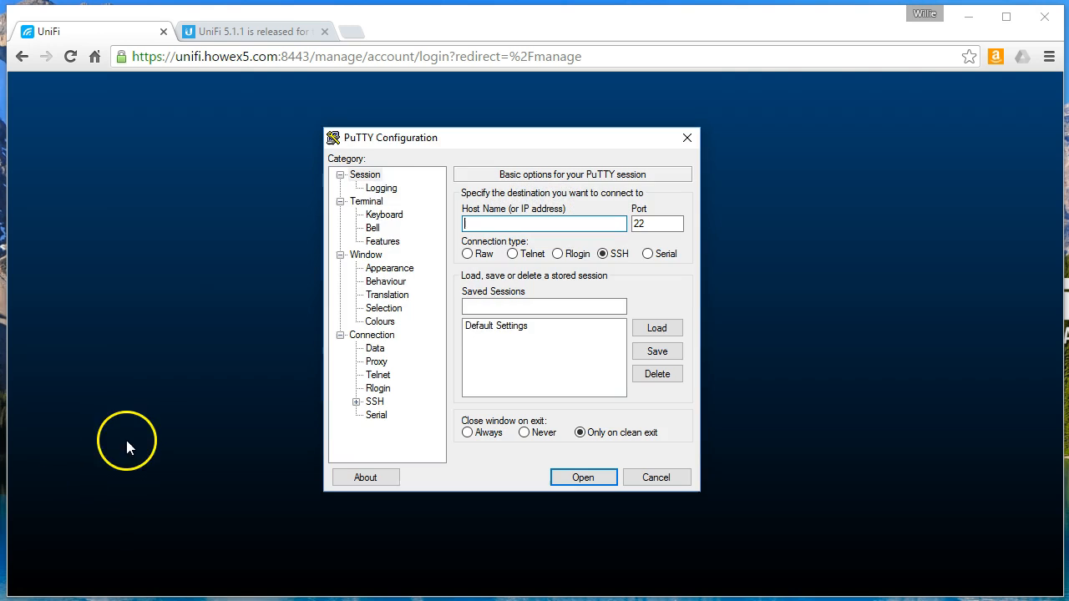
SSH into 192.168.66.10 and remove the old unifi_sysvinit_all.deb from the home folder.
{"action": "type", "text": "192"}
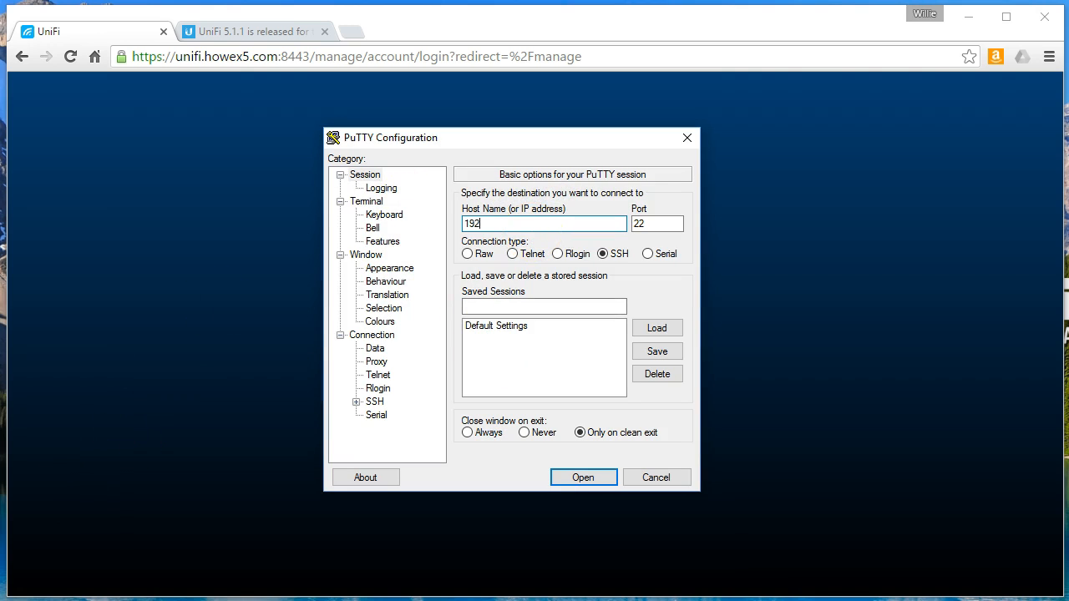
{"action": "type", "text": ".168.66.10"}
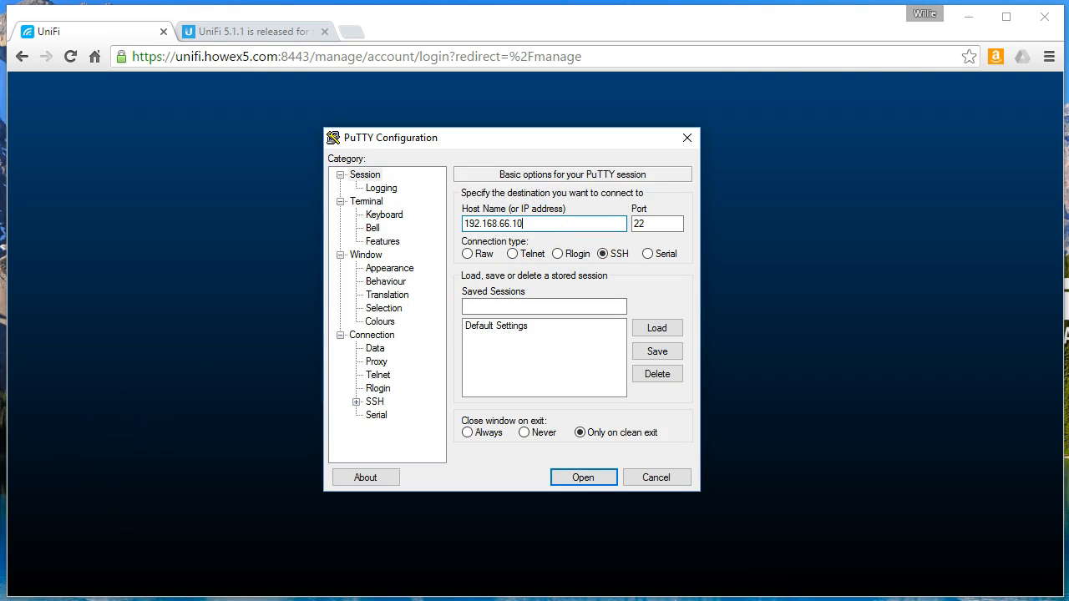
{"action": "left_click", "coordinate": [582, 476]}
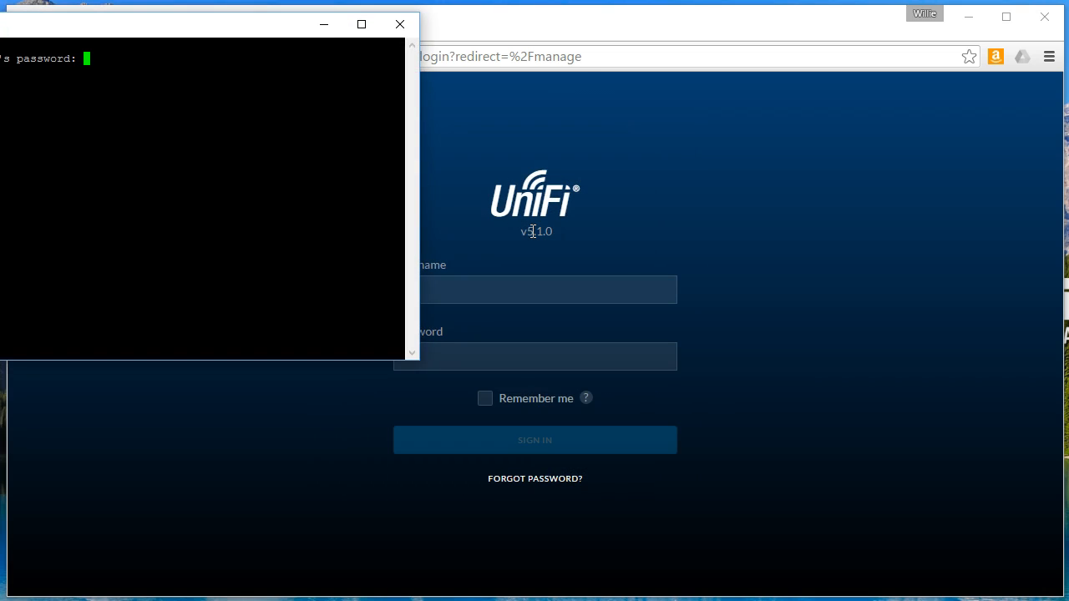
{"action": "key", "text": "Return"}
{"action": "type", "text": "rm u"}
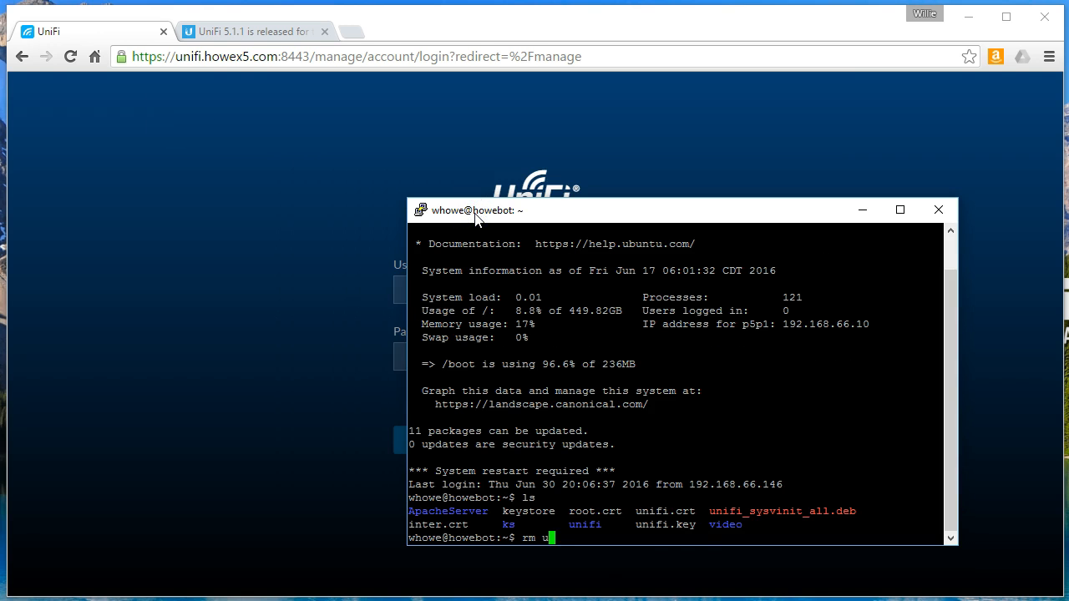
{"action": "type", "text": "nifi_"}
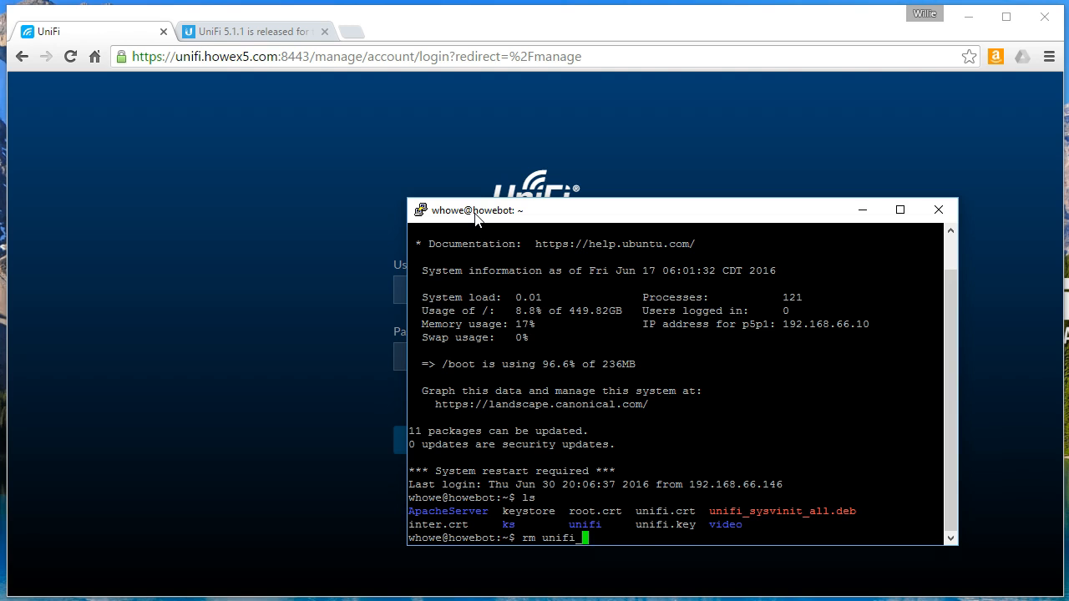
{"action": "key", "text": "Return"}
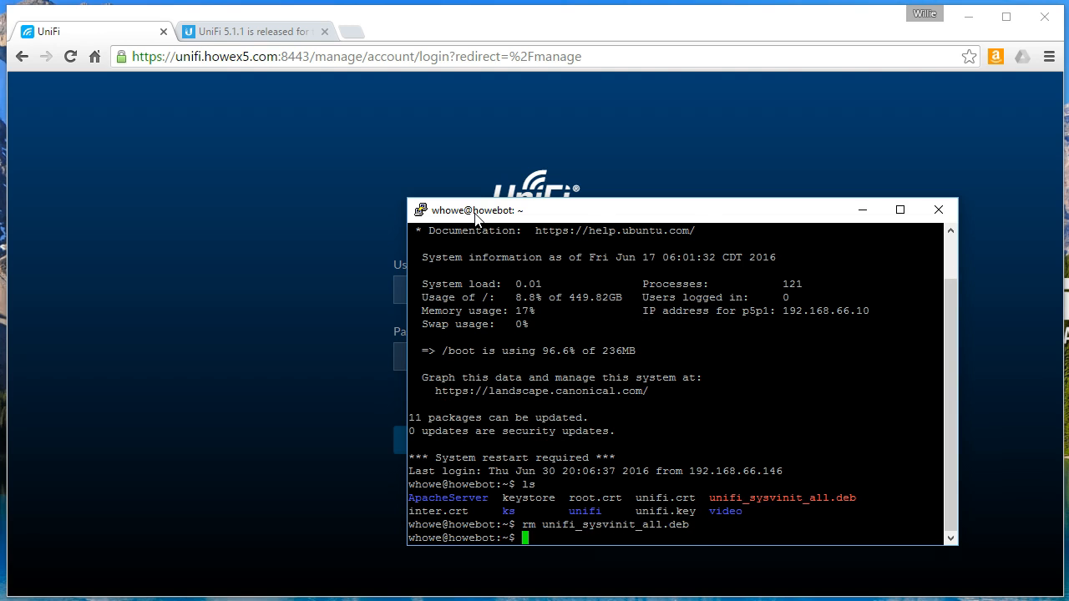
Download the 5.1.1 unifi_sysvinit_all.deb with wget from the release link and list the files.
{"action": "left_click", "coordinate": [251, 31]}
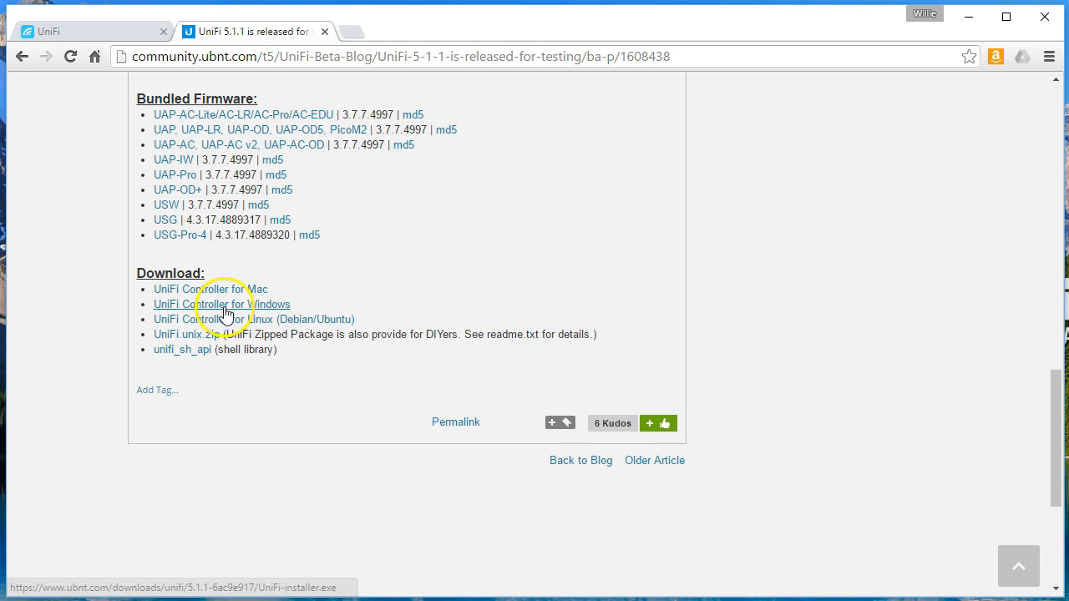
{"action": "right_click", "coordinate": [221, 319]}
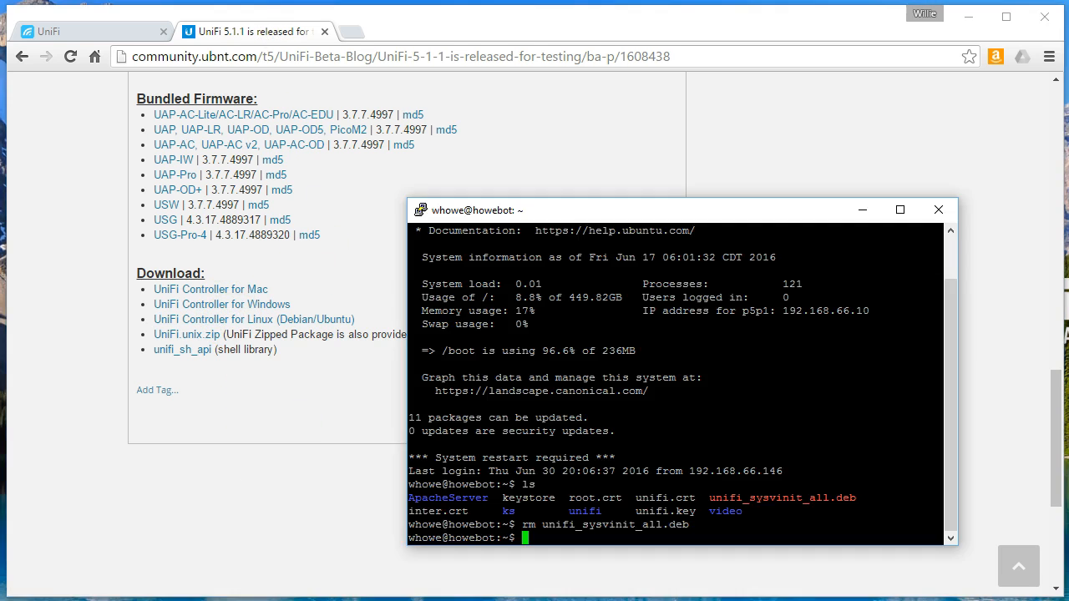
{"action": "type", "text": "w"}
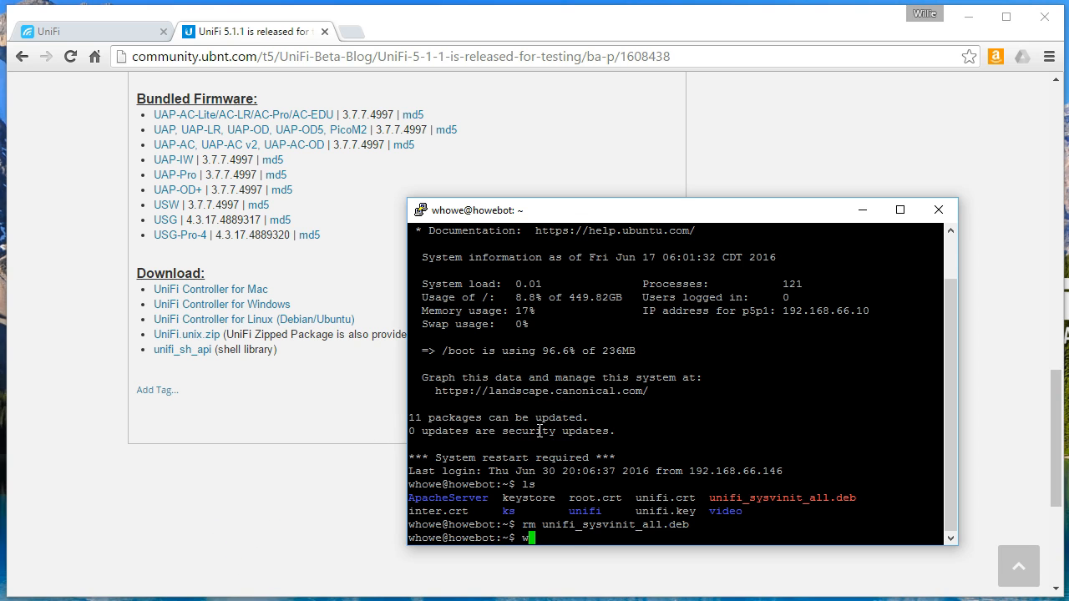
{"action": "type", "text": "wget https://www.ubnt.com/downloads/unifi/5.1.1-6ac9e917/unifi_sysvinit_all.deb"}
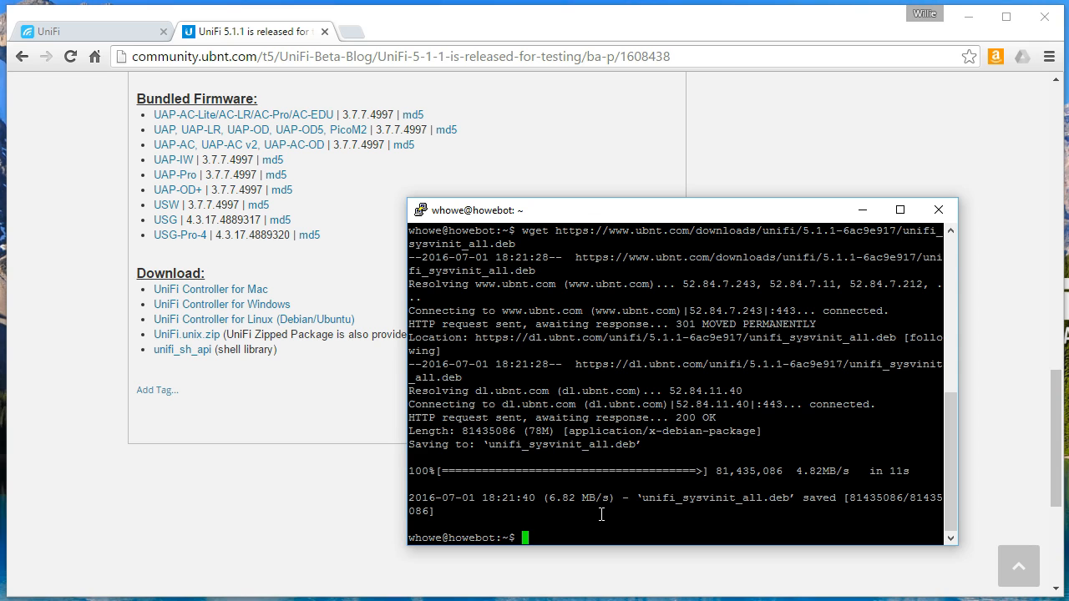
{"action": "mouse_move", "coordinate": [601, 479]}
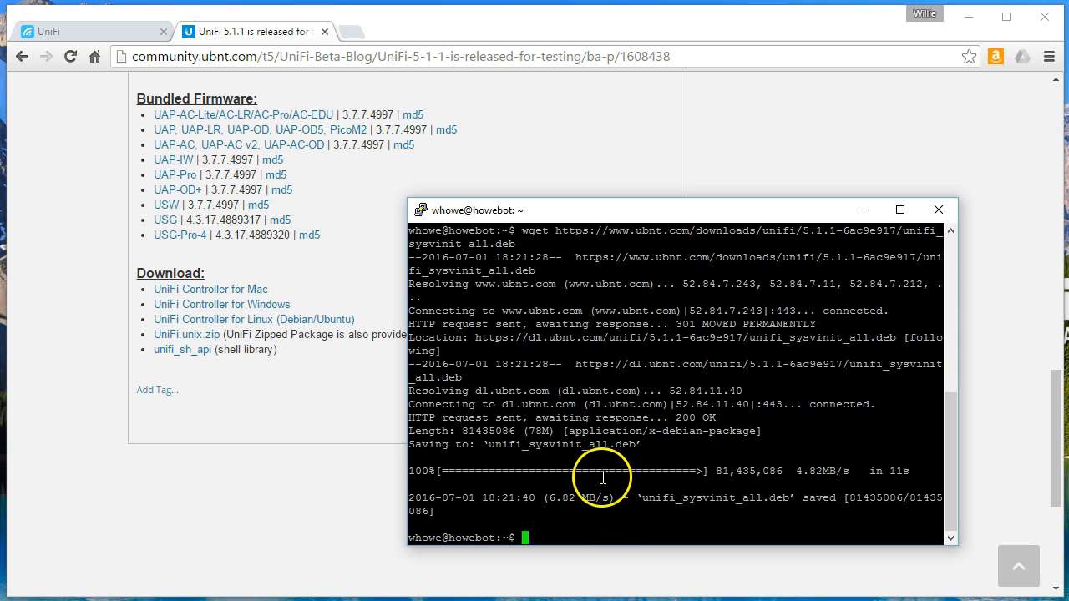
{"action": "type", "text": "ls"}
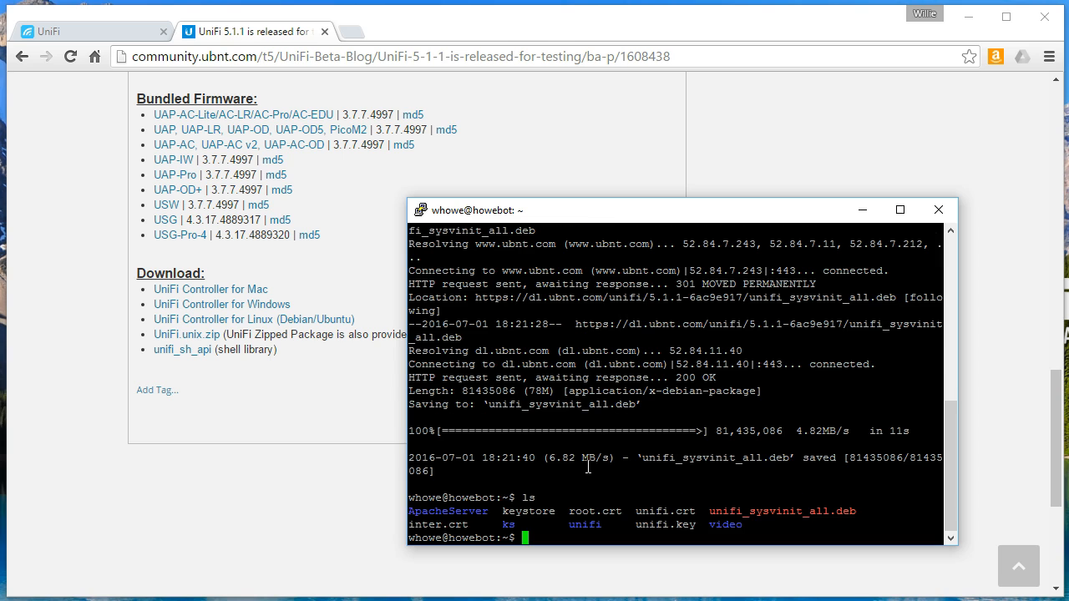
{"action": "type", "text": "sudo dpkg"}
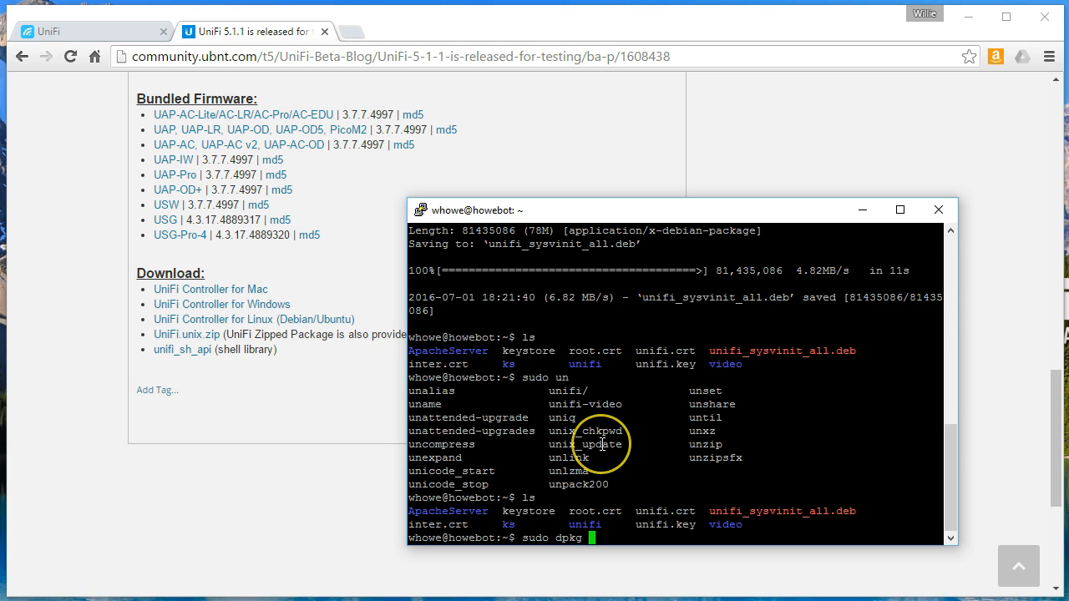
Install unifi_sysvinit_all.deb with sudo dpkg -i and watch the controller restart.
{"action": "type", "text": "-i unifi_sysvinit_all.deb"}
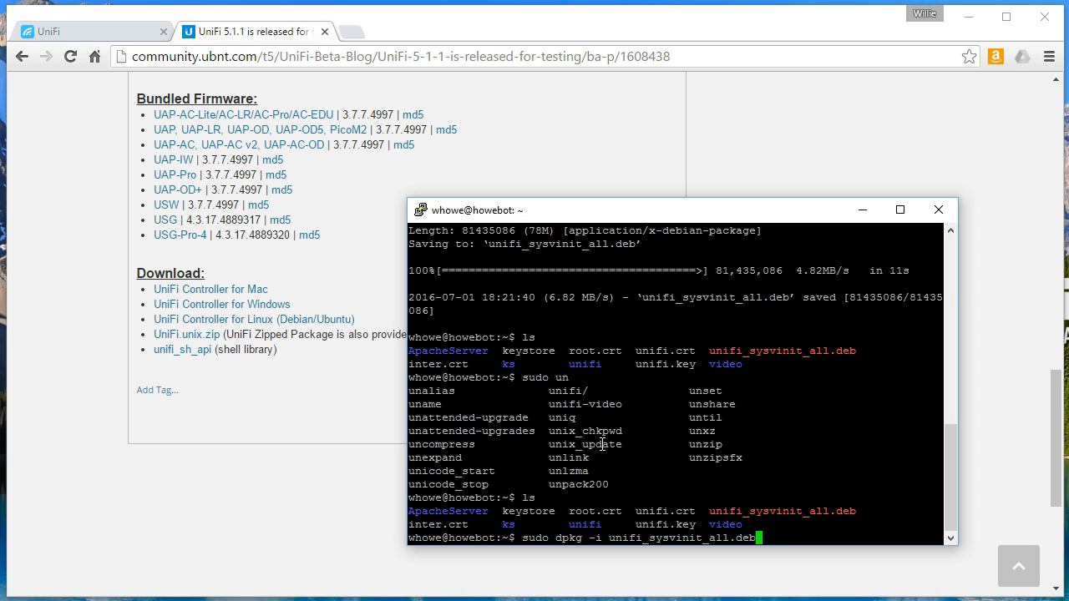
{"action": "key", "text": "Return"}
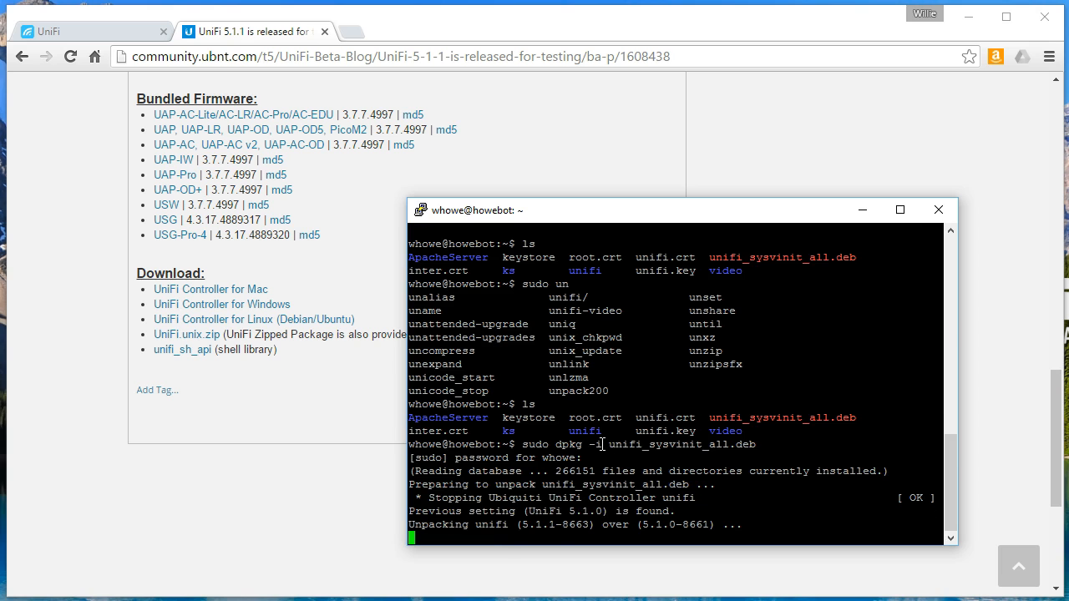
{"action": "scroll", "scroll_direction": "down", "scroll_amount": 3}
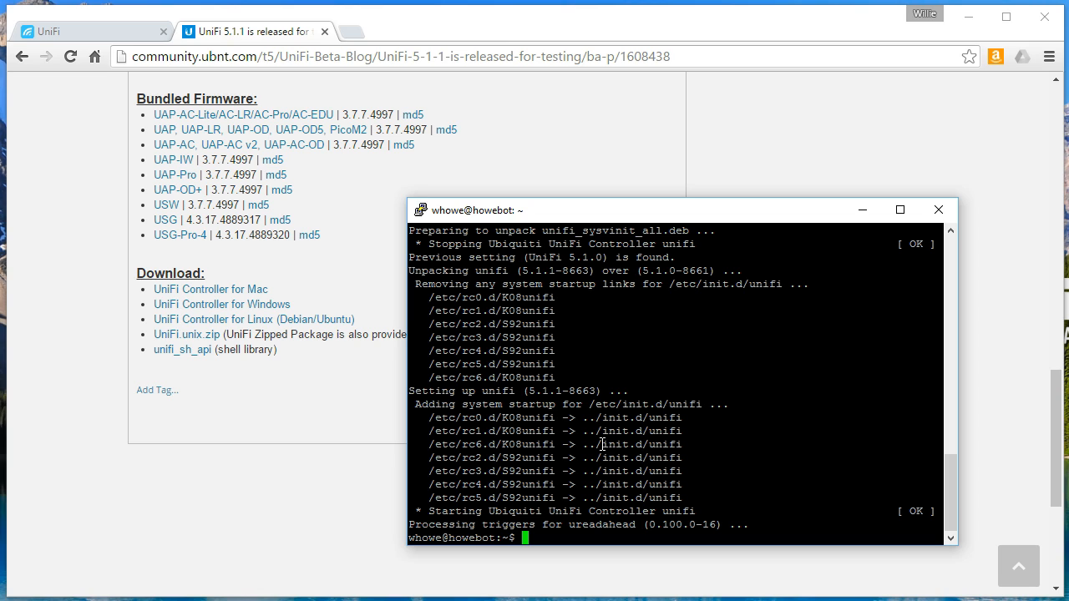
{"action": "mouse_move", "coordinate": [325, 31]}
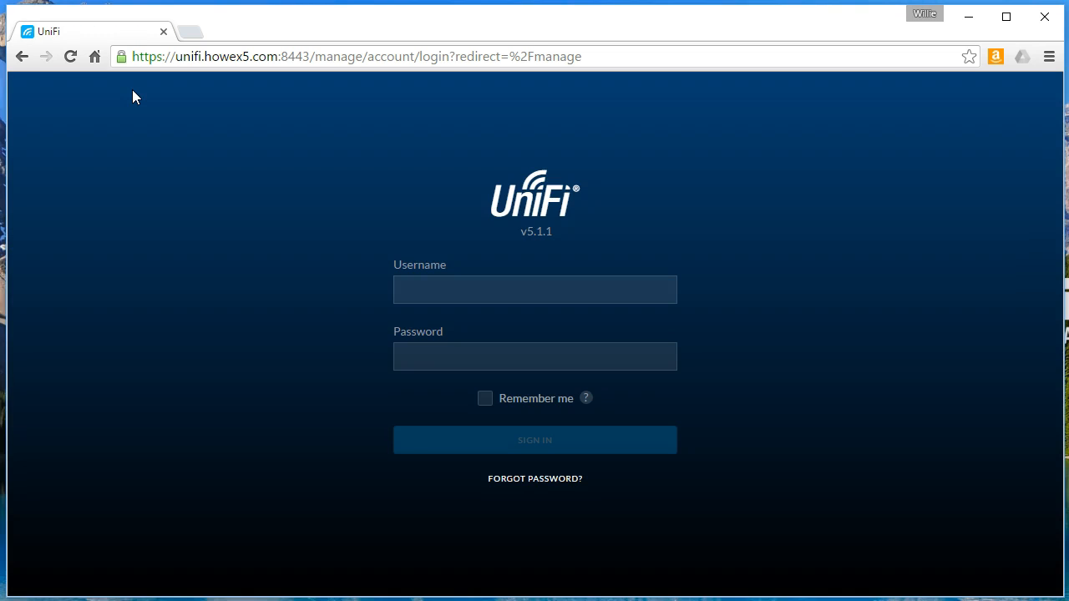
{"action": "mouse_move", "coordinate": [434, 244]}
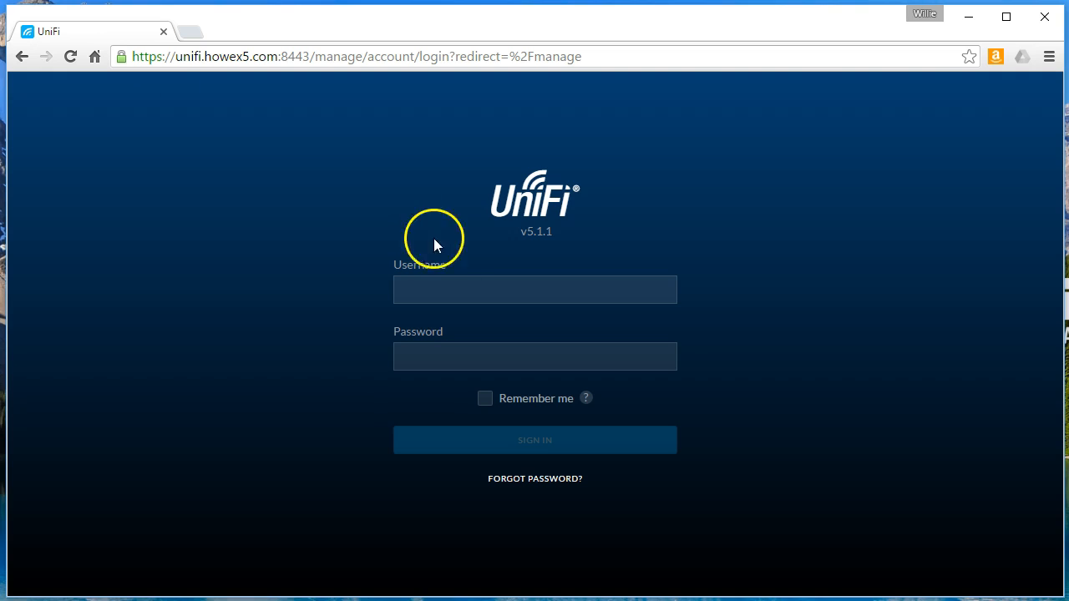
Enter the password and sign in to the 5.1.1 controller dashboard.
{"action": "type", "text": "whow"}
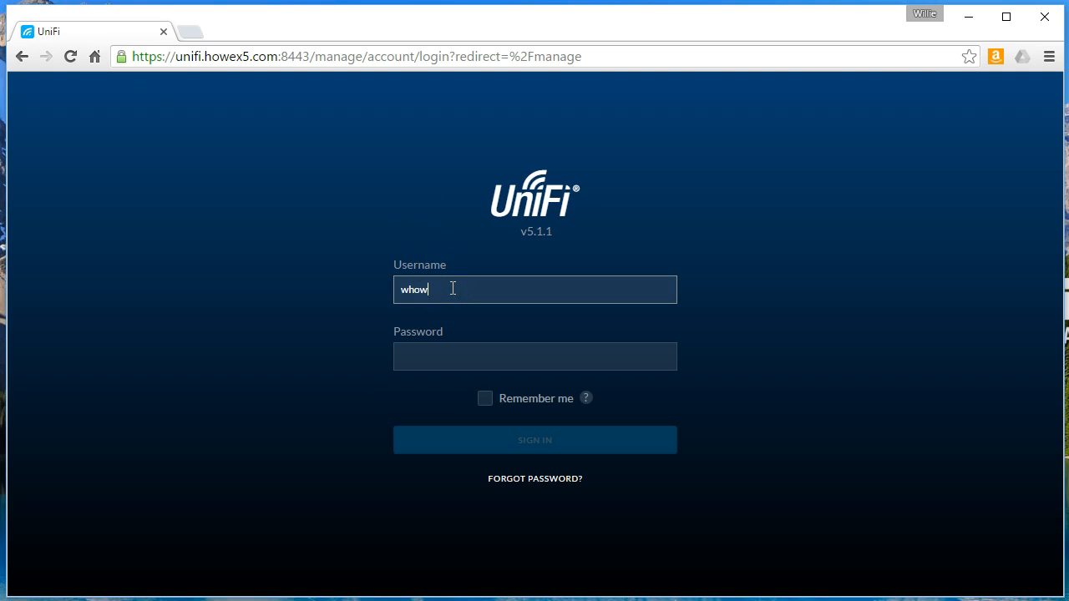
{"action": "left_click", "coordinate": [535, 440]}
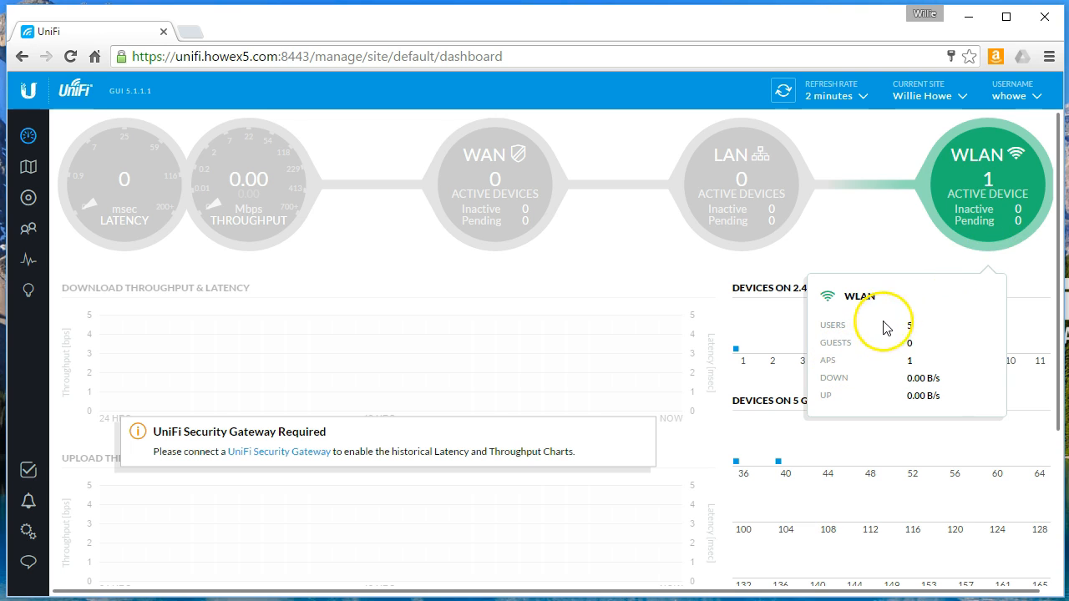
{"action": "mouse_move", "coordinate": [28, 501]}
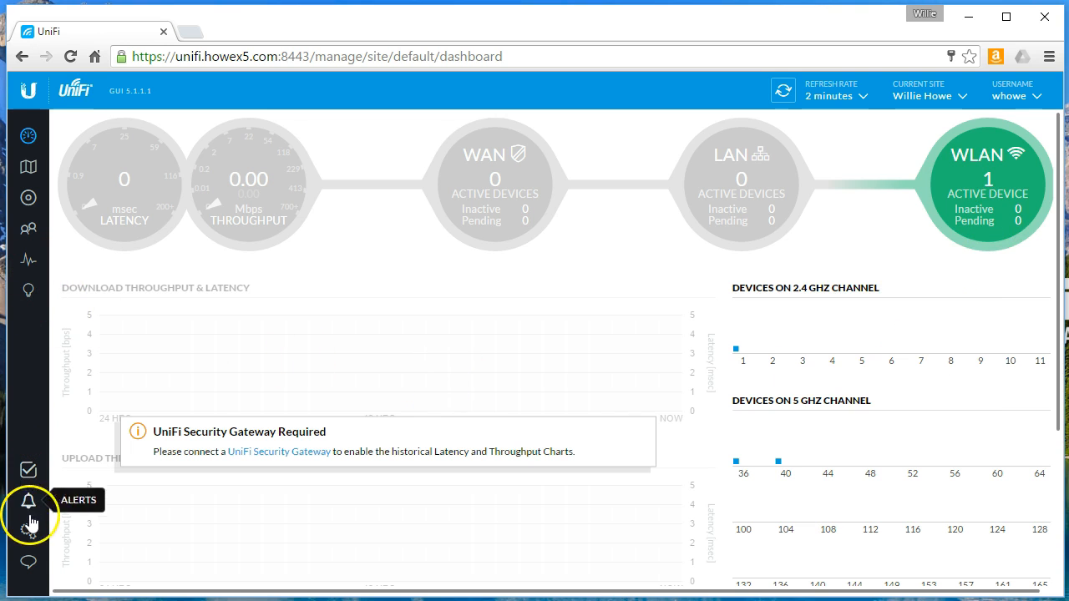
Browse Settings through Site and Wireless Networks to the Networks list showing LAN and VOIP.
{"action": "left_click", "coordinate": [29, 531]}
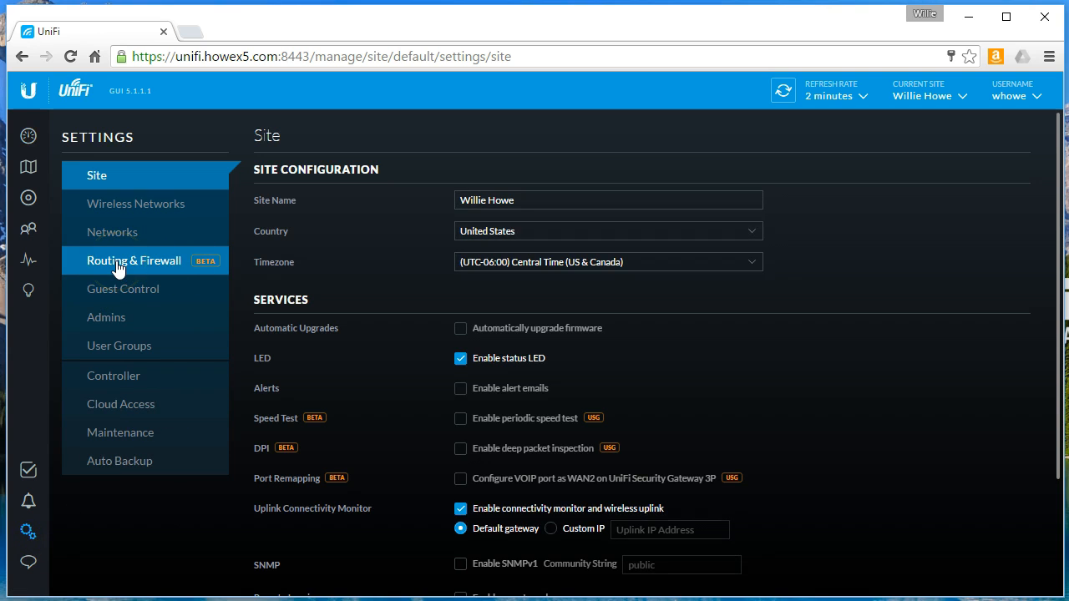
{"action": "left_click", "coordinate": [134, 261]}
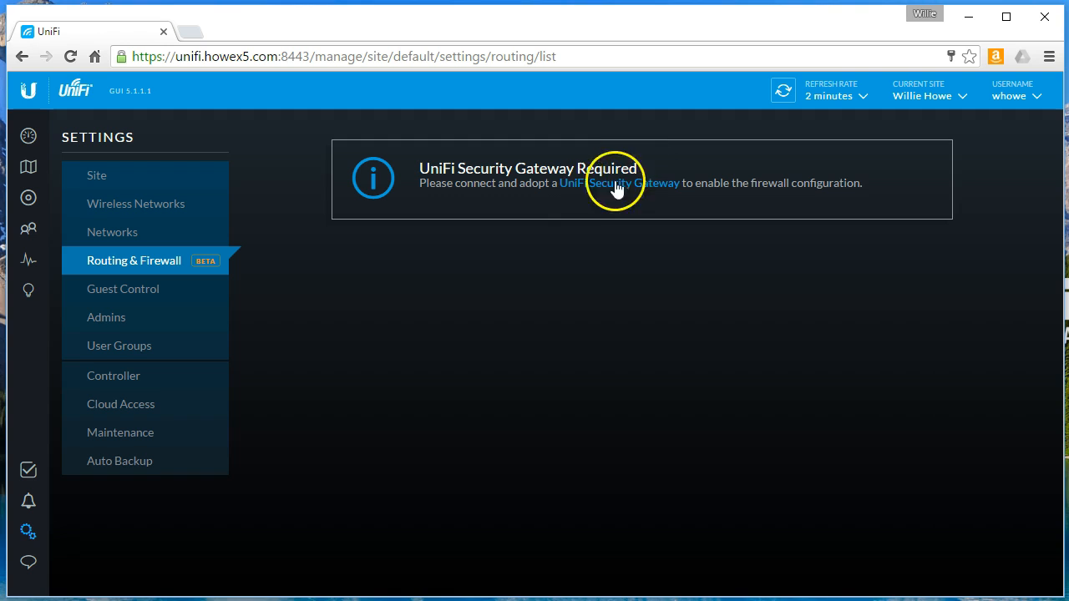
{"action": "mouse_move", "coordinate": [566, 206]}
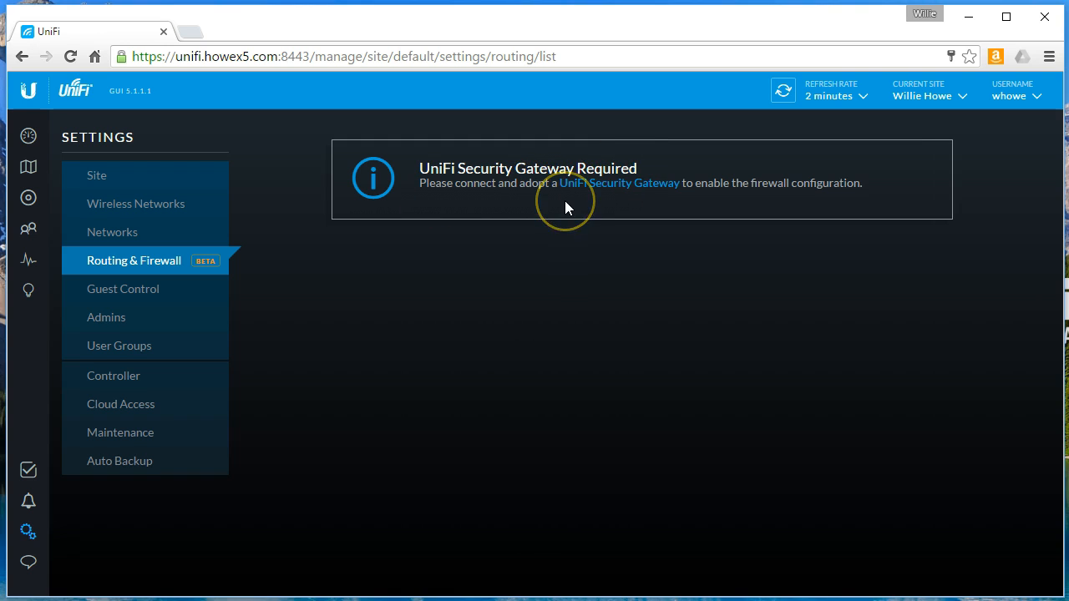
{"action": "mouse_move", "coordinate": [567, 206]}
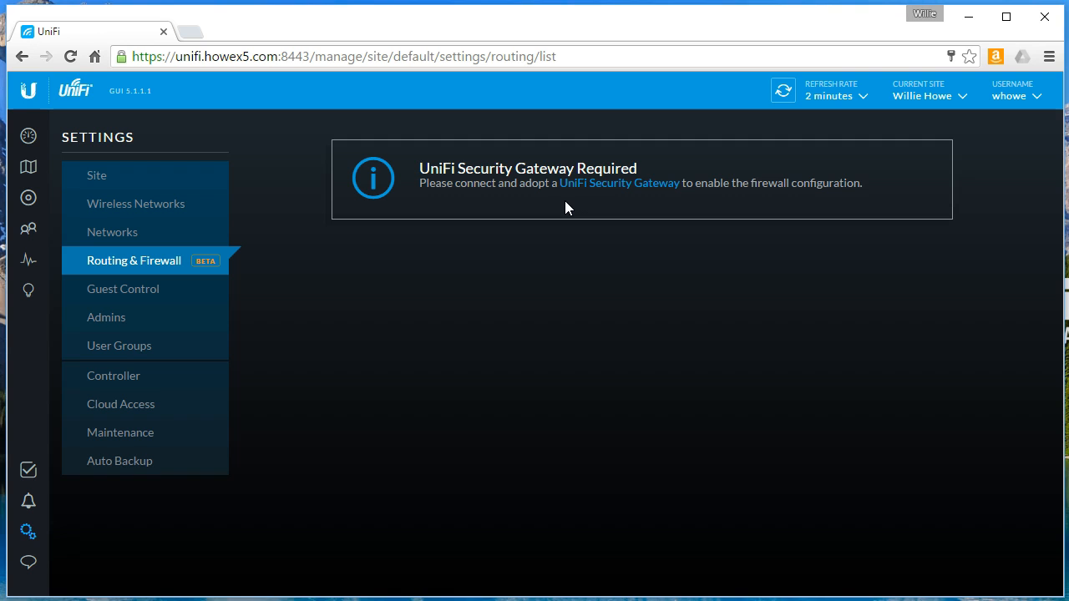
{"action": "left_click", "coordinate": [97, 175]}
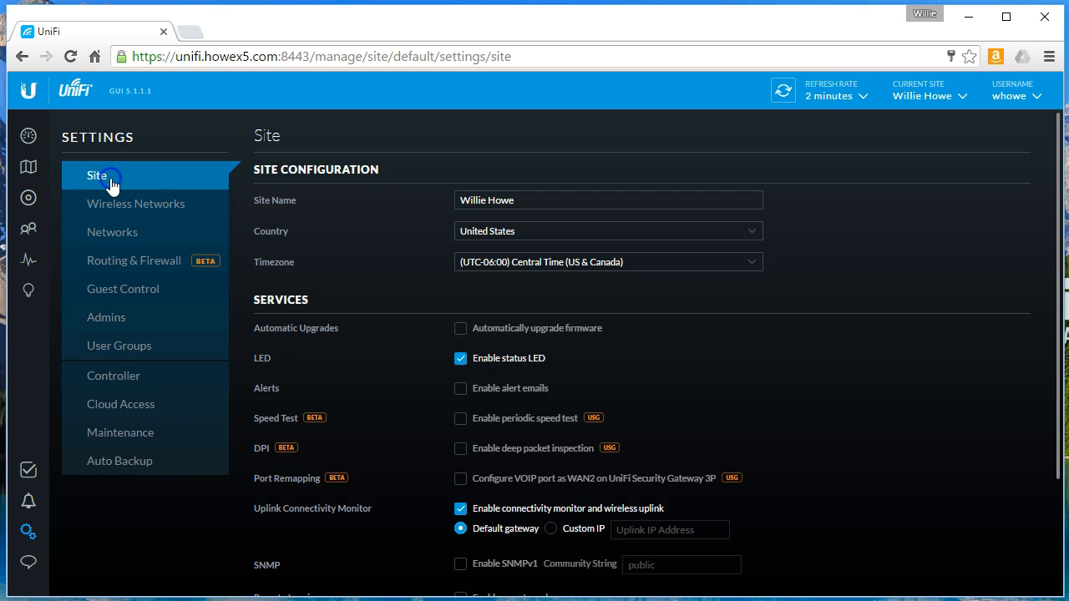
{"action": "left_click", "coordinate": [136, 204]}
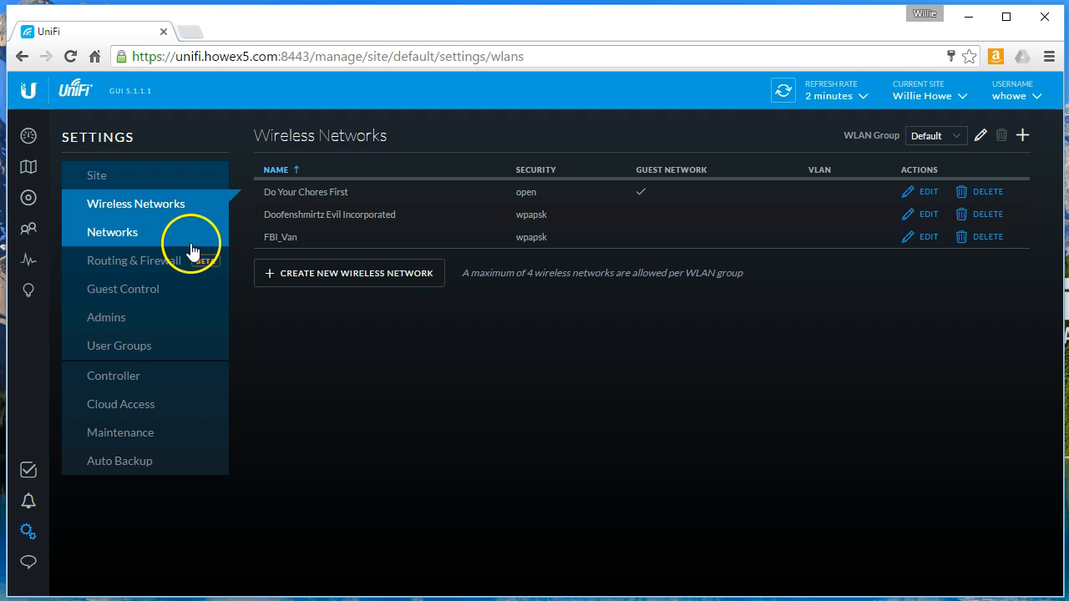
{"action": "mouse_move", "coordinate": [132, 246]}
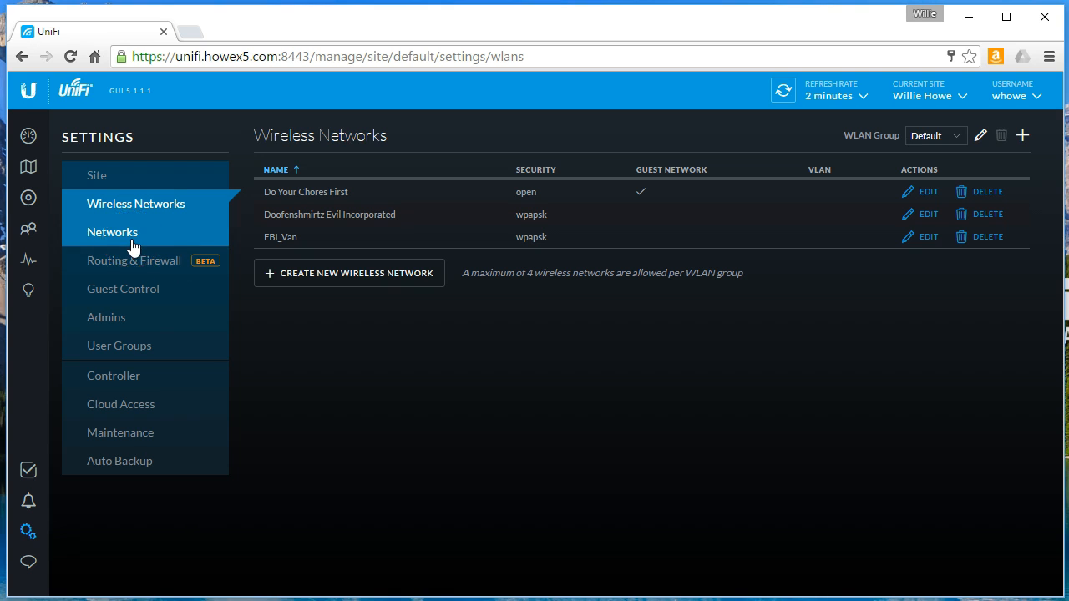
{"action": "left_click", "coordinate": [113, 231]}
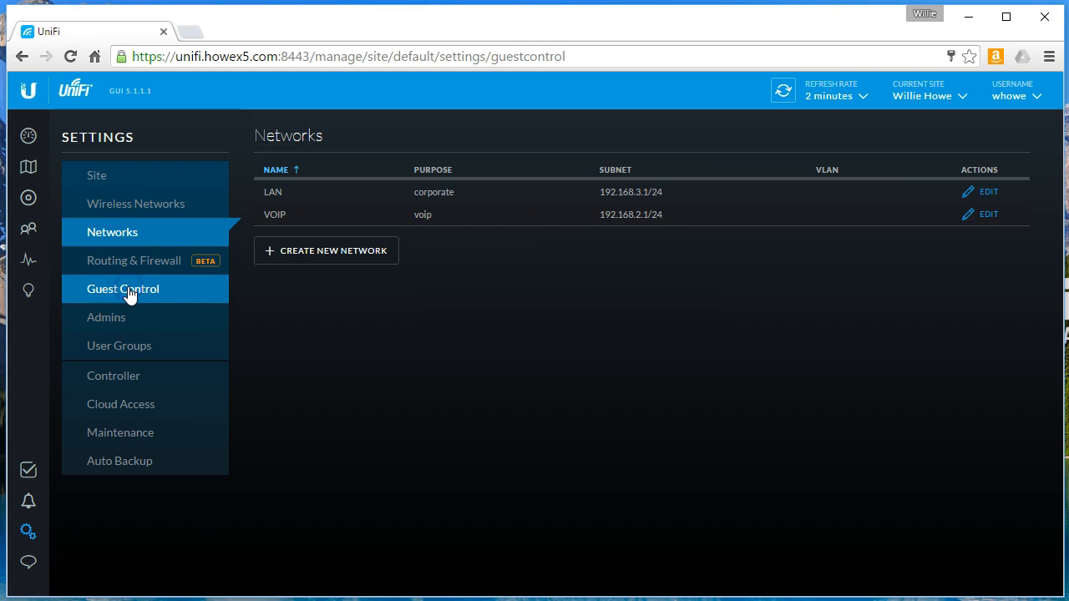
Scroll through Guest Control's hotspot portal, voucher and access control sections.
{"action": "left_click", "coordinate": [122, 288]}
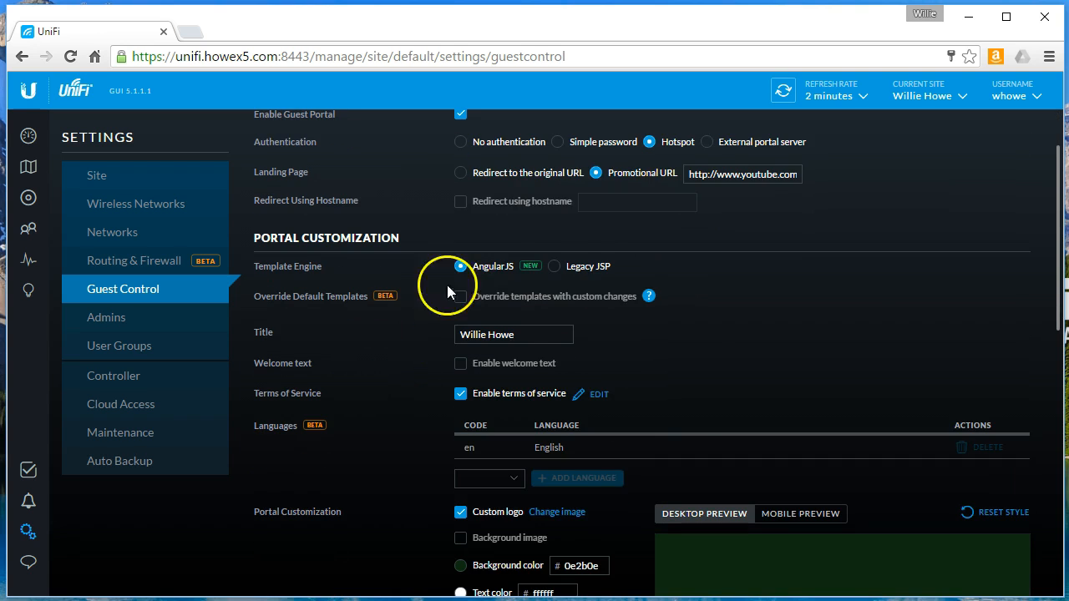
{"action": "scroll", "scroll_direction": "down", "scroll_amount": 3}
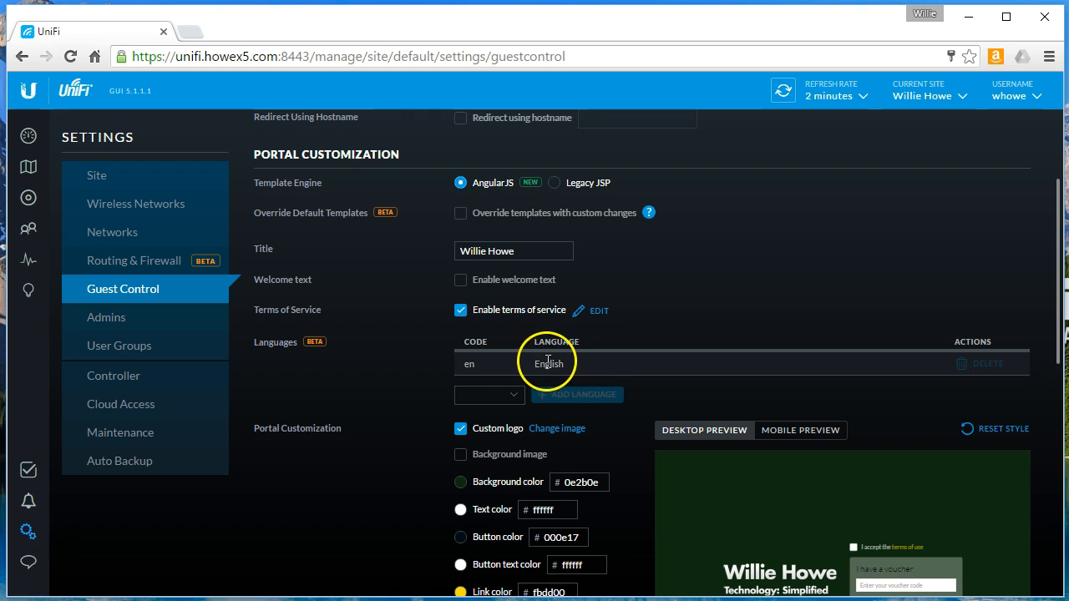
{"action": "scroll", "scroll_direction": "down", "scroll_amount": 3}
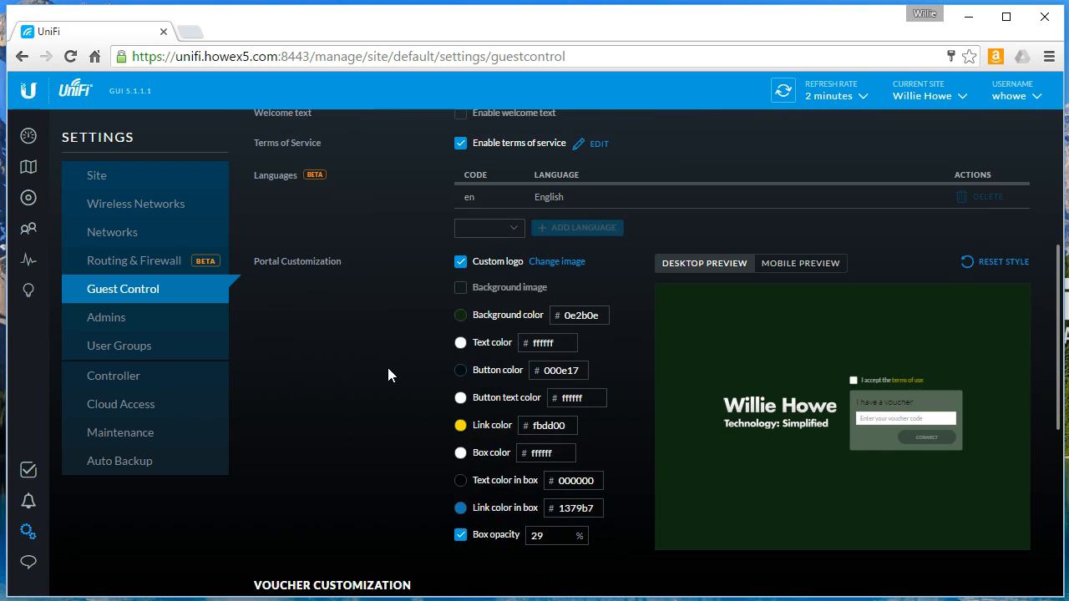
{"action": "scroll", "scroll_direction": "down", "scroll_amount": 3}
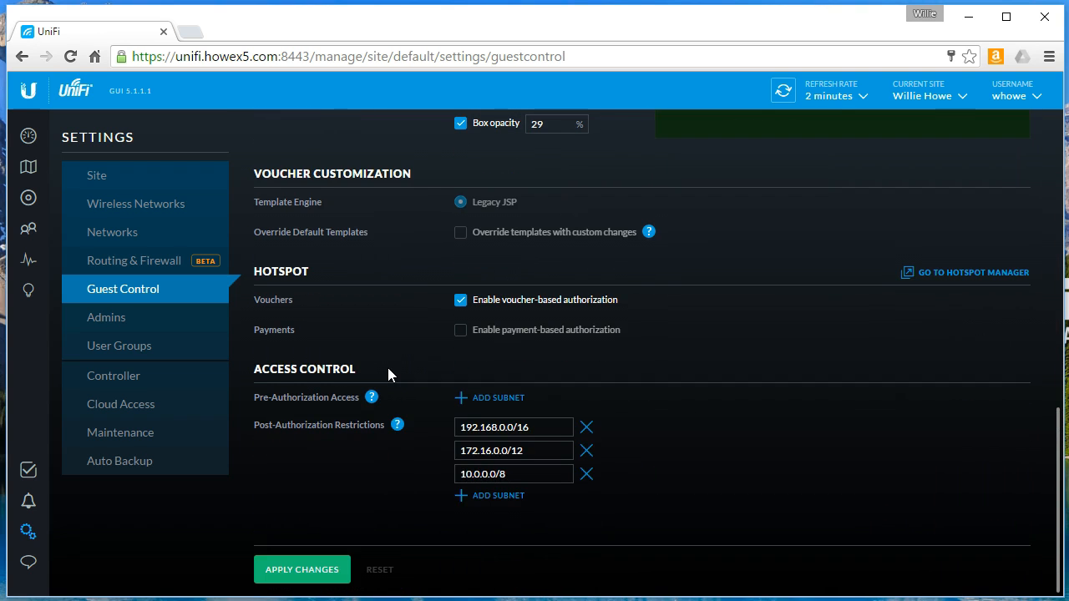
{"action": "scroll", "scroll_direction": "up", "scroll_amount": 3}
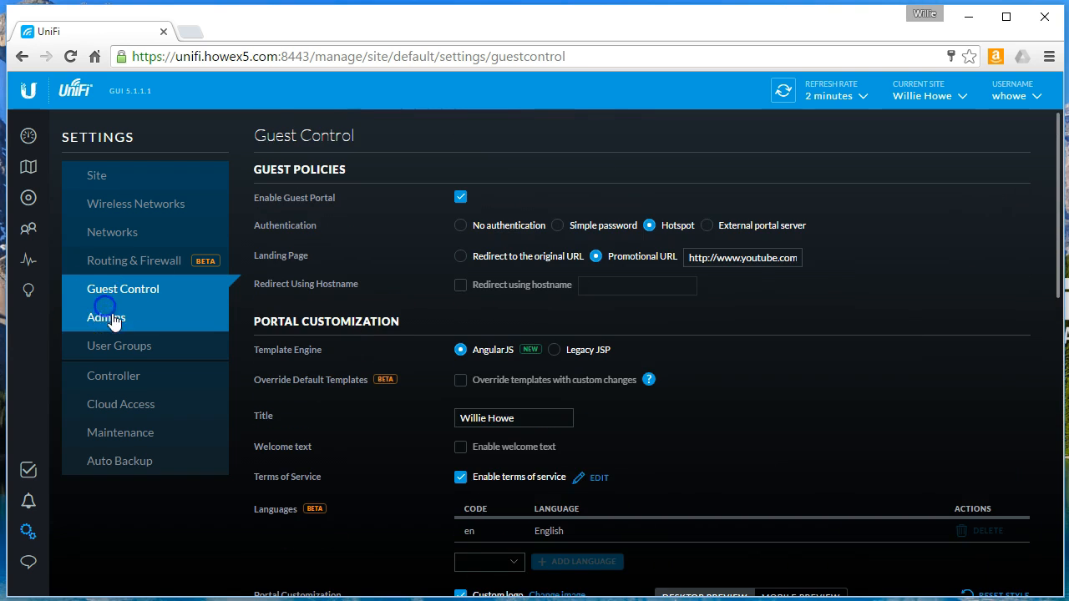
Check the Controller, Cloud Access and Maintenance pages, then switch Auto Backup ON.
{"action": "left_click", "coordinate": [113, 375]}
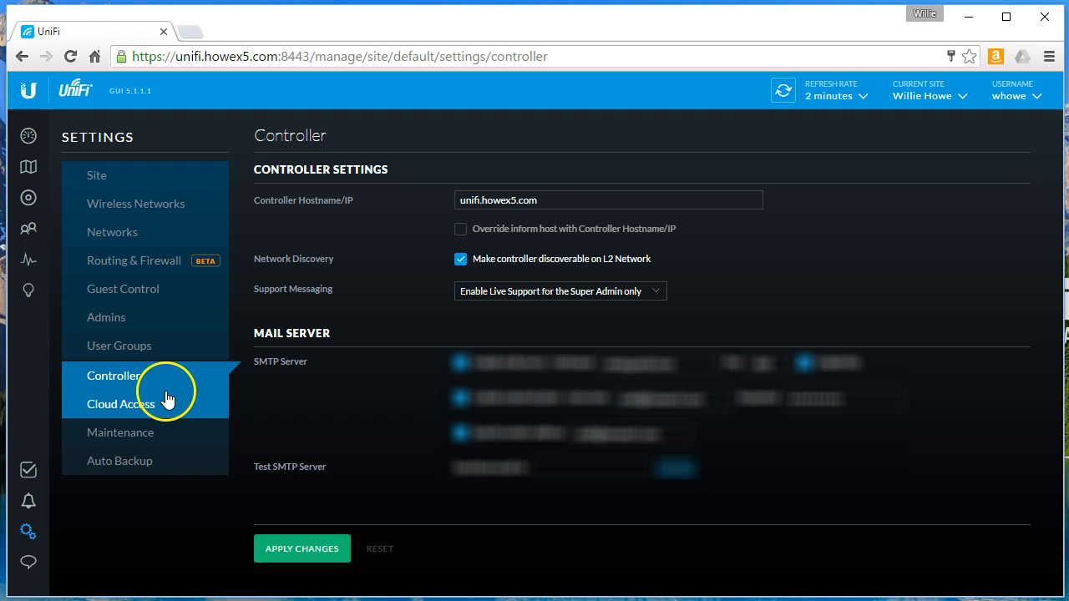
{"action": "left_click", "coordinate": [120, 404]}
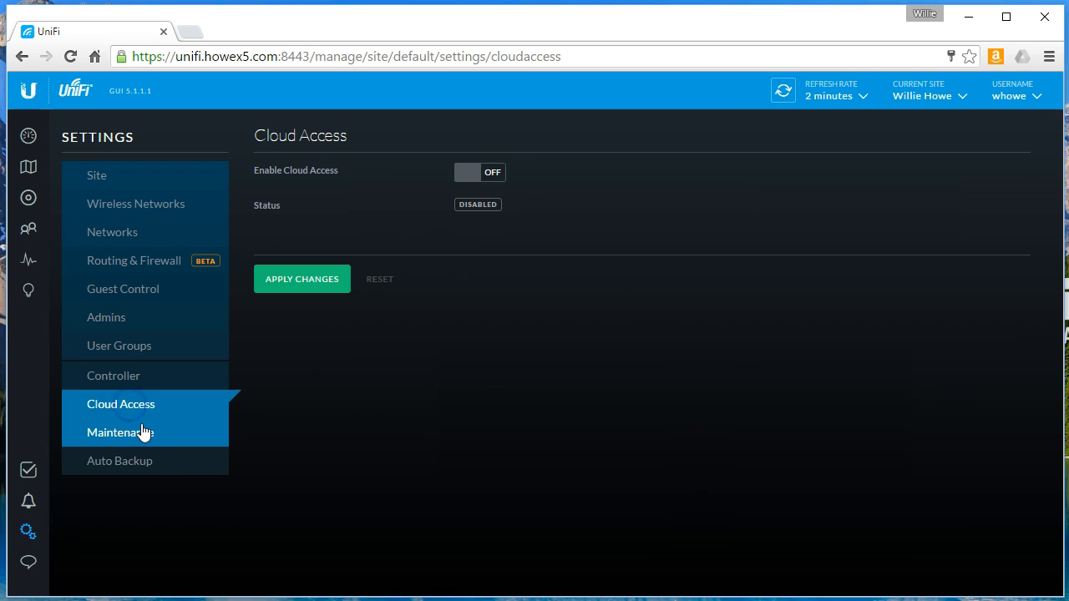
{"action": "left_click", "coordinate": [120, 431]}
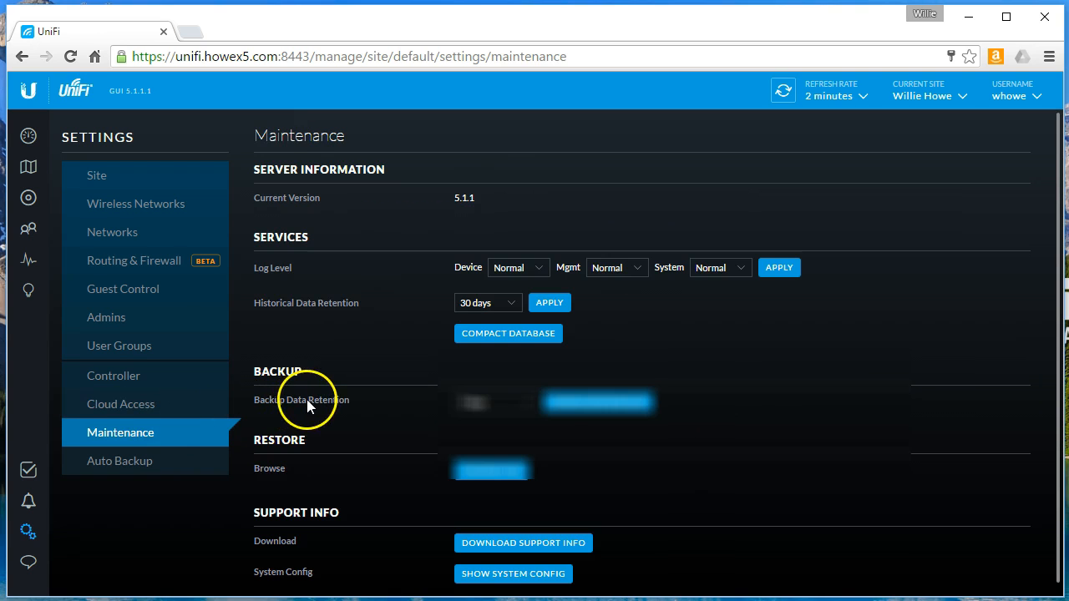
{"action": "double_click", "coordinate": [464, 197]}
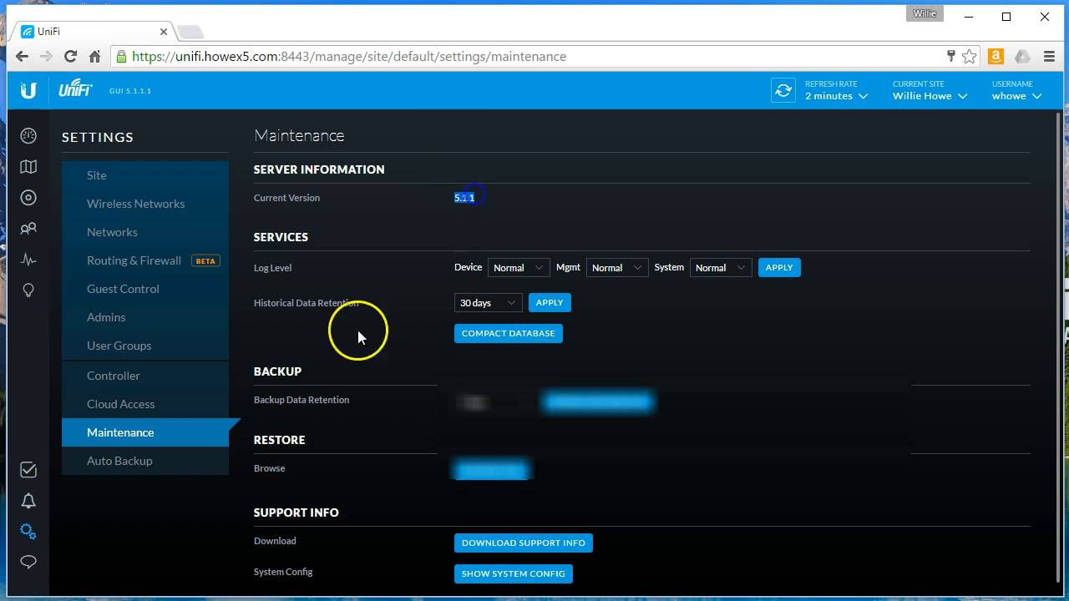
{"action": "left_click", "coordinate": [120, 460]}
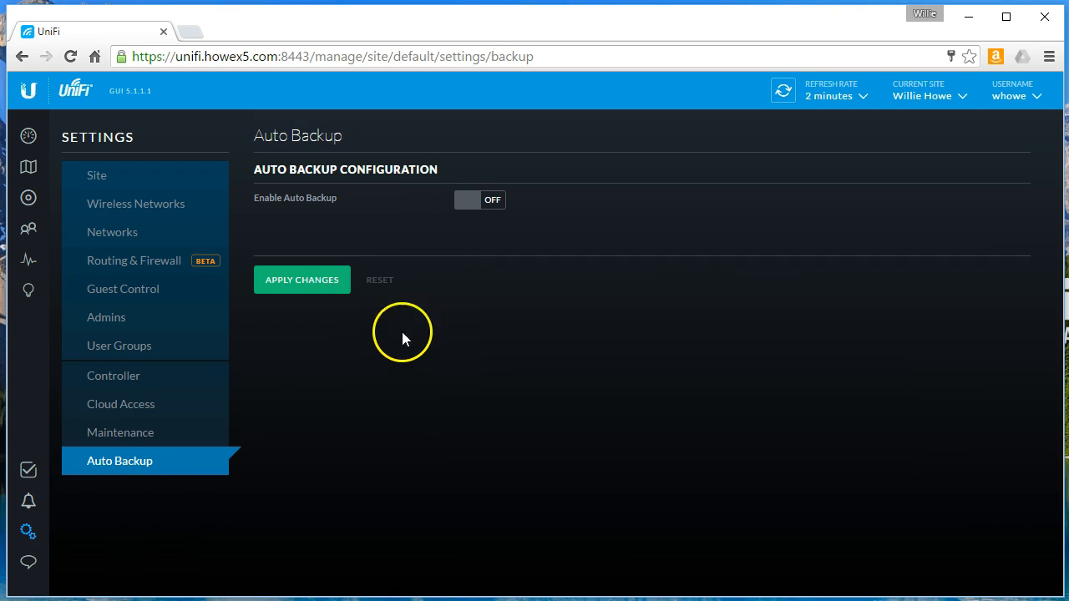
{"action": "left_click", "coordinate": [480, 200]}
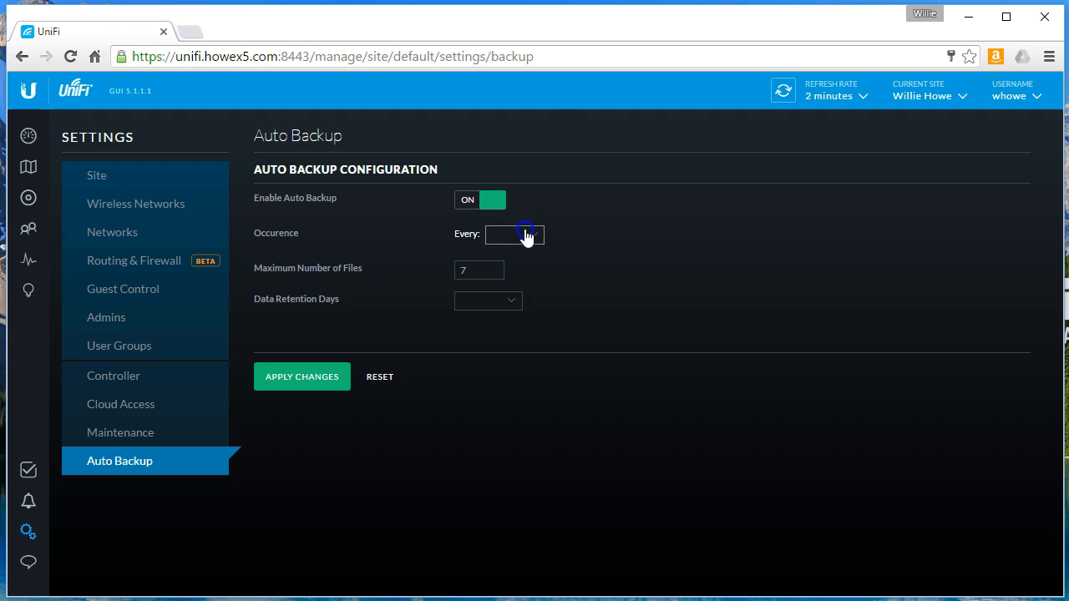
Set backup retention to 7 days and occurrence to Every Day, applying both changes.
{"action": "left_click", "coordinate": [514, 234]}
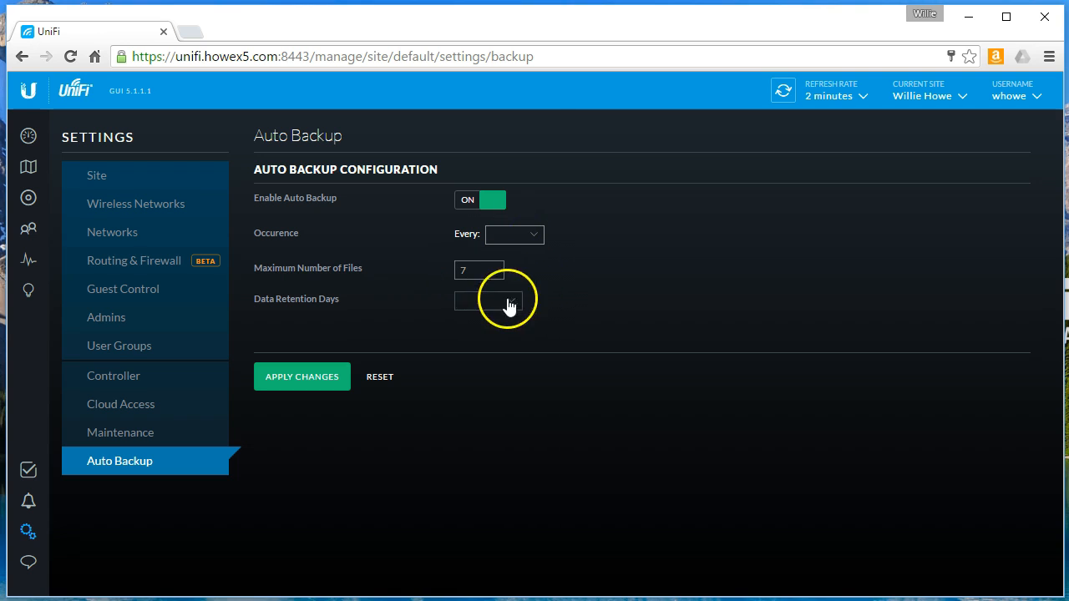
{"action": "left_click", "coordinate": [488, 301]}
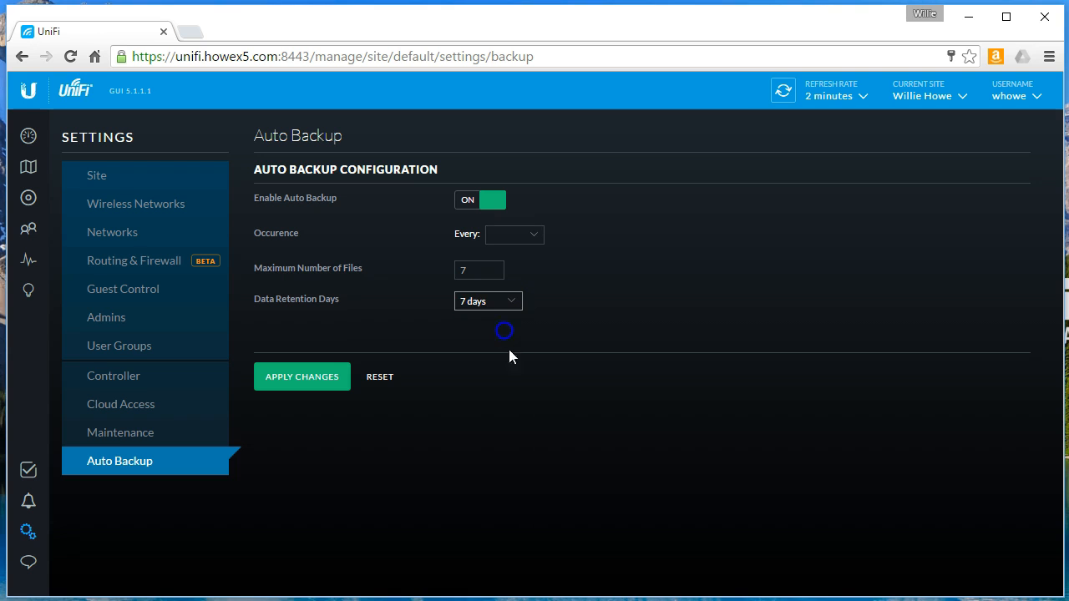
{"action": "left_click", "coordinate": [302, 377]}
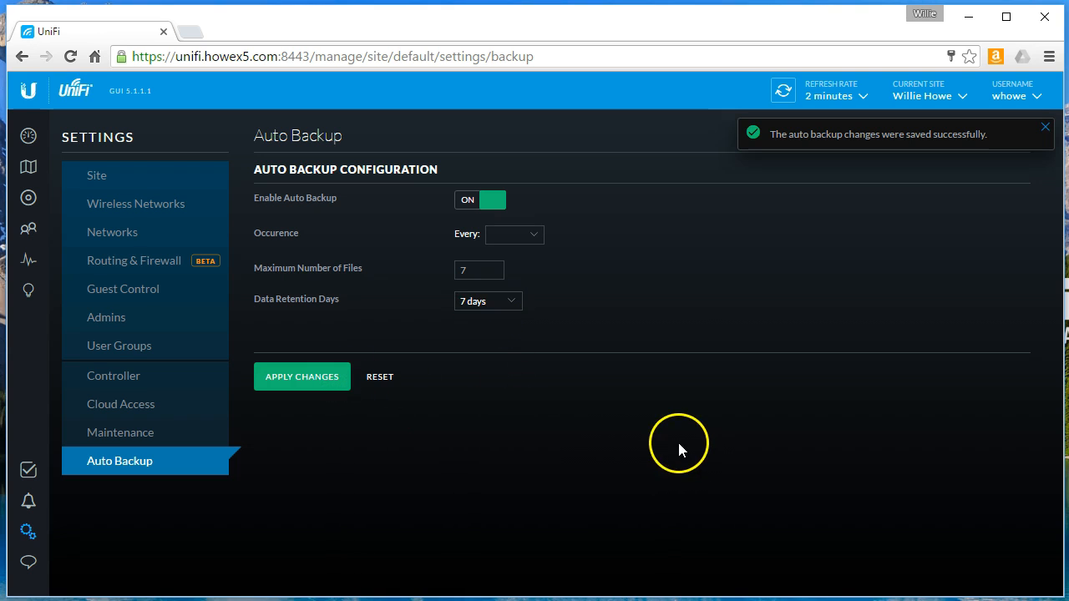
{"action": "left_click", "coordinate": [514, 234]}
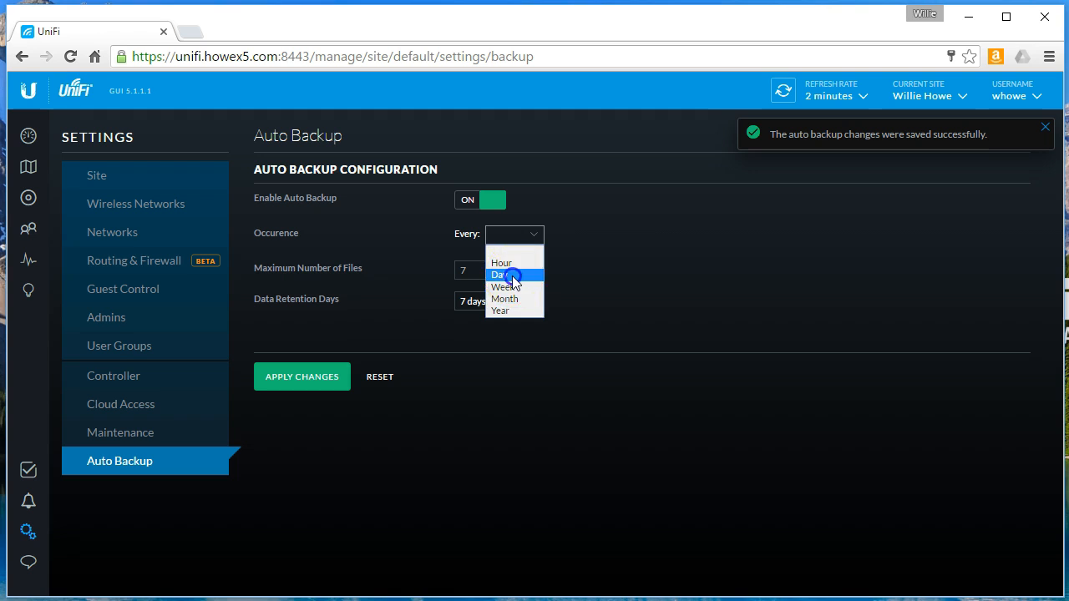
{"action": "left_click", "coordinate": [501, 274]}
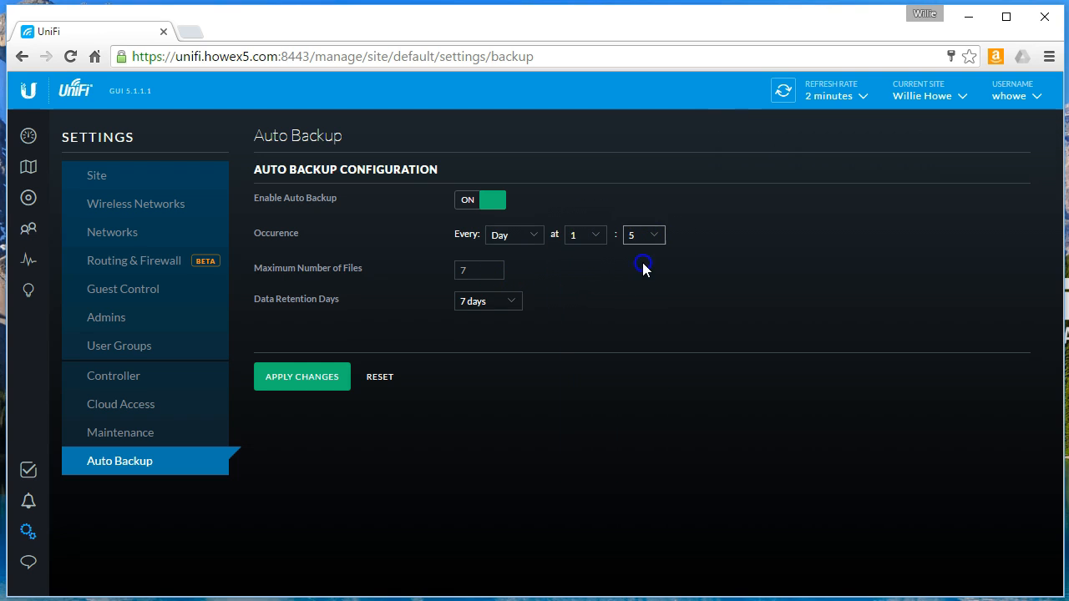
{"action": "left_click", "coordinate": [301, 377]}
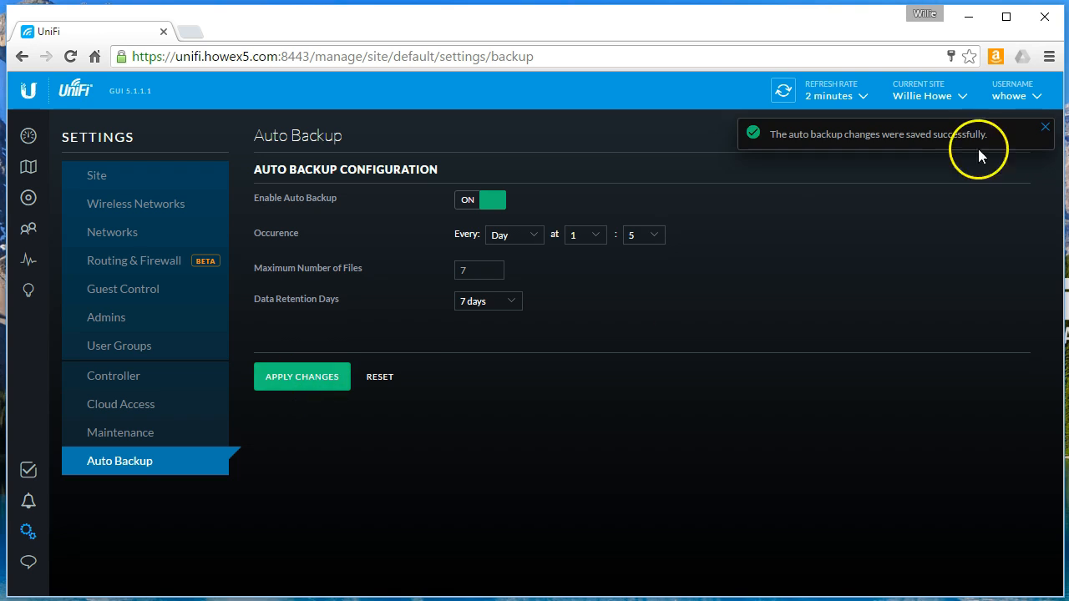
{"action": "left_click", "coordinate": [97, 176]}
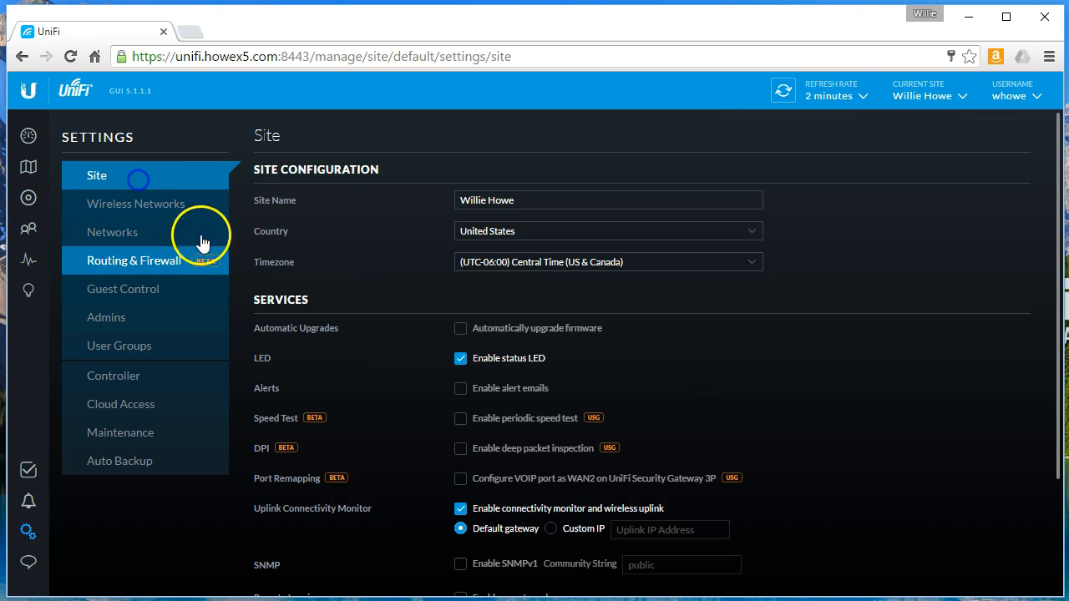
Review backups on Maintenance, return to the dashboard, then go to the gateway setup page.
{"action": "left_click", "coordinate": [120, 431]}
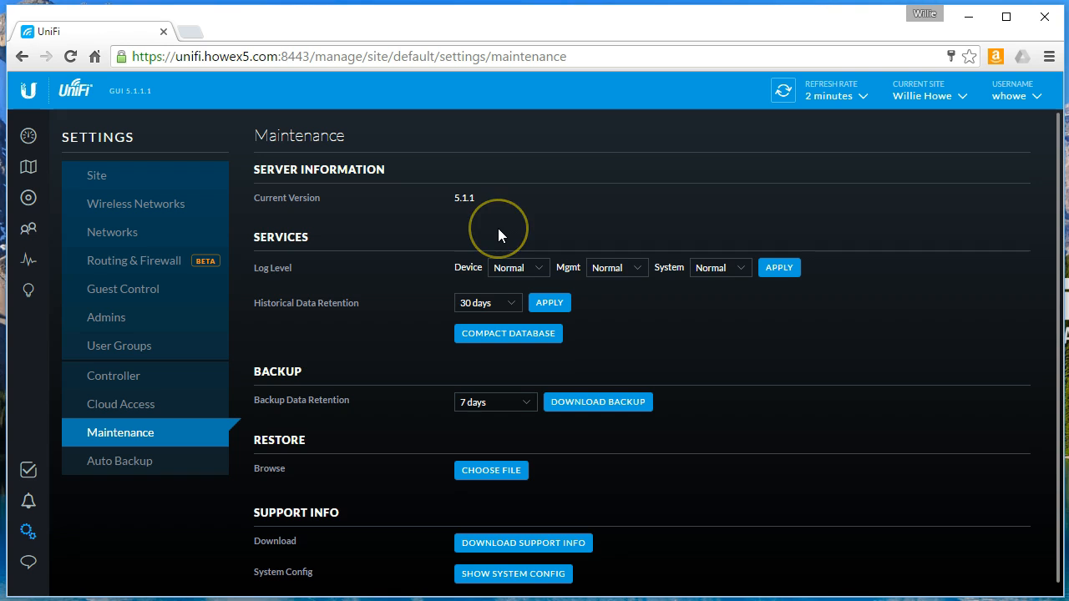
{"action": "mouse_move", "coordinate": [148, 102]}
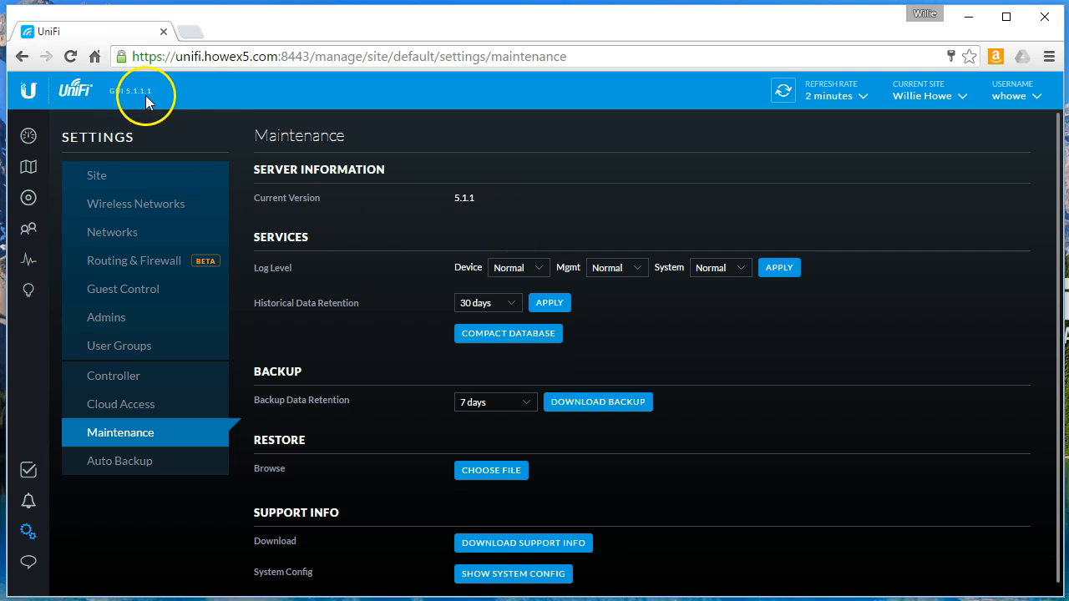
{"action": "mouse_move", "coordinate": [198, 109]}
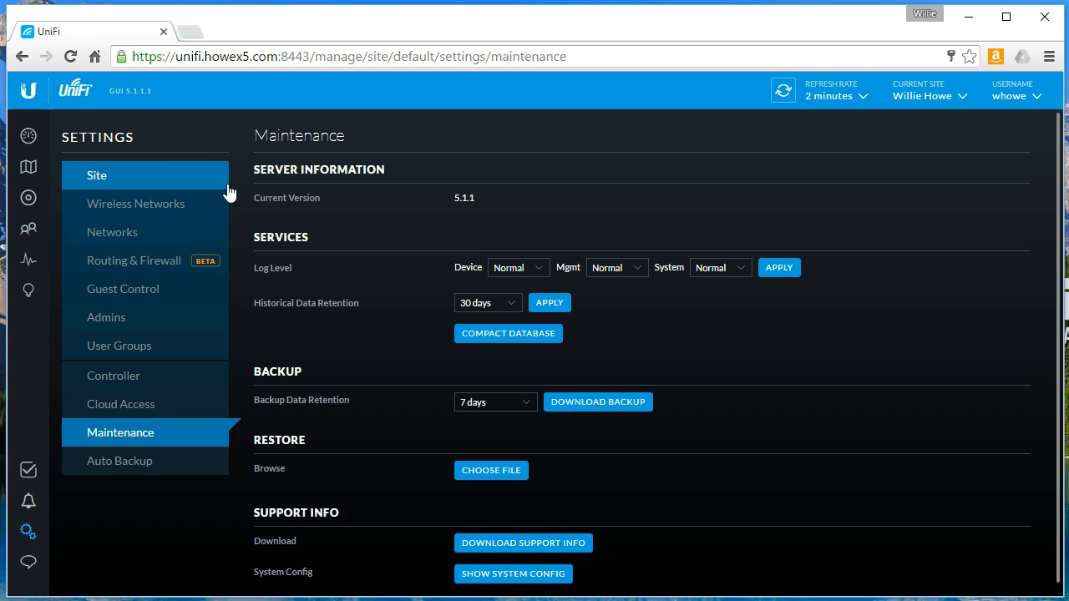
{"action": "left_click", "coordinate": [29, 135]}
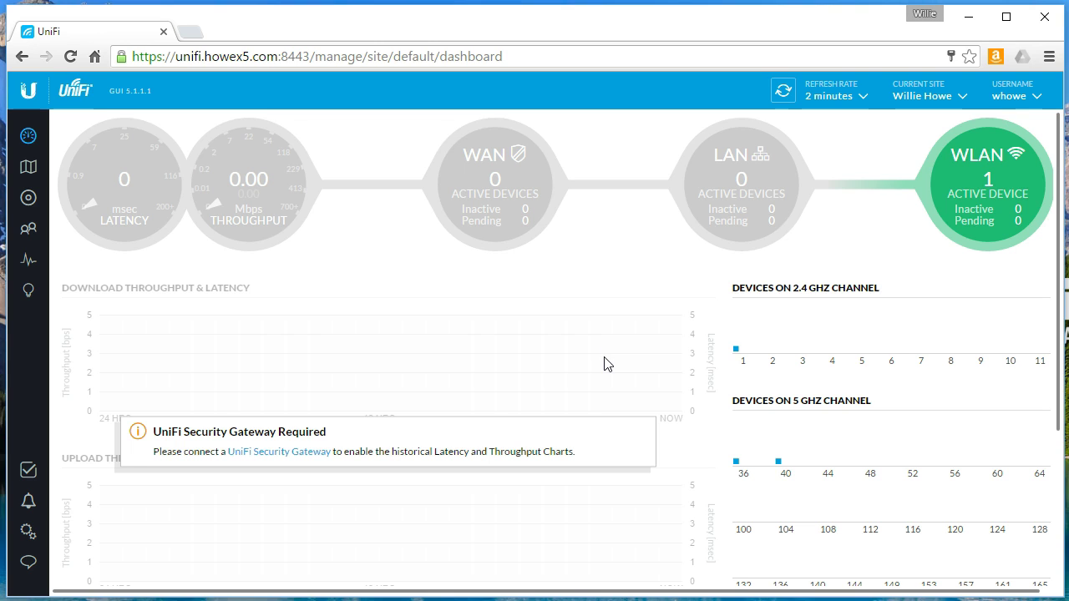
{"action": "left_click", "coordinate": [566, 366]}
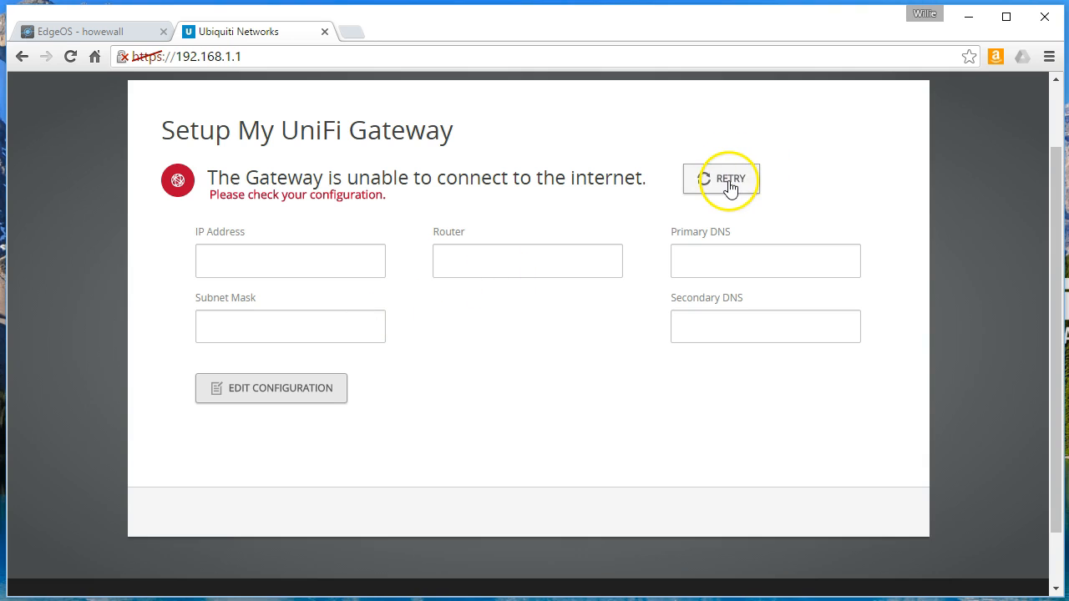
Recheck the gateway's internet connection and start a new PuTTY session.
{"action": "left_click", "coordinate": [727, 178]}
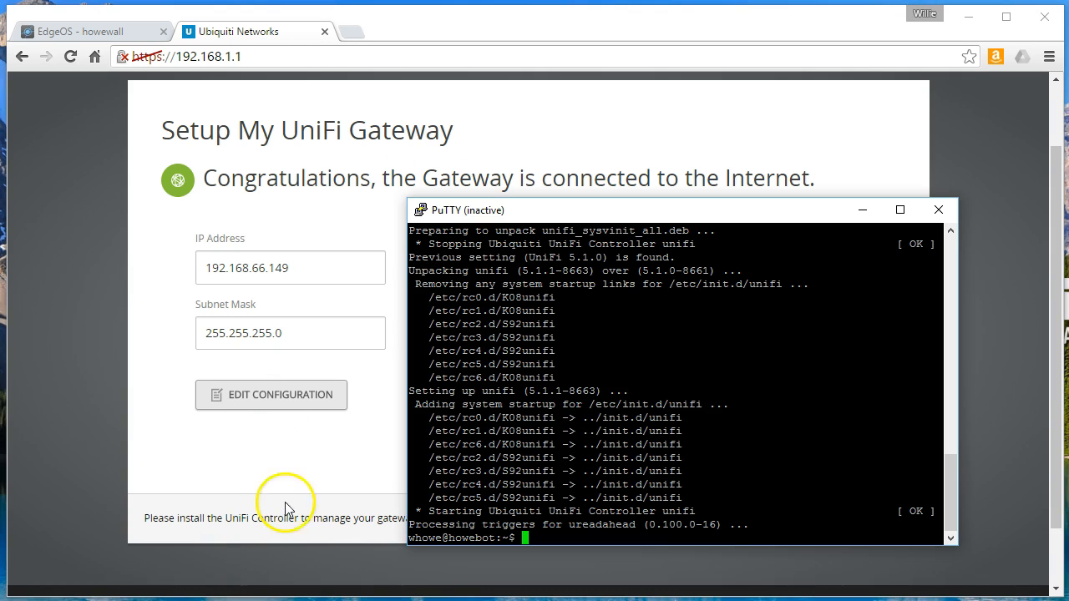
{"action": "mouse_move", "coordinate": [898, 240]}
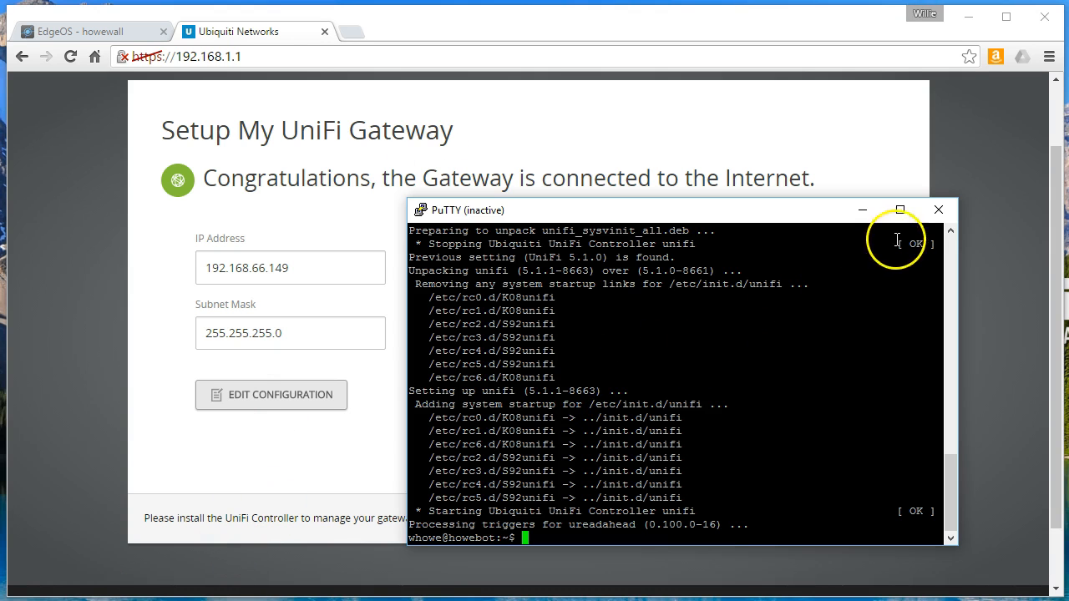
{"action": "left_click", "coordinate": [937, 209]}
{"action": "type", "text": "192"}
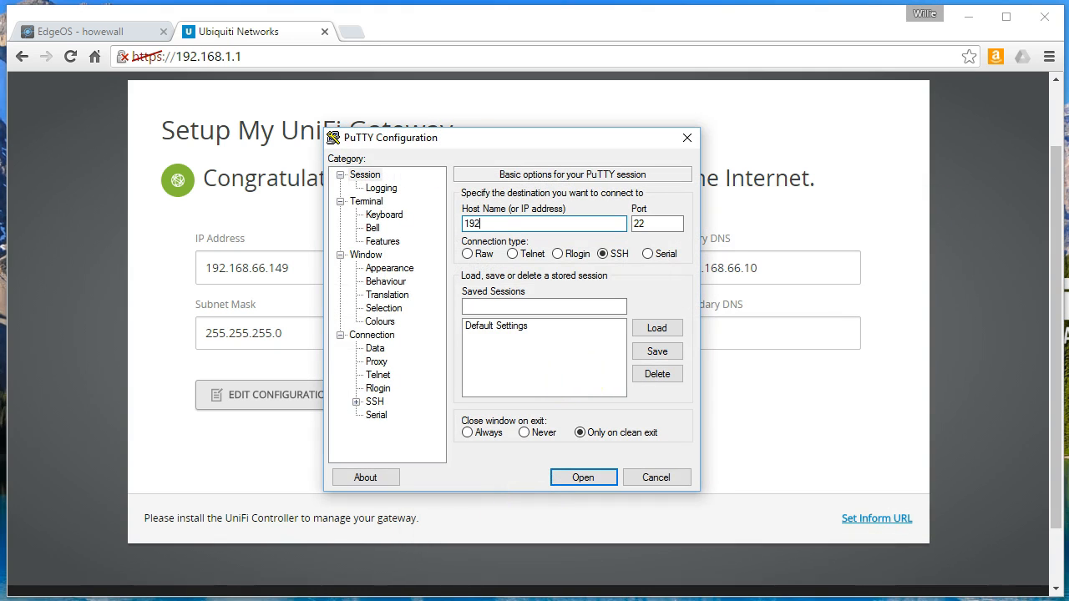
Connect to the gateway over SSH in PuTTY and log in as ubnt.
{"action": "left_click", "coordinate": [583, 477]}
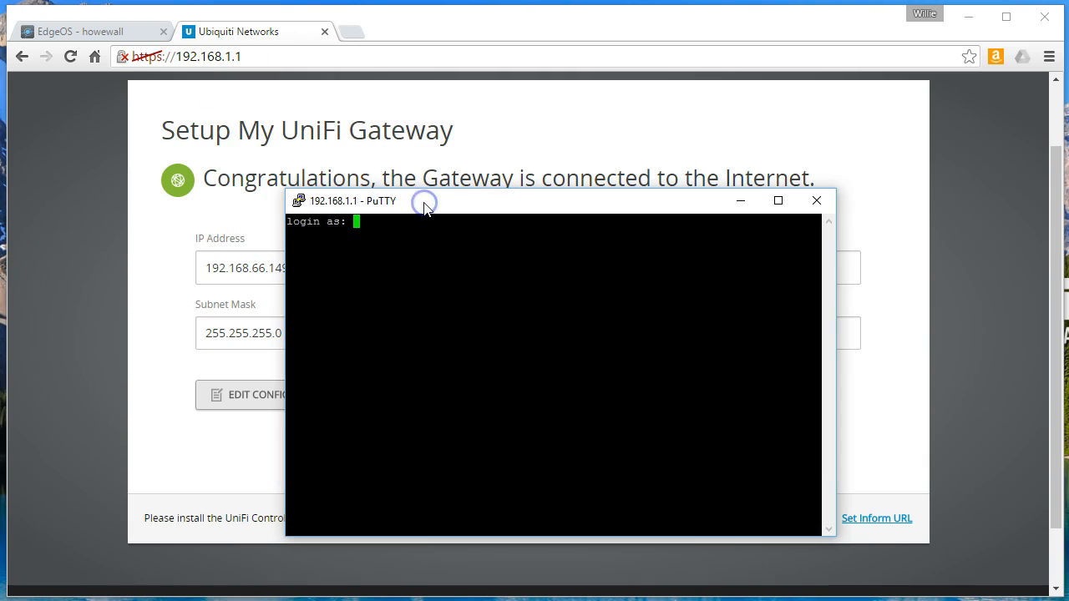
{"action": "type", "text": "ubnt"}
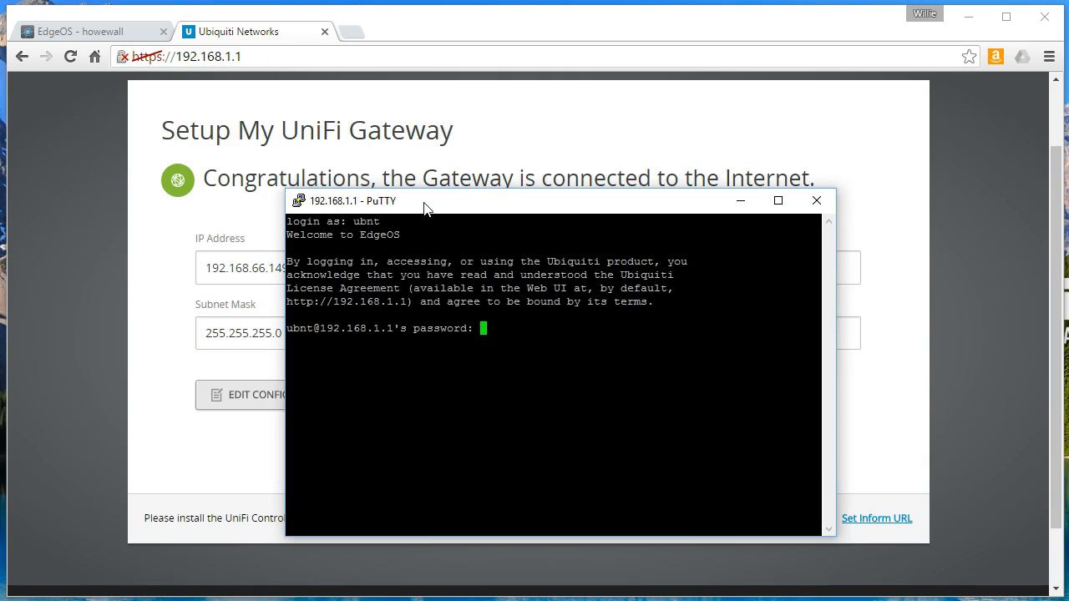
{"action": "key", "text": "Return"}
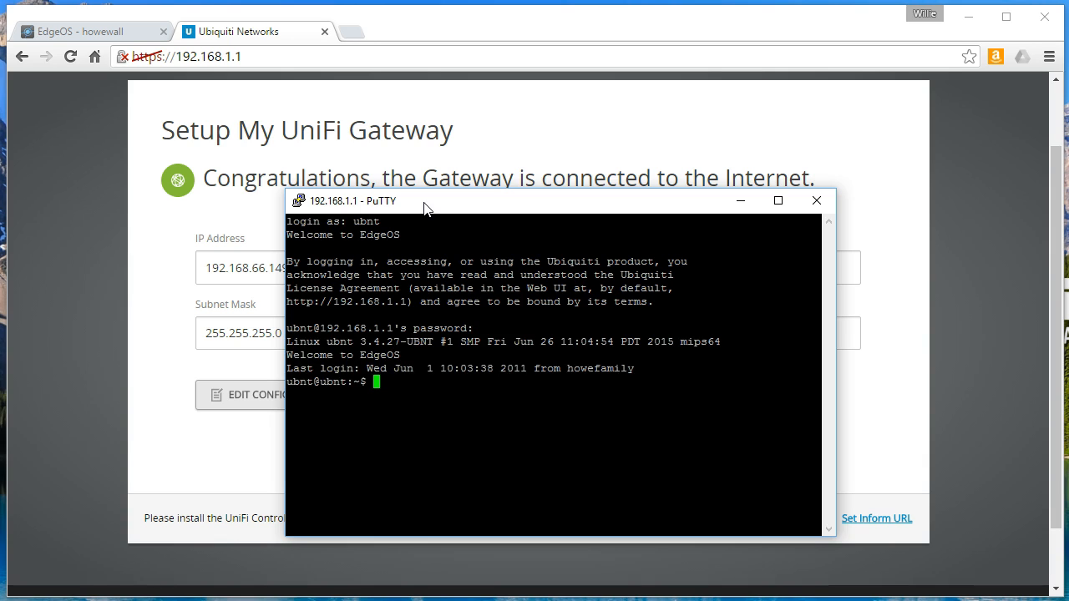
{"action": "type", "text": "set-inform http"}
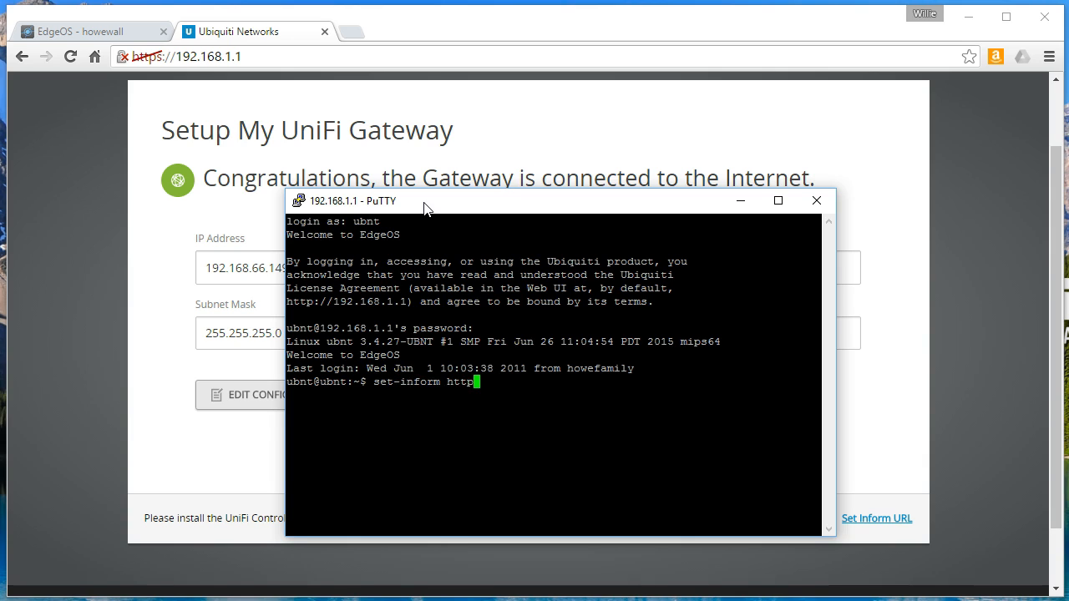
{"action": "type", "text": "://192.1"}
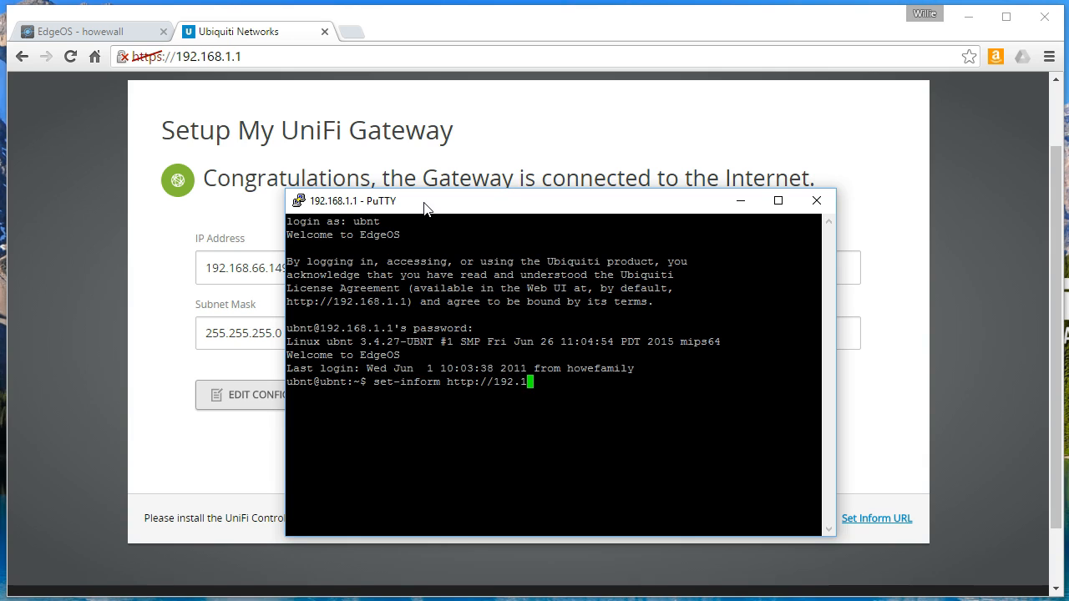
{"action": "type", "text": "68.66.10:"}
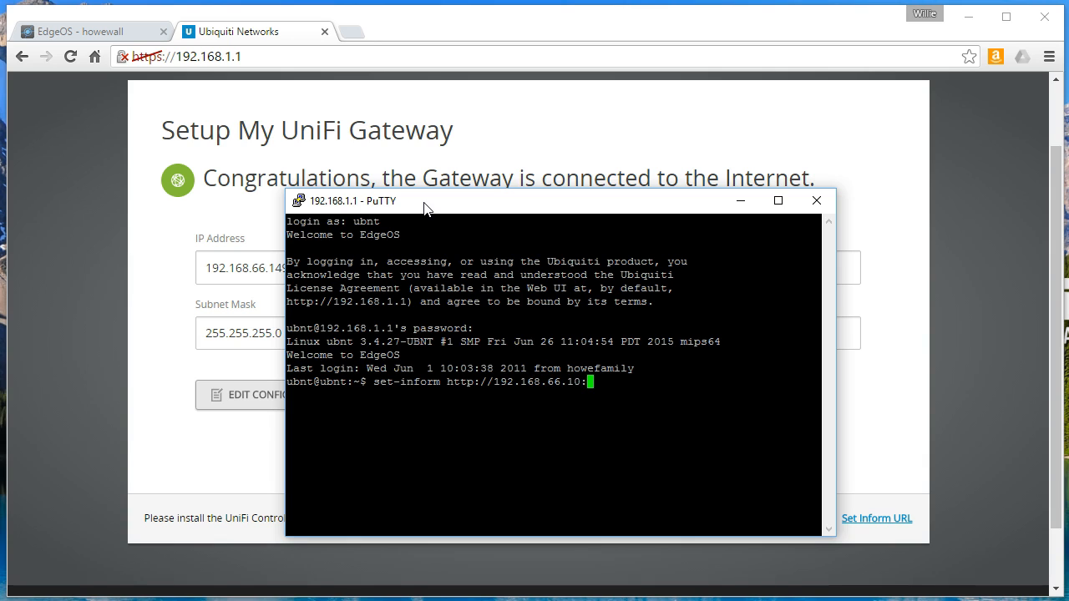
{"action": "type", "text": "8080/inform"}
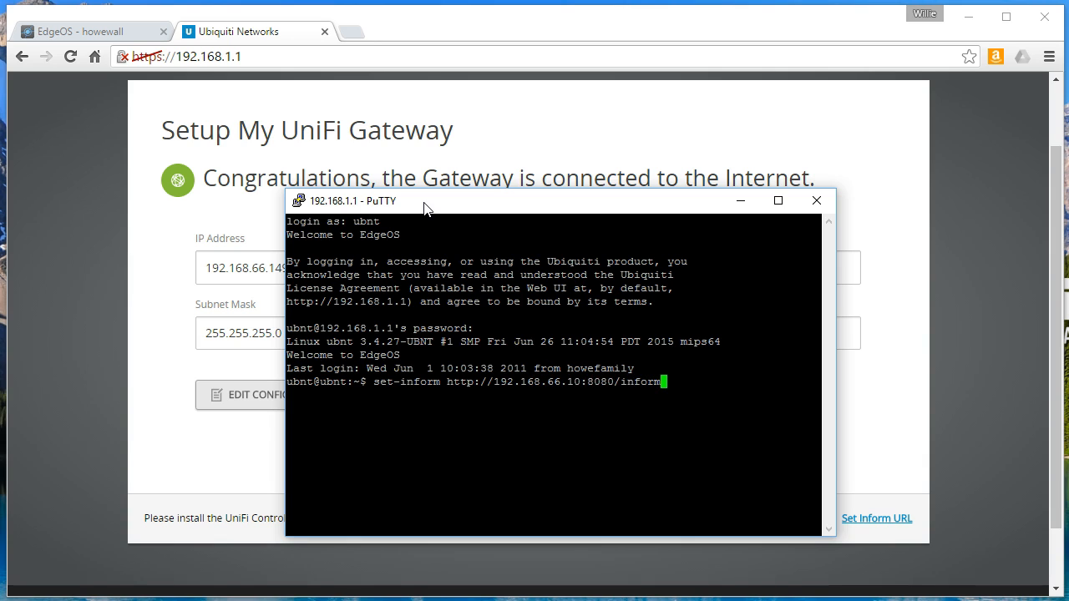
{"action": "key", "text": "Return"}
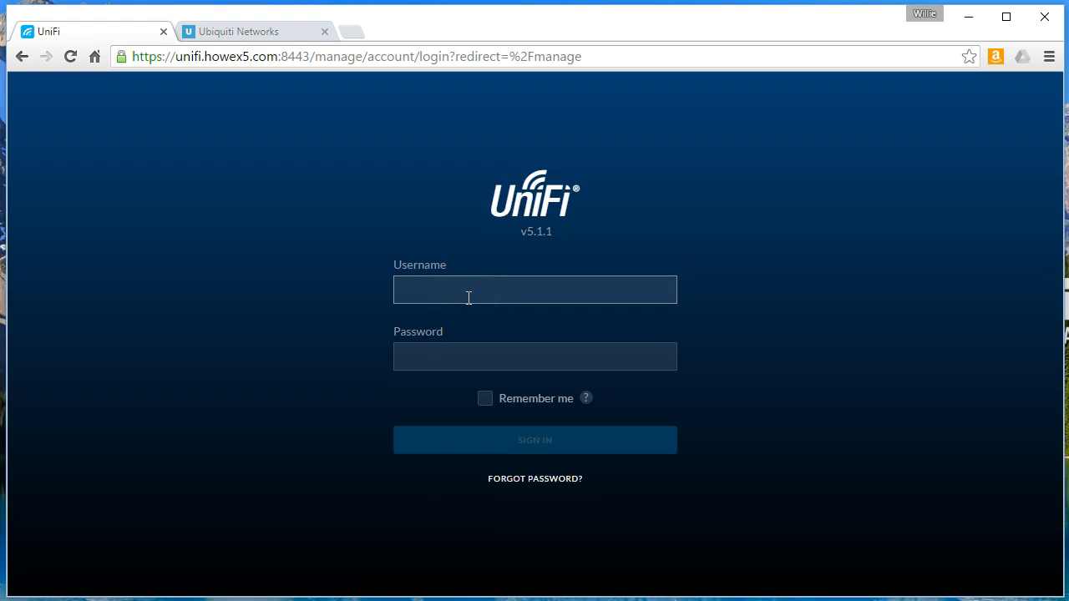
Sign in to the controller and adopt the pending UniFi Security Gateway 3P.
{"action": "type", "text": "whowe"}
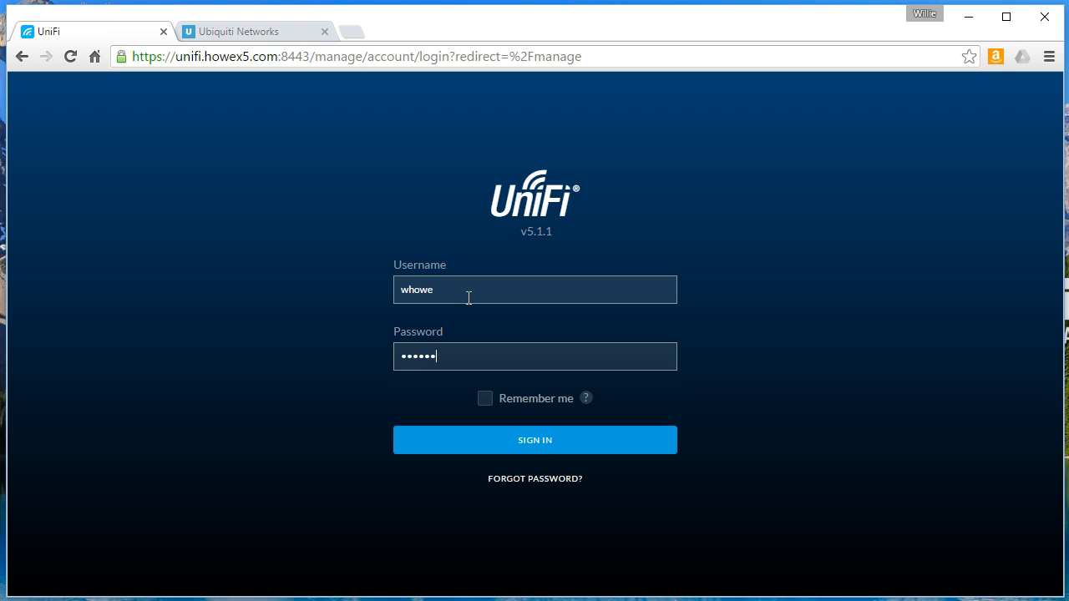
{"action": "left_click", "coordinate": [534, 440]}
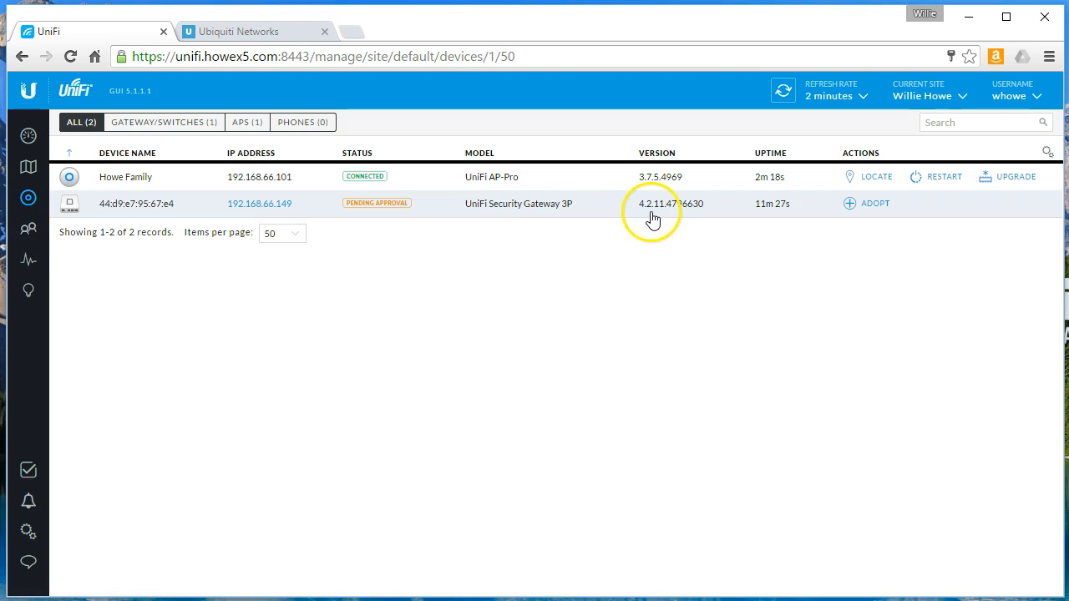
{"action": "mouse_move", "coordinate": [840, 208]}
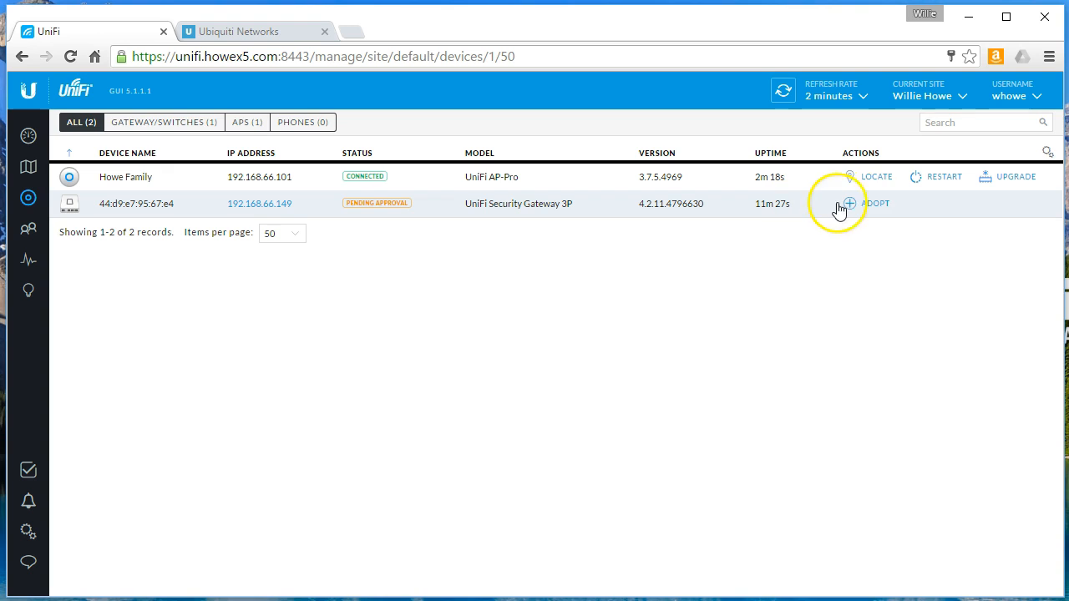
{"action": "left_click", "coordinate": [847, 203]}
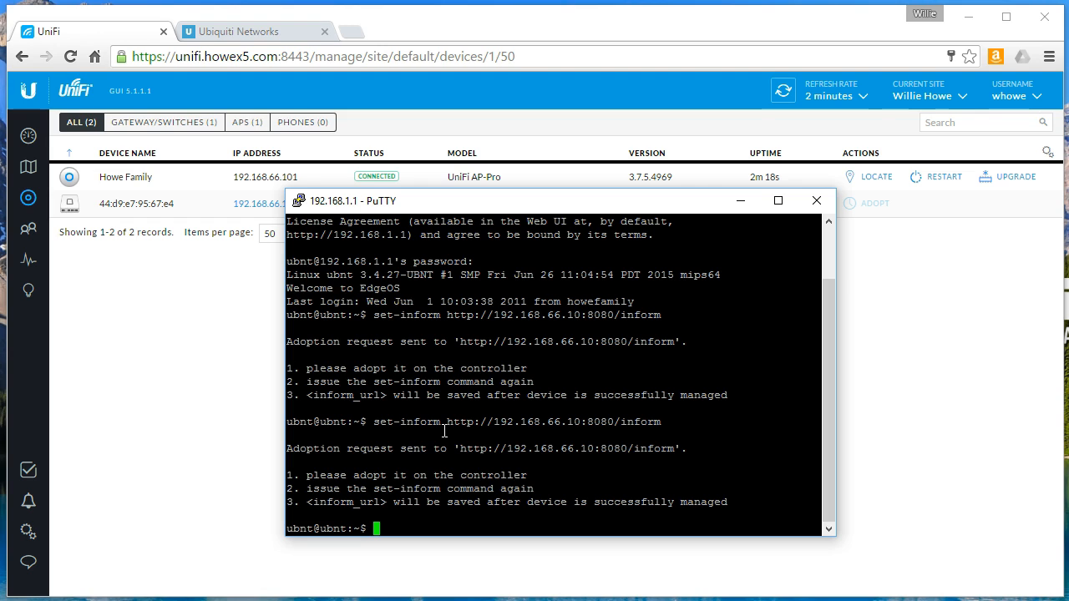
Check the Security Gateway 3P properties at 192.168.3.1, then open site Settings.
{"action": "left_click", "coordinate": [816, 200]}
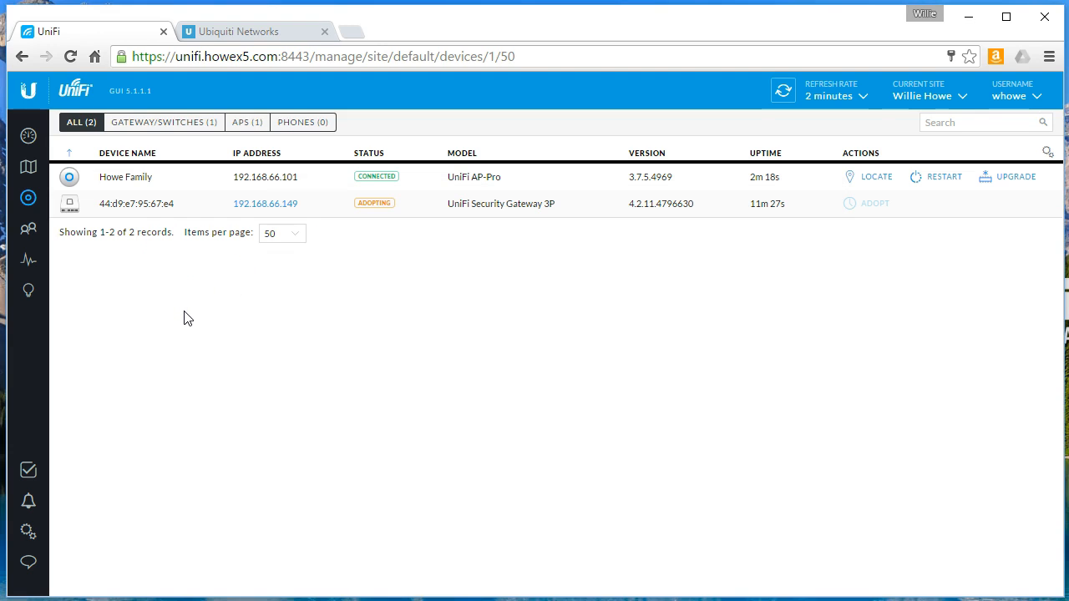
{"action": "mouse_move", "coordinate": [29, 135]}
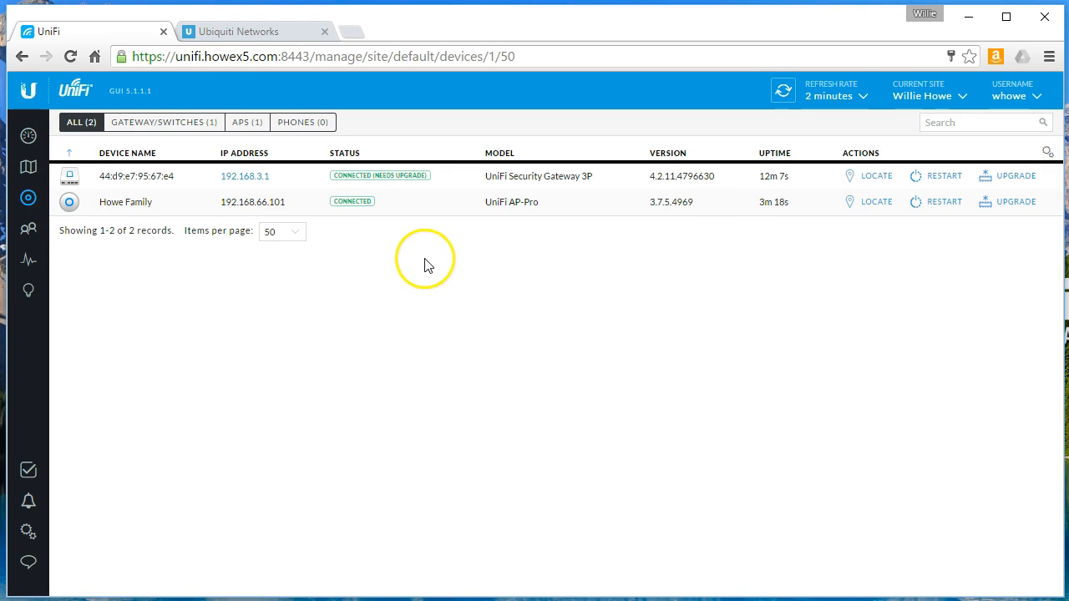
{"action": "mouse_move", "coordinate": [245, 177]}
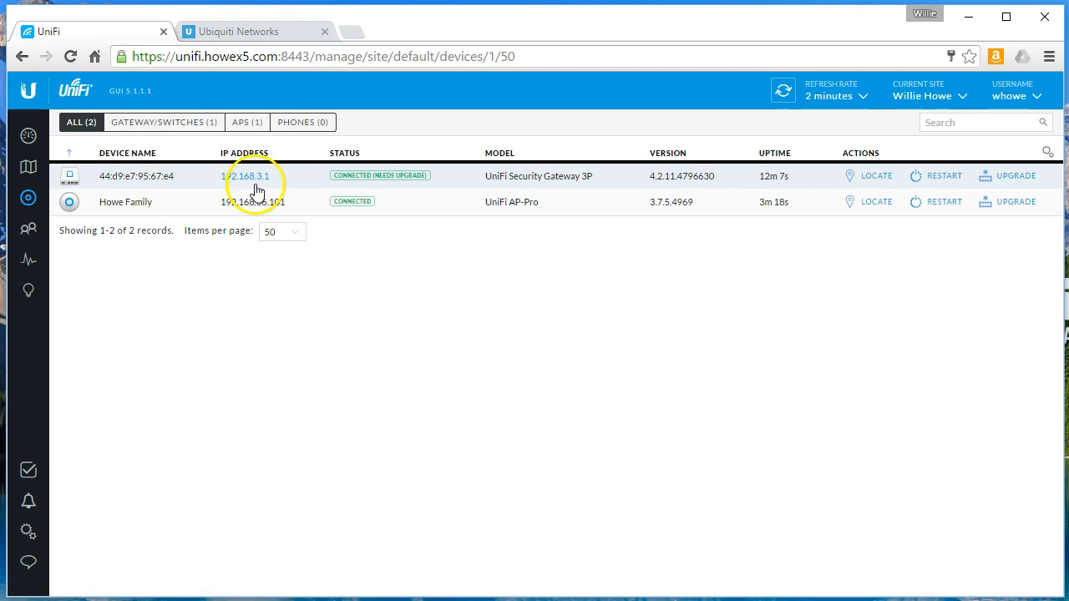
{"action": "mouse_move", "coordinate": [449, 326]}
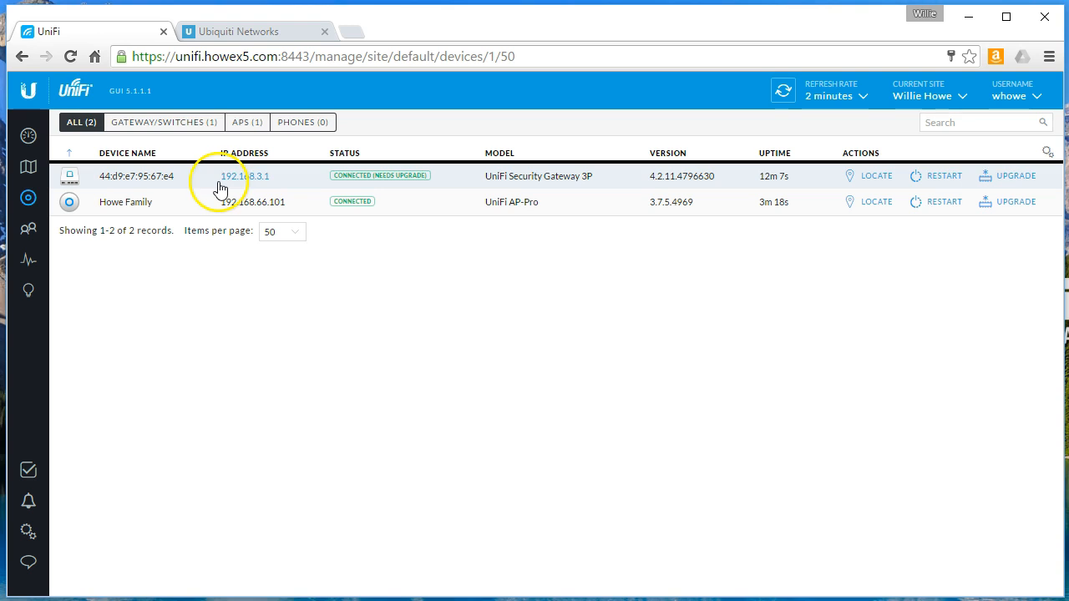
{"action": "left_click", "coordinate": [137, 176]}
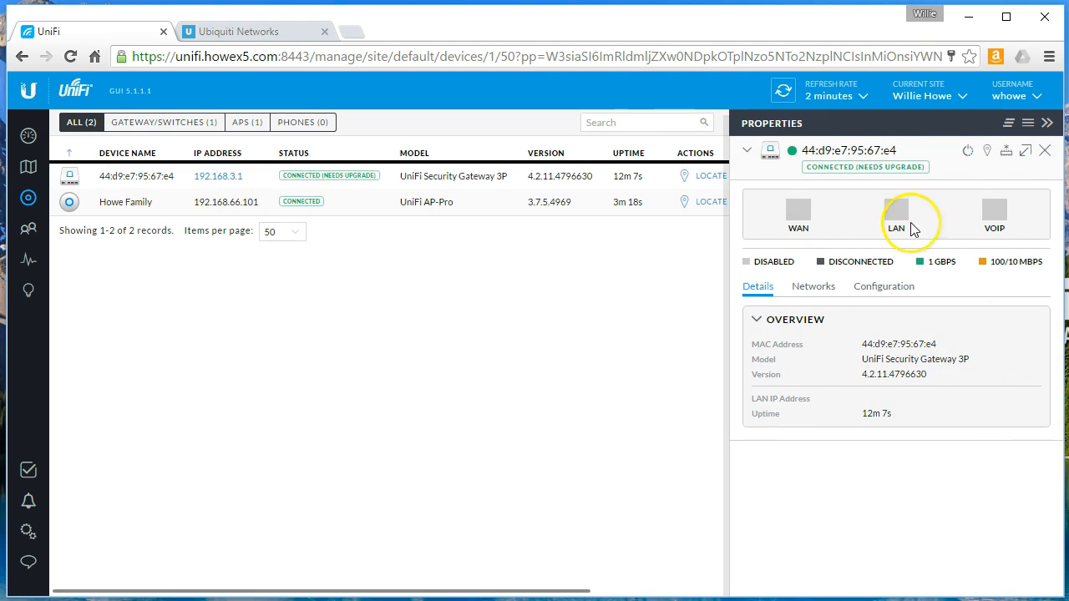
{"action": "left_click", "coordinate": [1045, 150]}
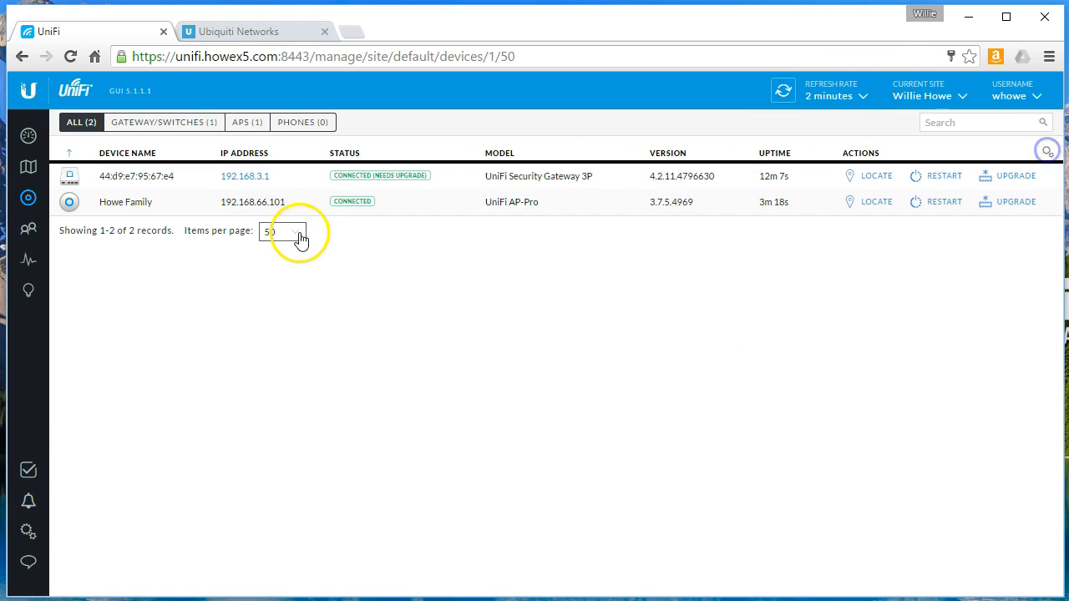
{"action": "left_click", "coordinate": [27, 531]}
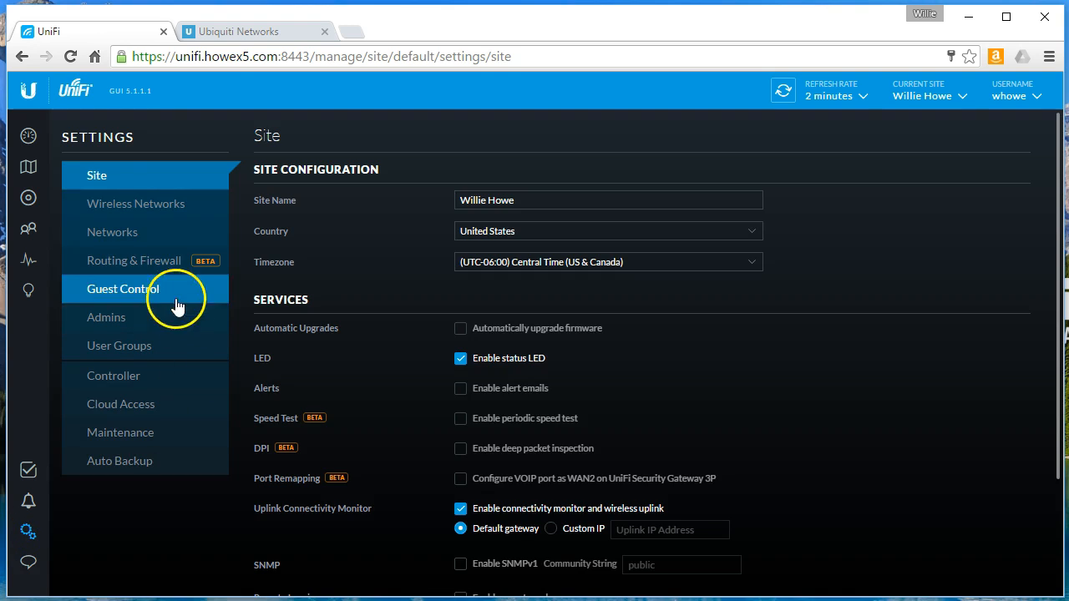
Review the LAN (192.168.3.1/24) and VOIP (192.168.2.1/24) networks in Settings.
{"action": "left_click", "coordinate": [113, 231]}
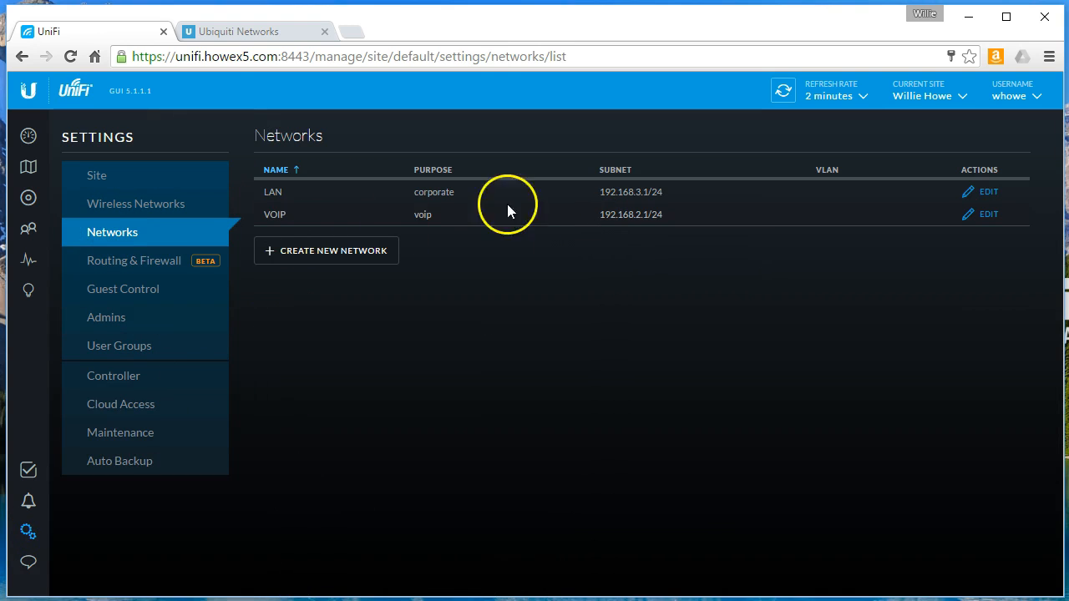
{"action": "double_click", "coordinate": [272, 191]}
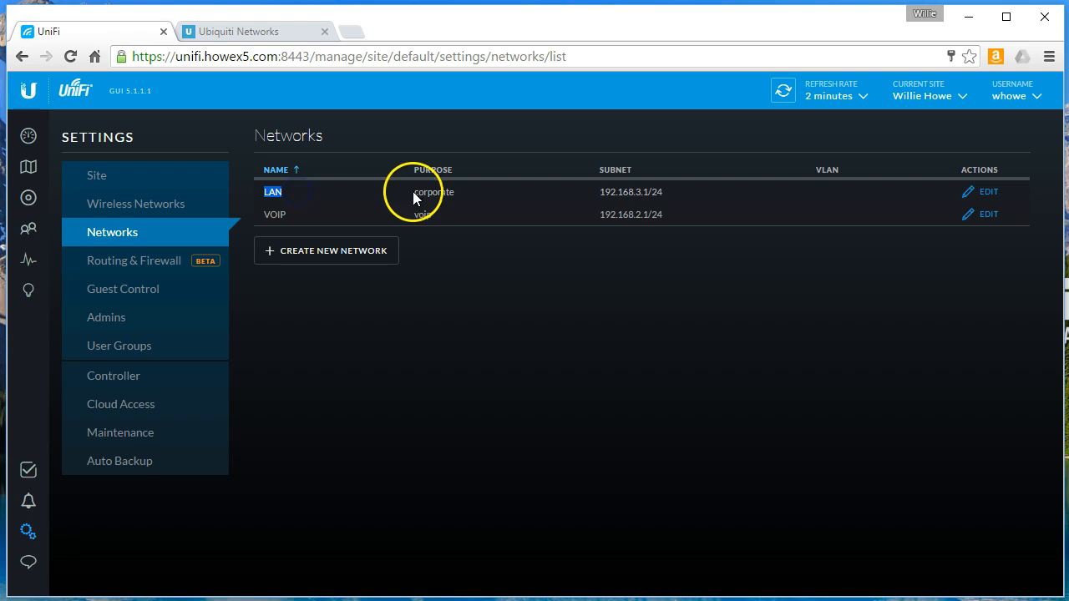
{"action": "double_click", "coordinate": [631, 192]}
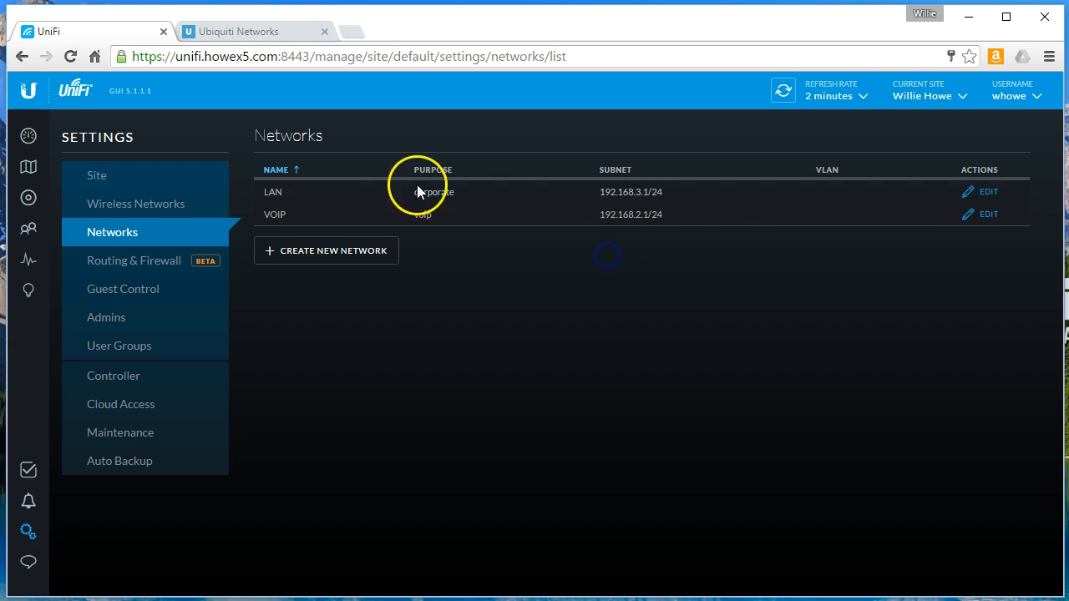
{"action": "mouse_move", "coordinate": [480, 397]}
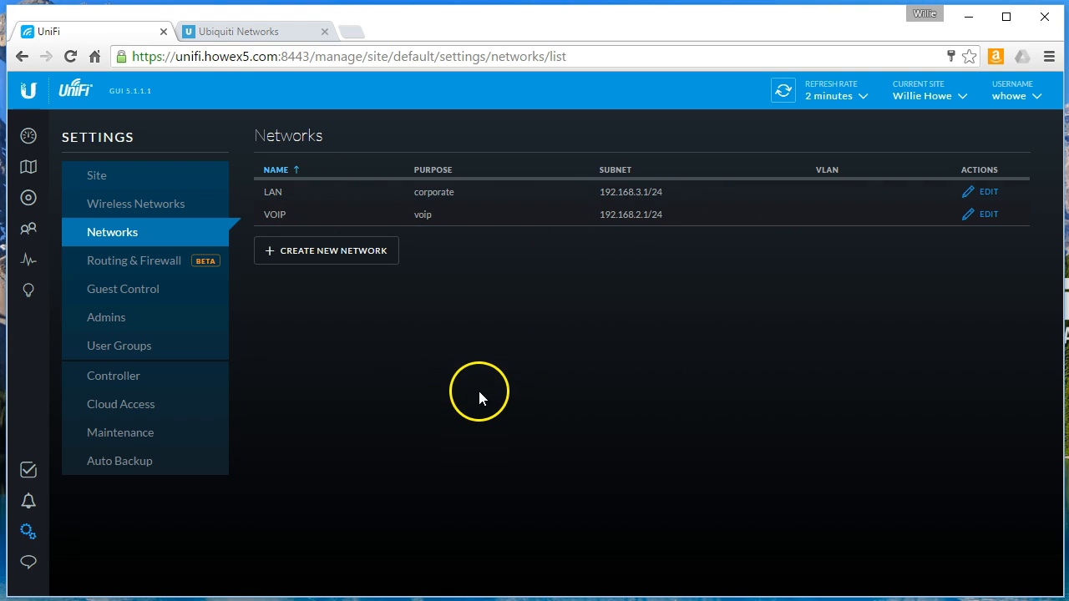
Browse the Routing & Firewall rule sets: Guest Out, WAN In, then Guest In.
{"action": "left_click", "coordinate": [134, 259]}
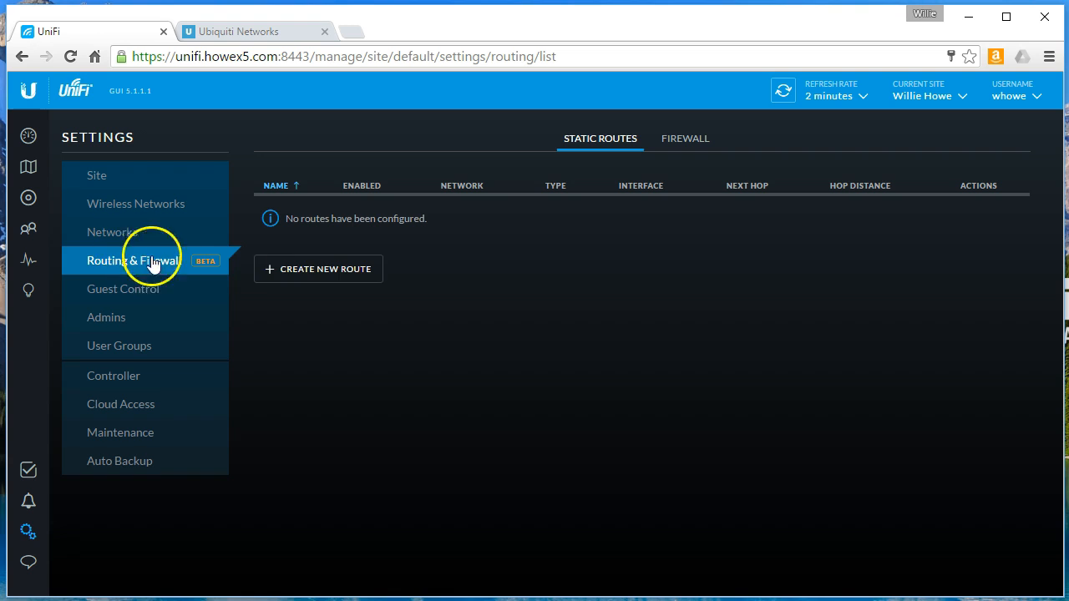
{"action": "left_click", "coordinate": [684, 139]}
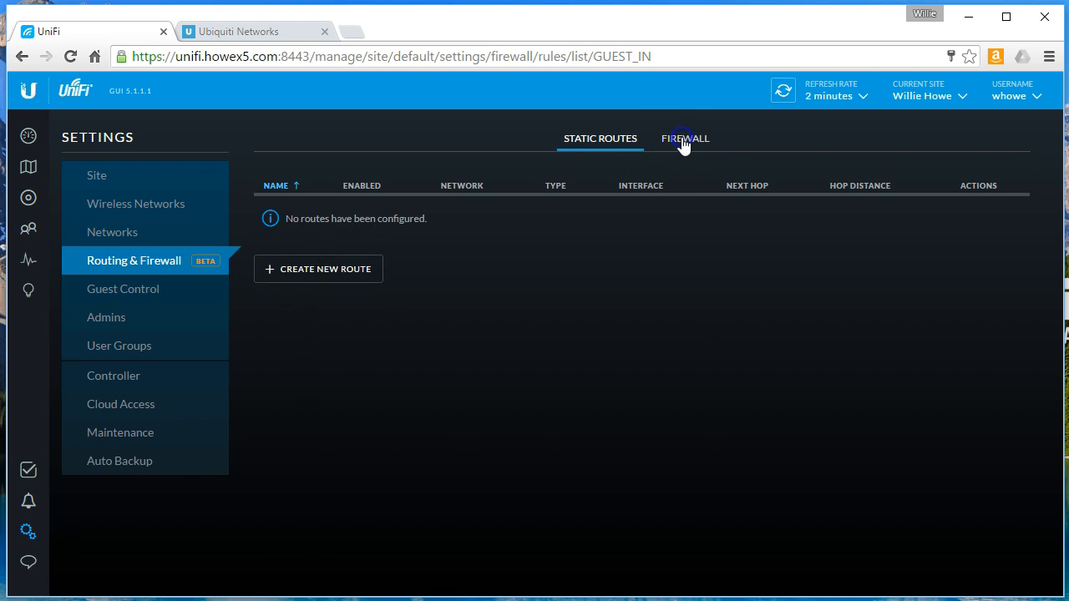
{"action": "left_click", "coordinate": [684, 138]}
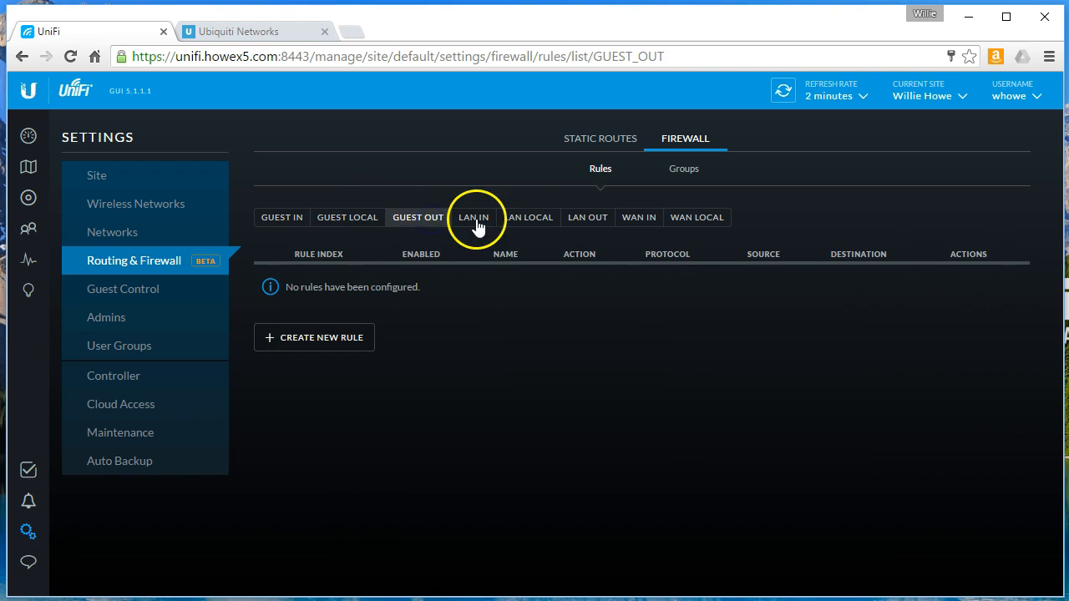
{"action": "left_click", "coordinate": [638, 217]}
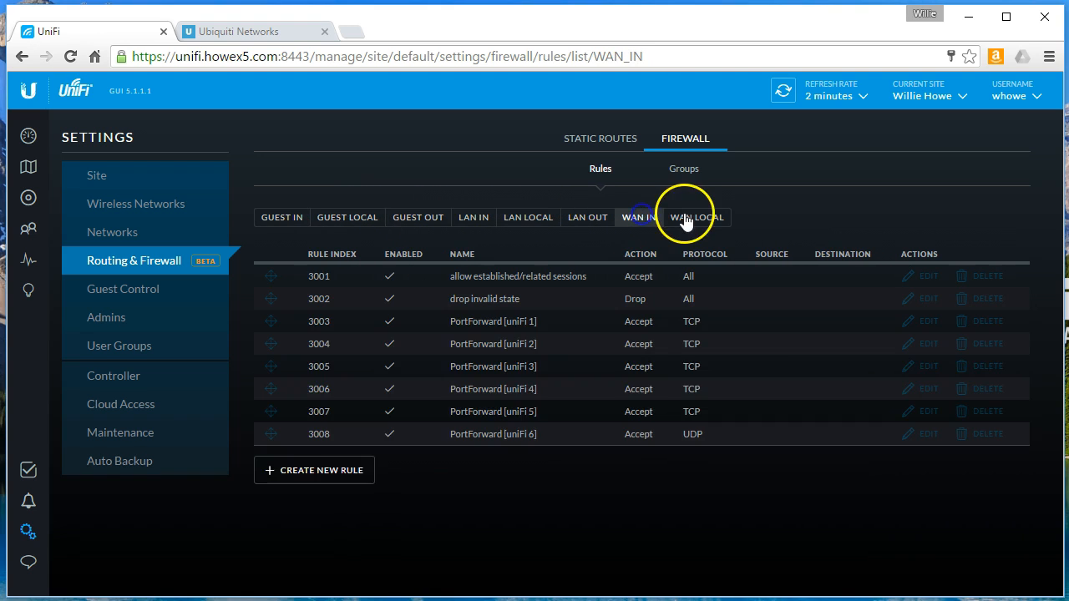
{"action": "left_click", "coordinate": [282, 217]}
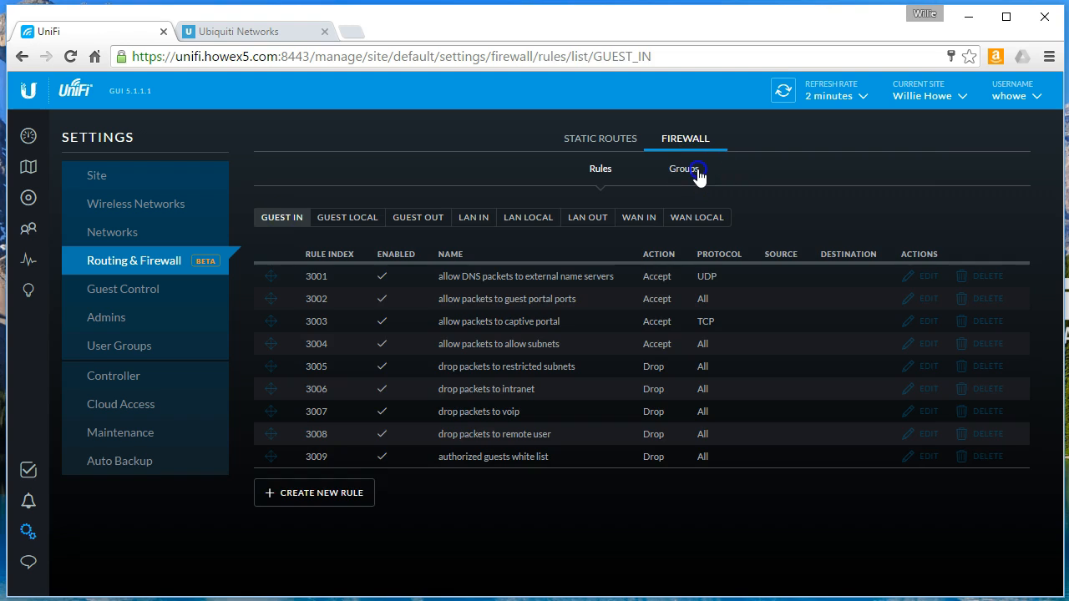
{"action": "mouse_move", "coordinate": [599, 169]}
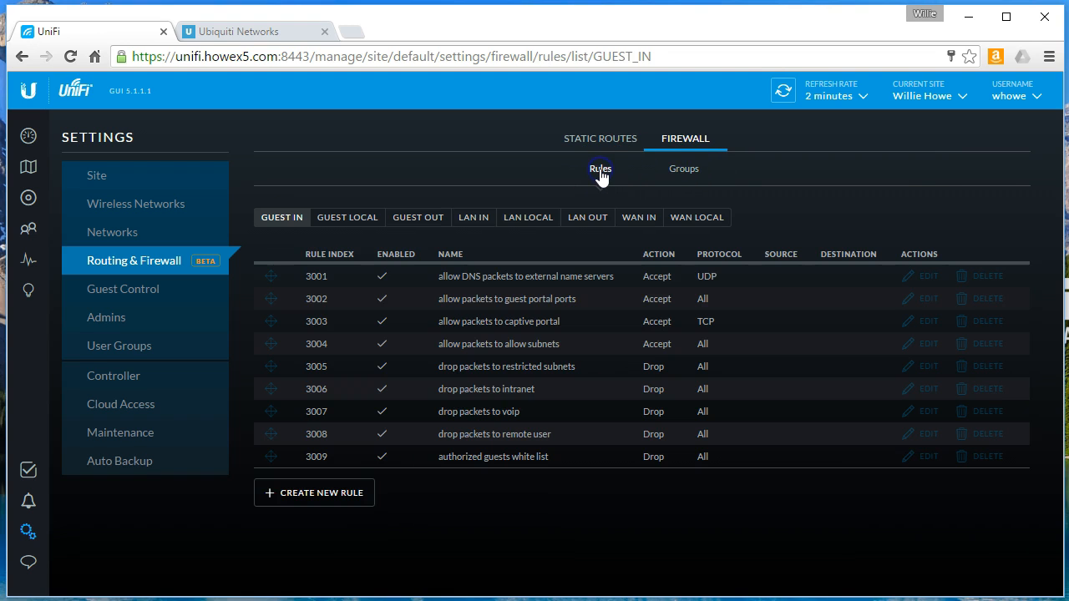
{"action": "mouse_move", "coordinate": [566, 345]}
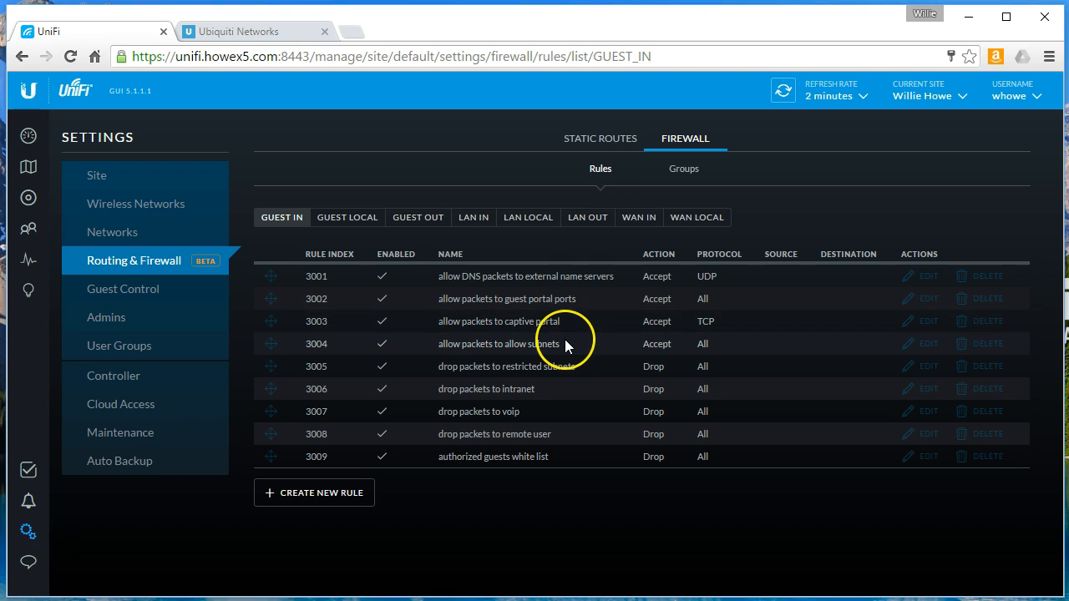
{"action": "mouse_move", "coordinate": [384, 185]}
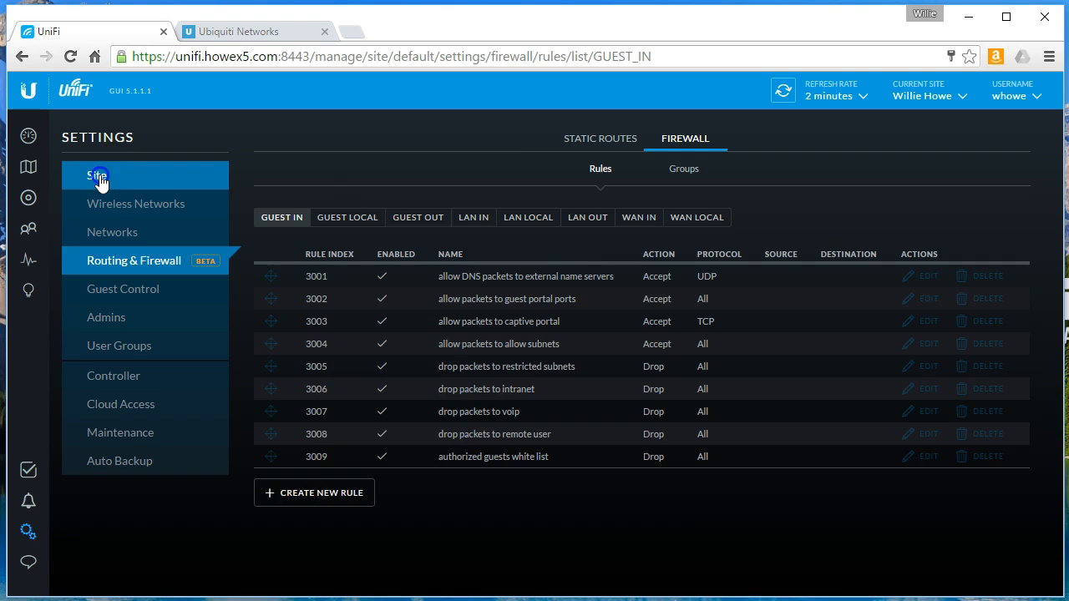
Confirm a firmware upgrade of the Security Gateway 3P from the Devices list.
{"action": "left_click", "coordinate": [98, 175]}
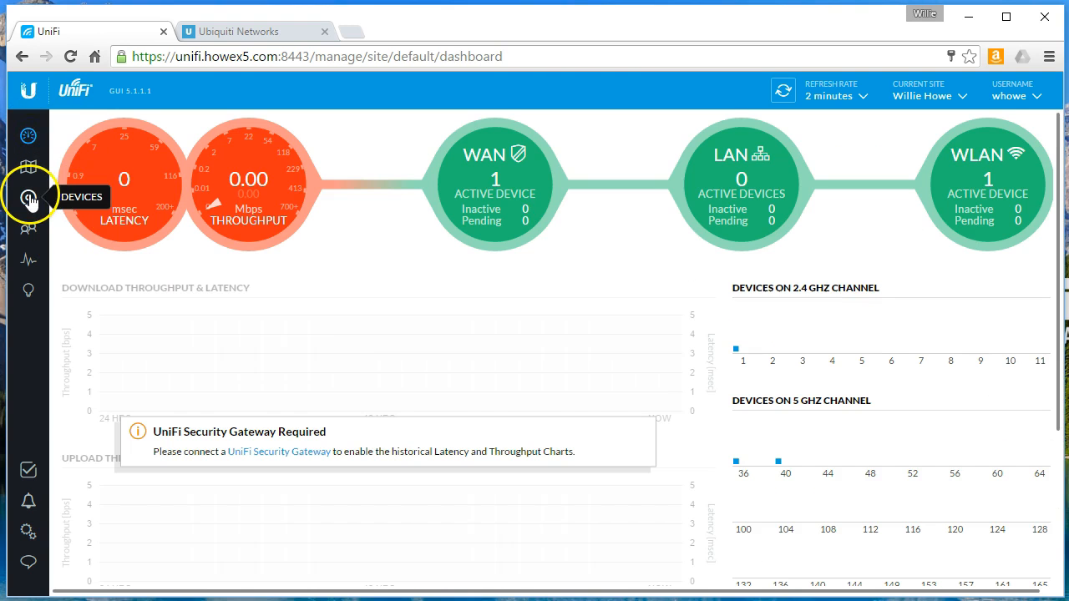
{"action": "left_click", "coordinate": [28, 199]}
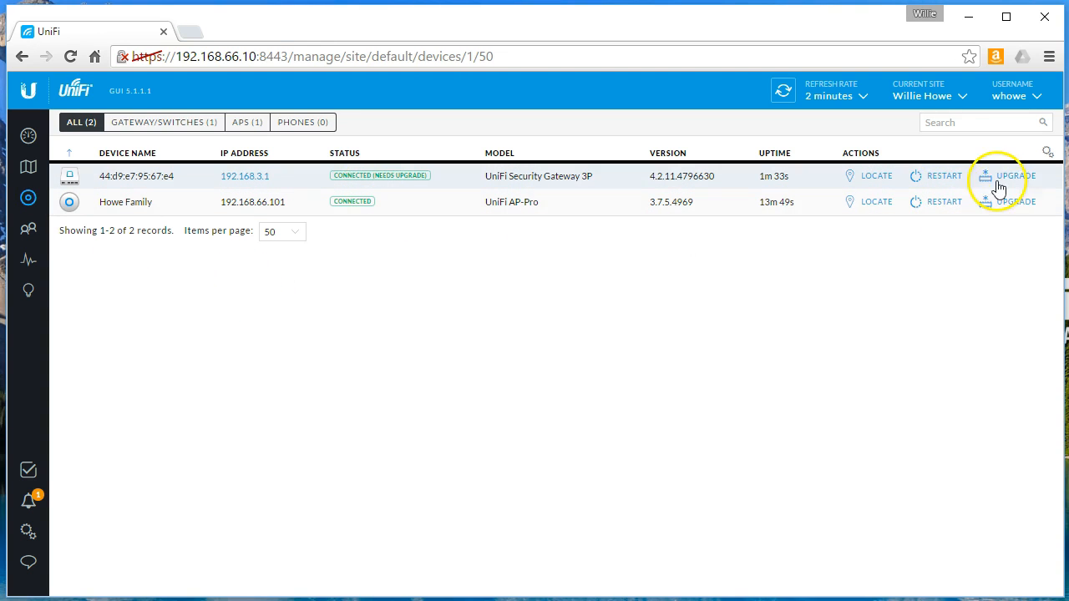
{"action": "left_click", "coordinate": [1013, 175]}
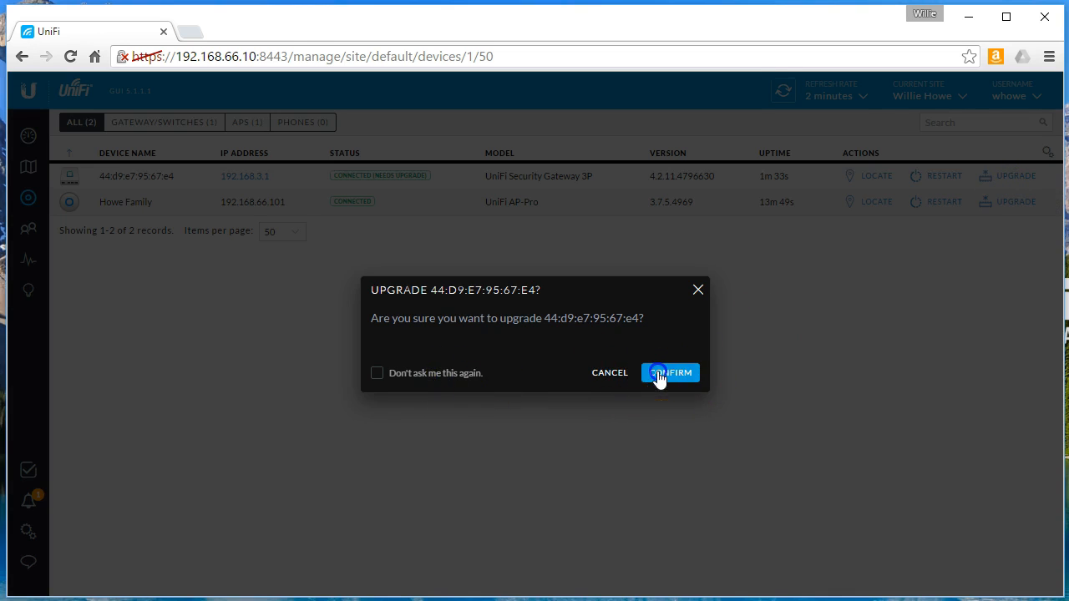
{"action": "left_click", "coordinate": [670, 372]}
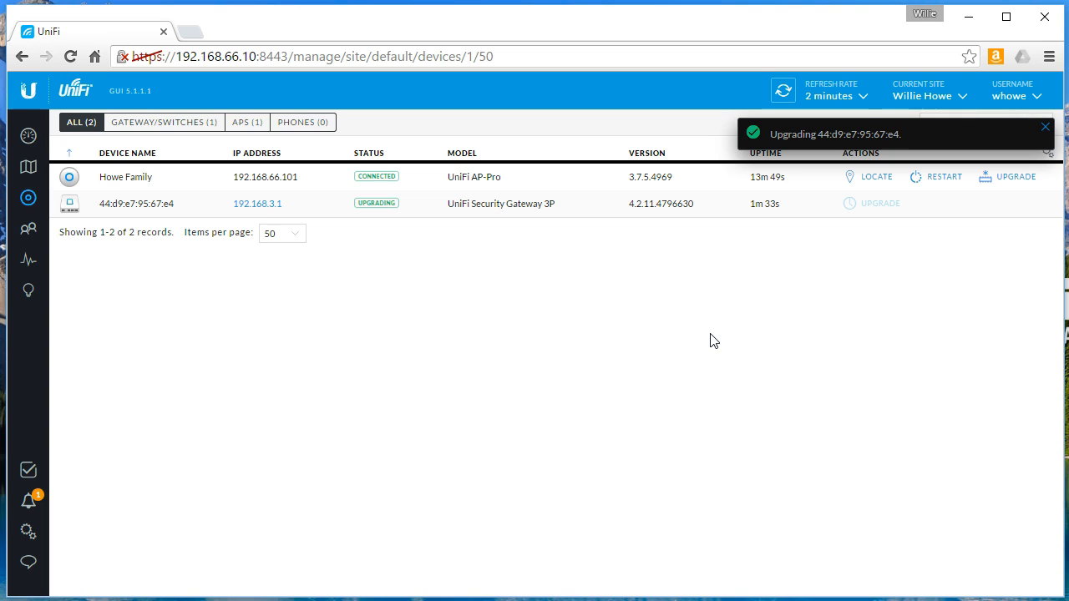
{"action": "left_click", "coordinate": [1045, 127]}
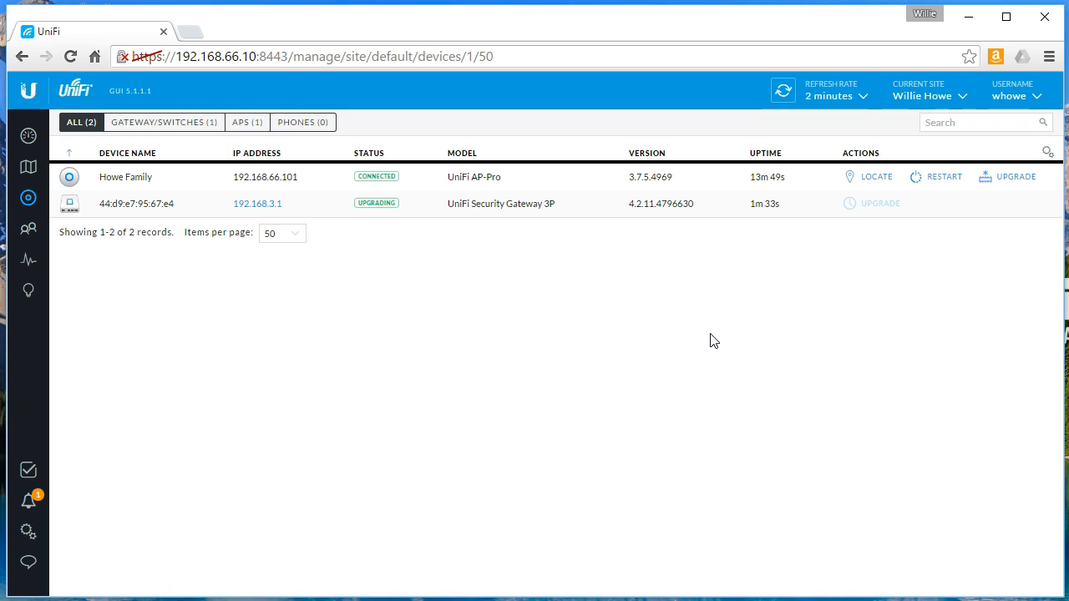
Set the gateway alias to 'Lab USG' and close the PuTTY session.
{"action": "left_click", "coordinate": [137, 203]}
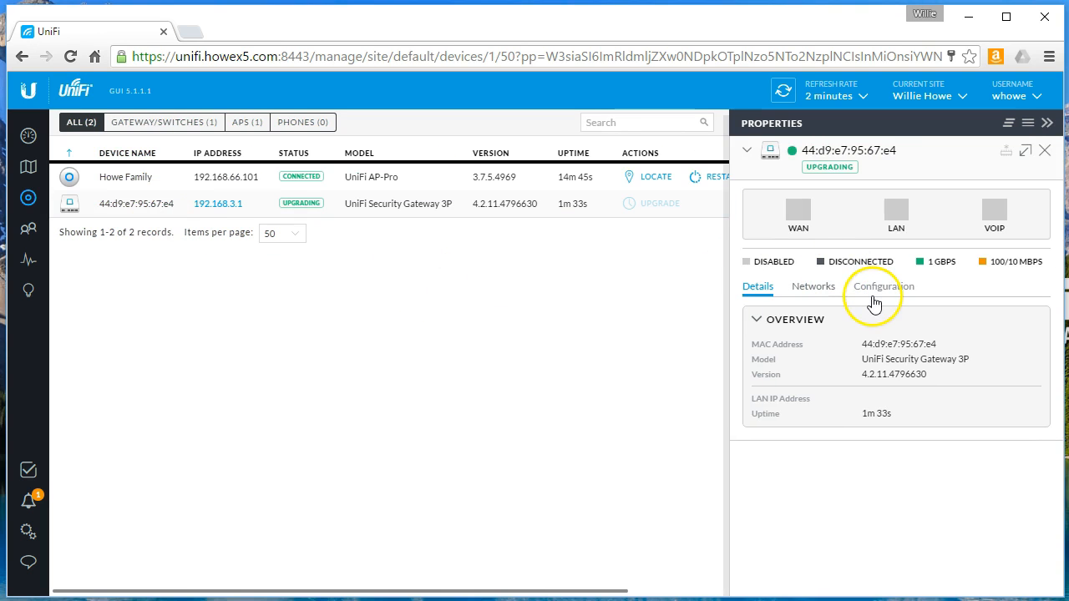
{"action": "left_click", "coordinate": [883, 287]}
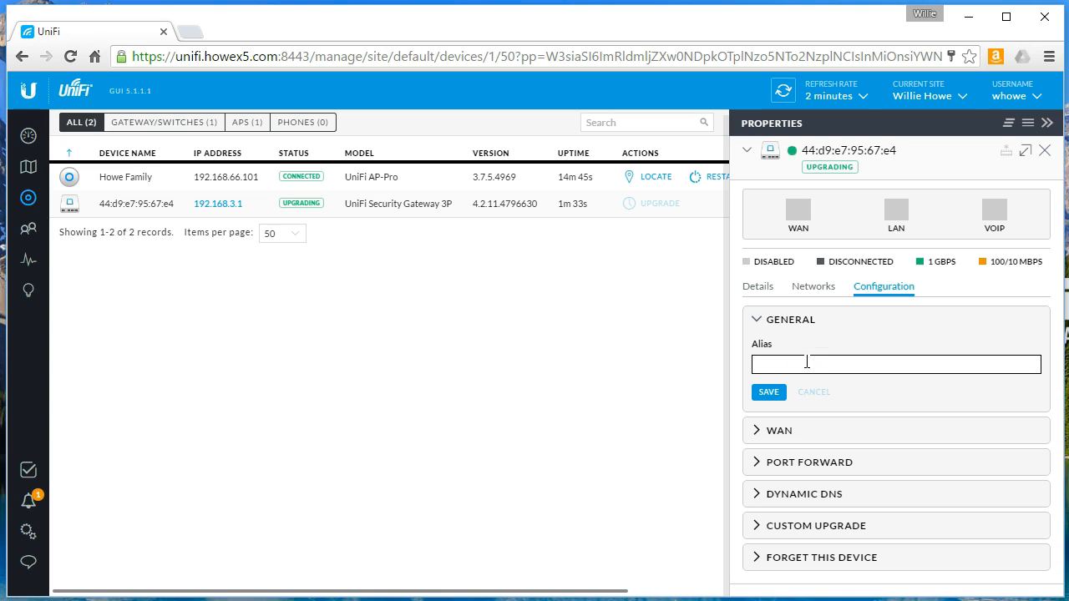
{"action": "type", "text": "Willie"}
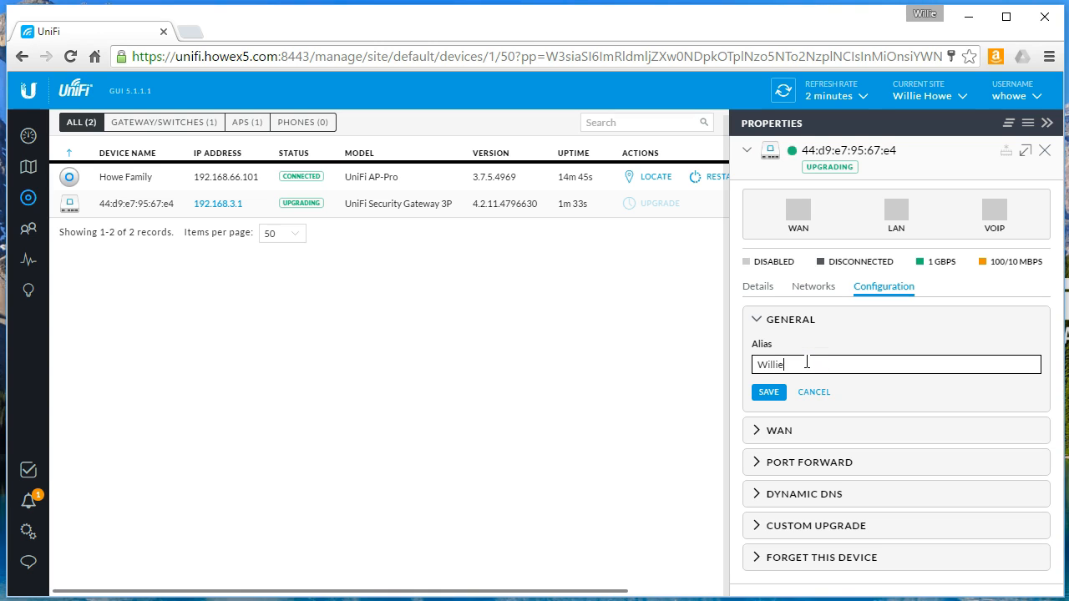
{"action": "type", "text": "lab"}
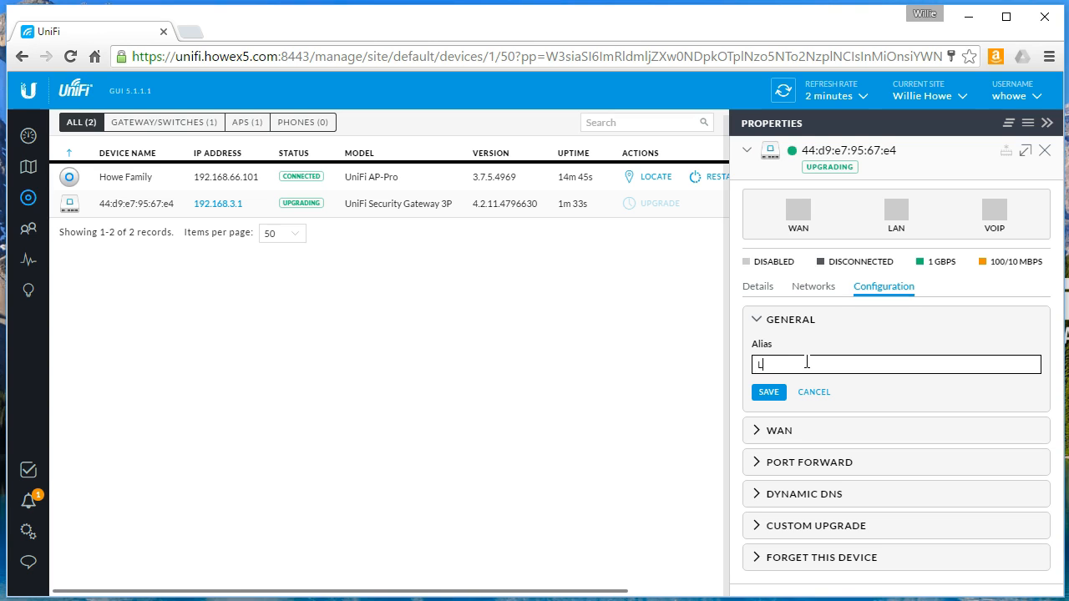
{"action": "type", "text": "ab USG"}
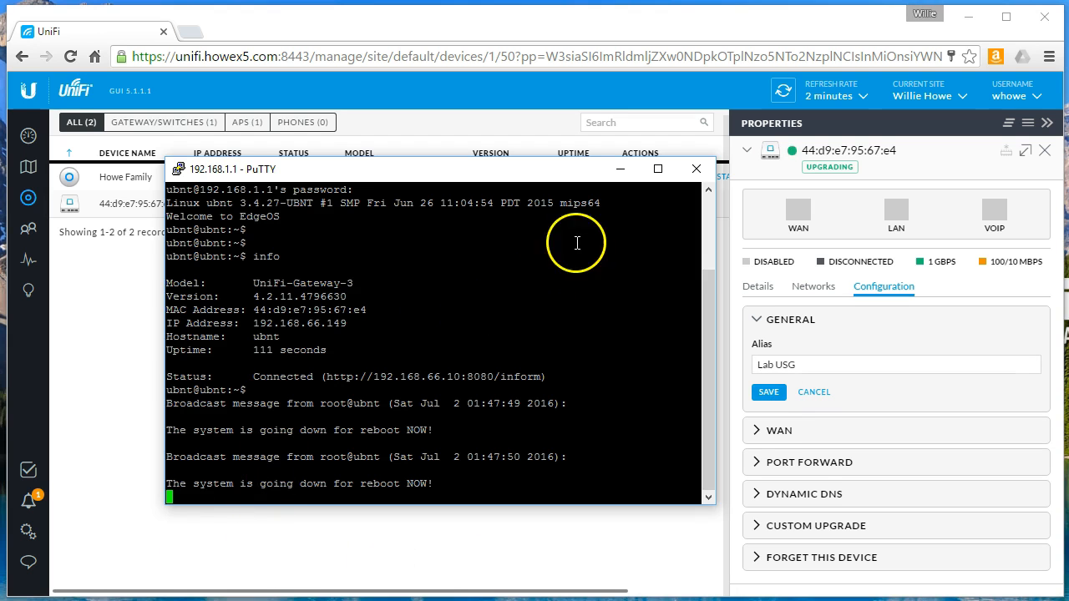
{"action": "left_click", "coordinate": [695, 169]}
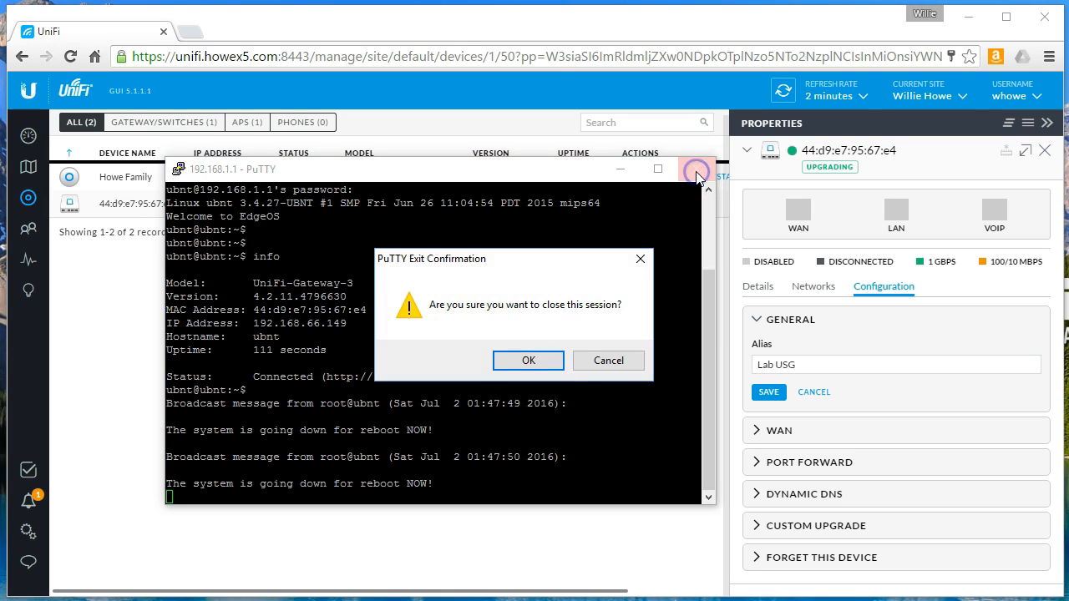
{"action": "left_click", "coordinate": [528, 360]}
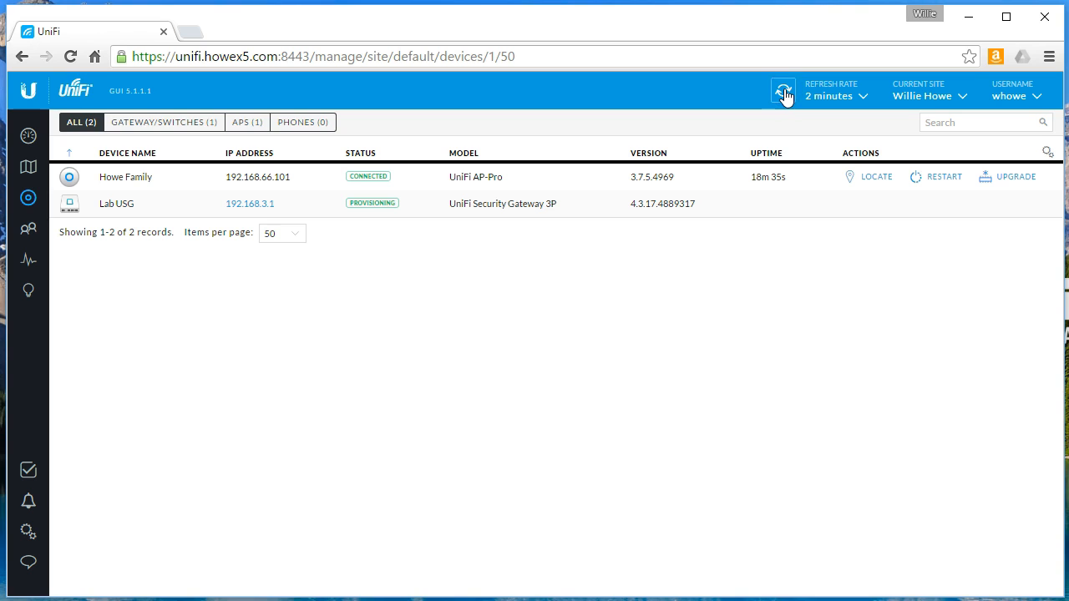
Inspect Lab USG's WAN details (192.168.66.149, 1000 full duplex) and its networks.
{"action": "left_click", "coordinate": [782, 90]}
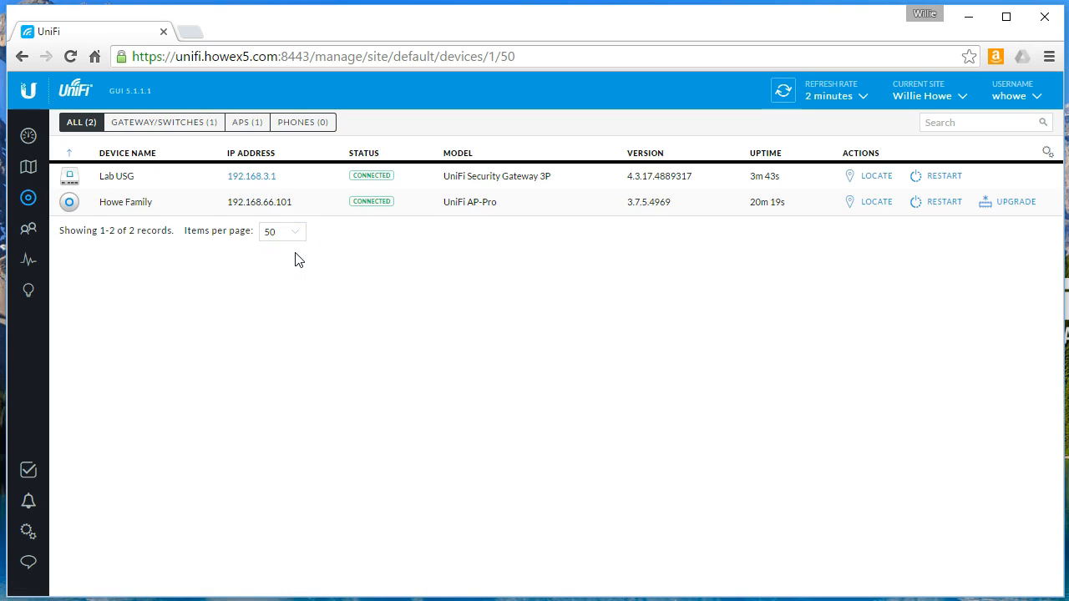
{"action": "mouse_move", "coordinate": [126, 202]}
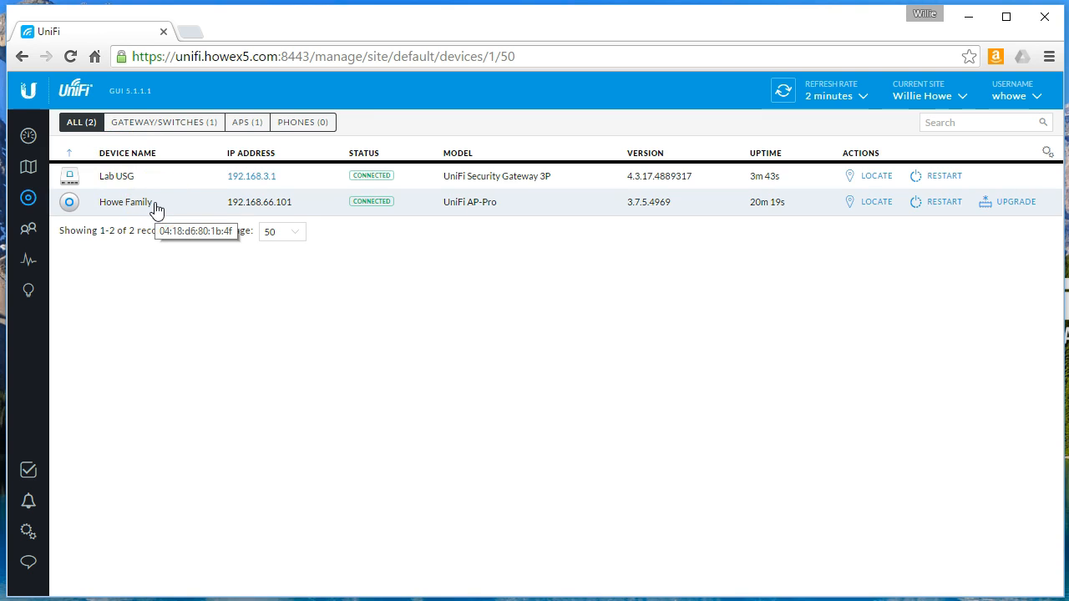
{"action": "left_click", "coordinate": [116, 176]}
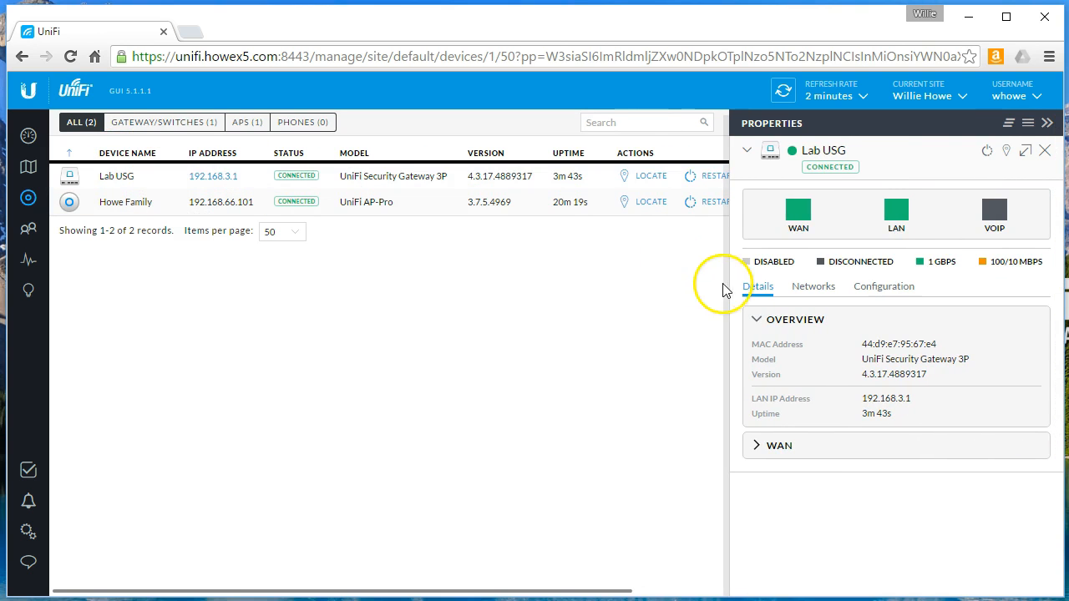
{"action": "left_click", "coordinate": [779, 445]}
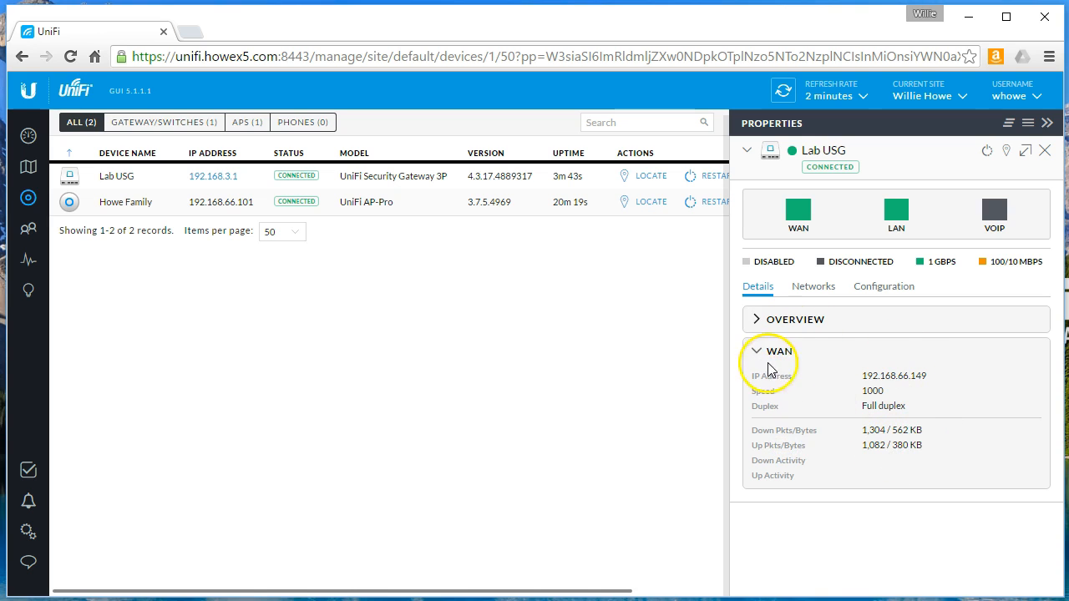
{"action": "left_click", "coordinate": [813, 287]}
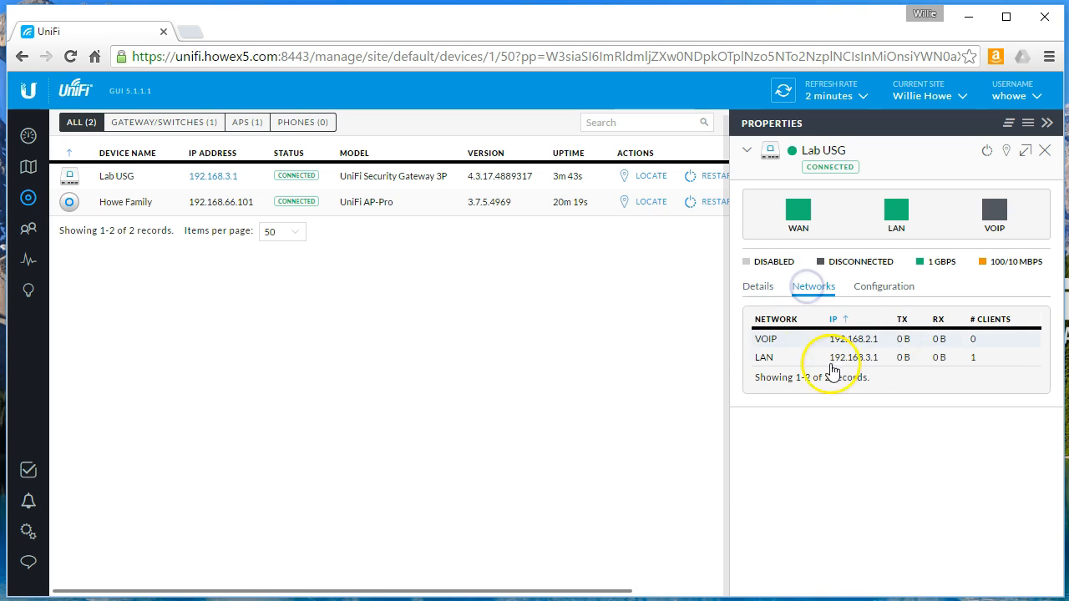
{"action": "mouse_move", "coordinate": [883, 346]}
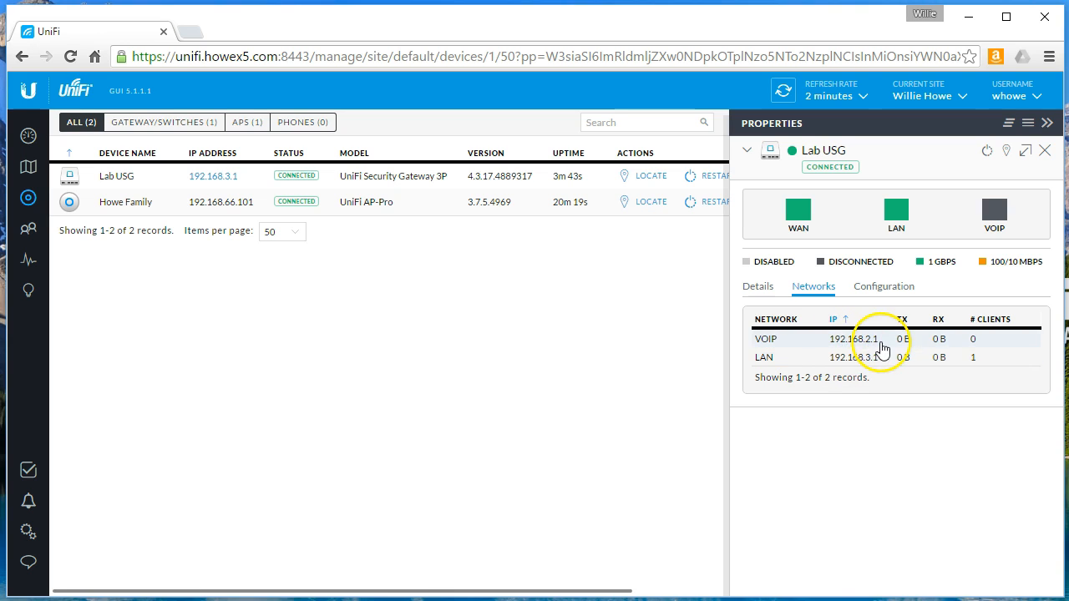
{"action": "mouse_move", "coordinate": [877, 366]}
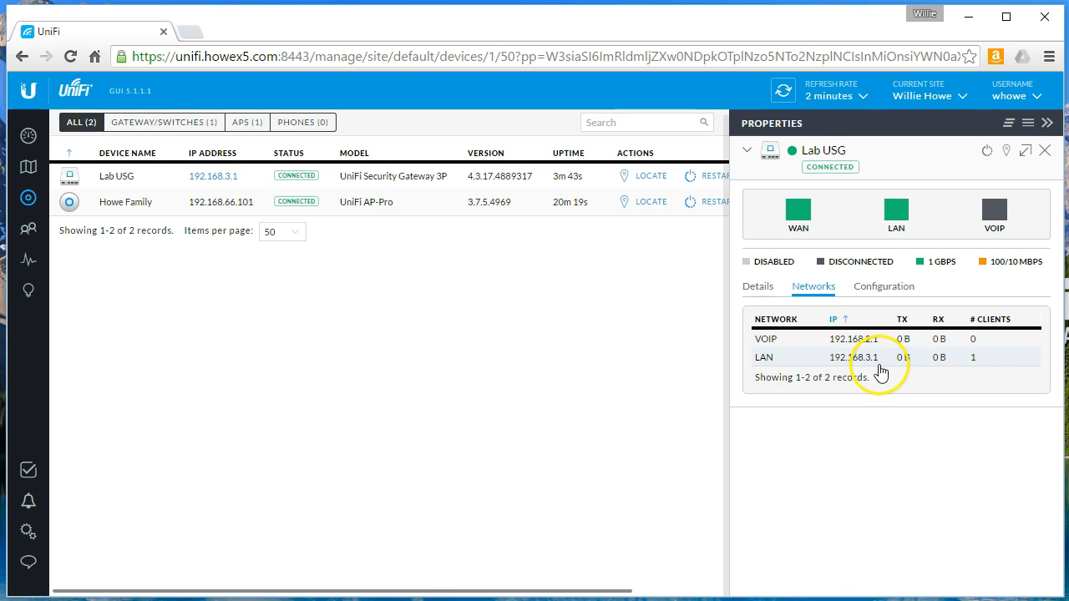
{"action": "mouse_move", "coordinate": [847, 371]}
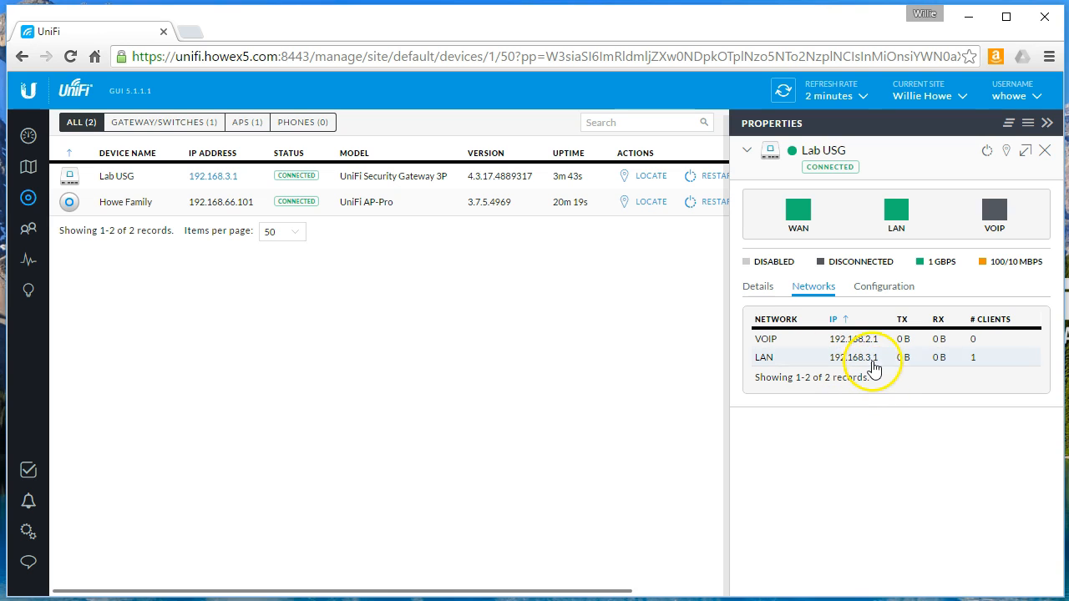
Expand and collapse Lab USG's WAN configuration, which uses DHCP.
{"action": "left_click", "coordinate": [884, 286]}
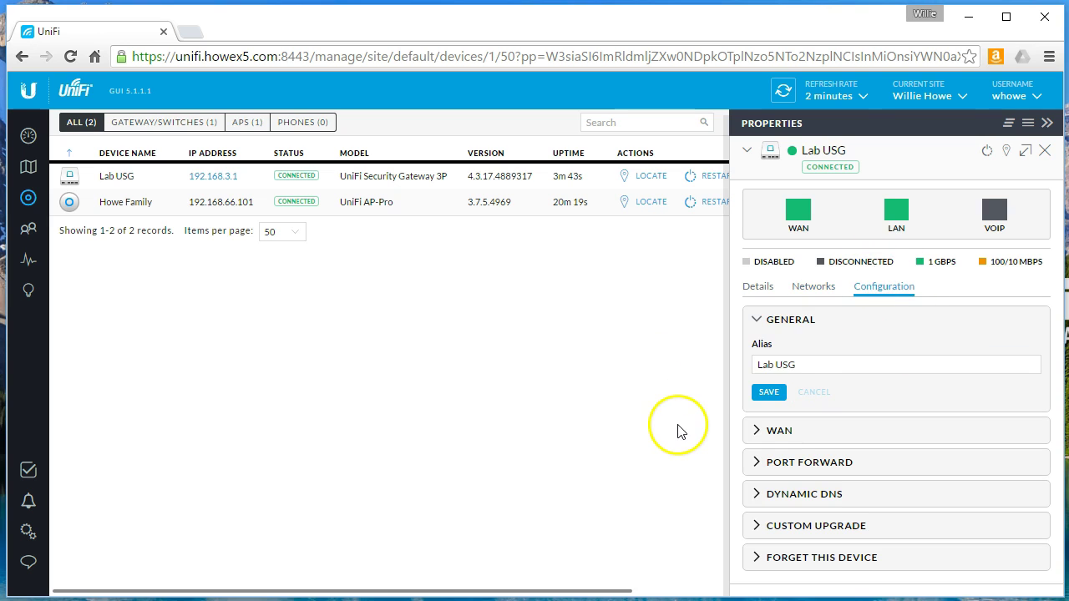
{"action": "mouse_move", "coordinate": [789, 435]}
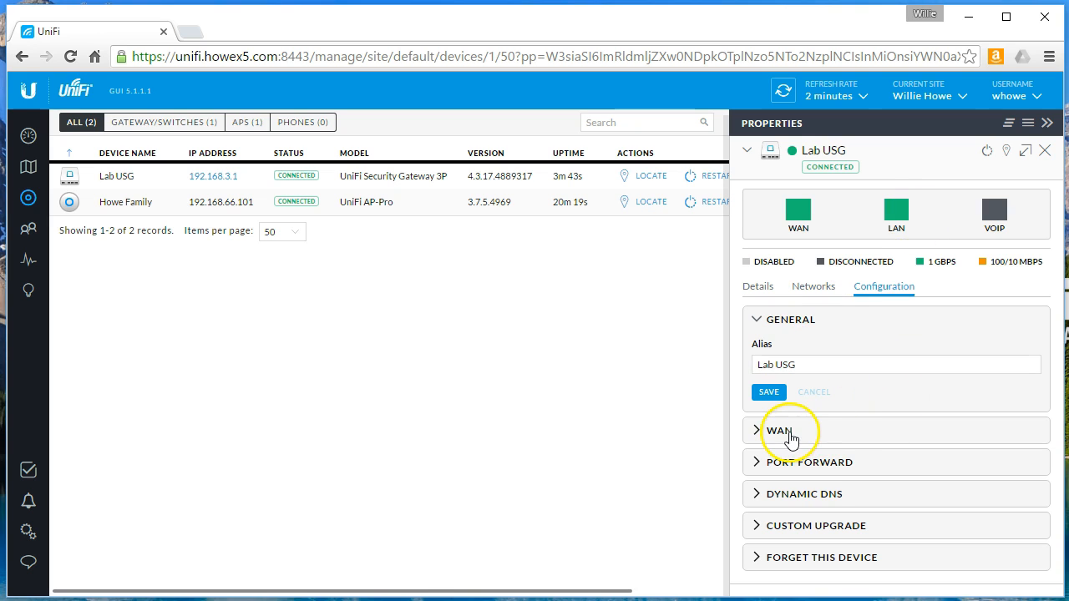
{"action": "left_click", "coordinate": [779, 431]}
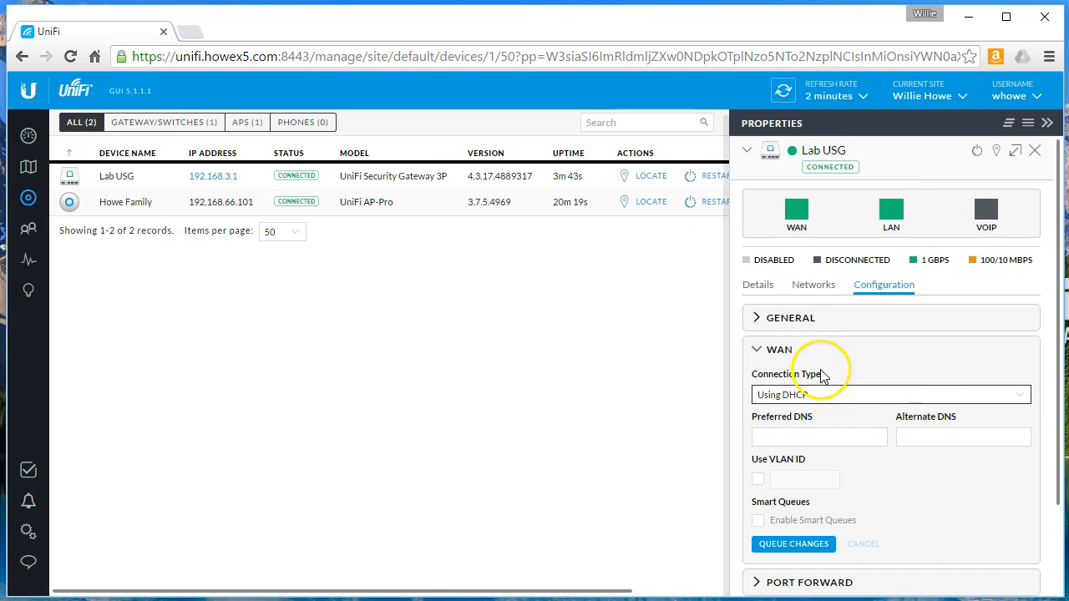
{"action": "mouse_move", "coordinate": [770, 482]}
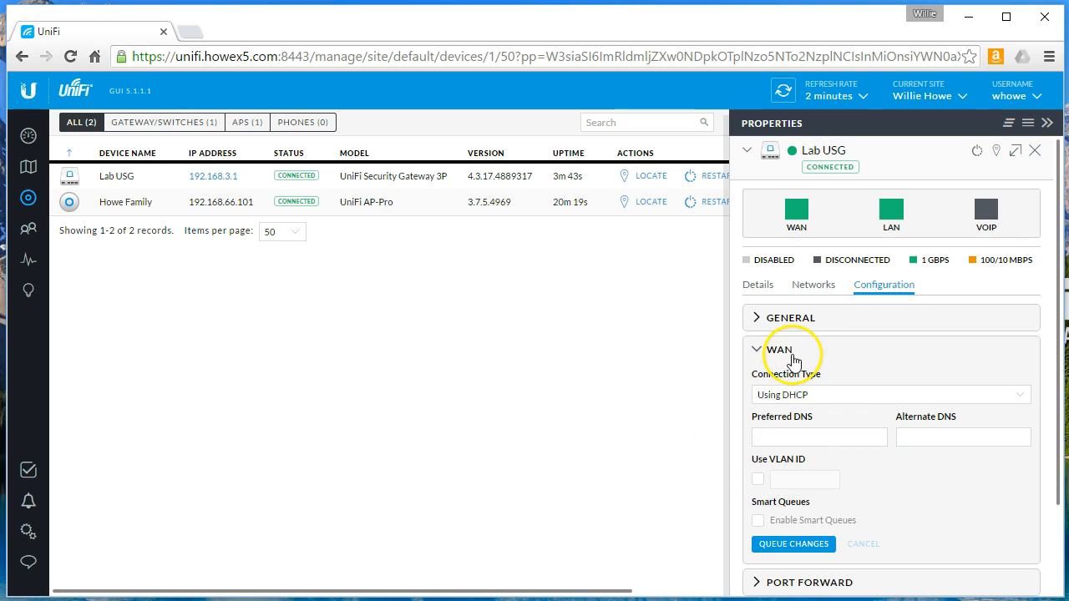
{"action": "left_click", "coordinate": [778, 350]}
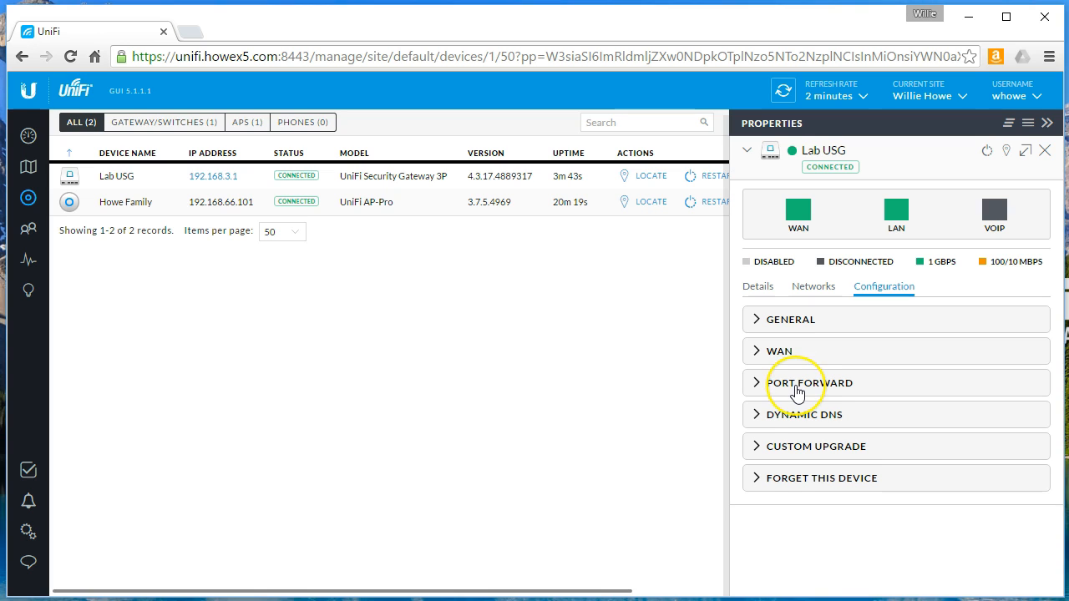
Delete the uniFi 1 and uniFi 2 port forward rules from Lab USG.
{"action": "left_click", "coordinate": [807, 382]}
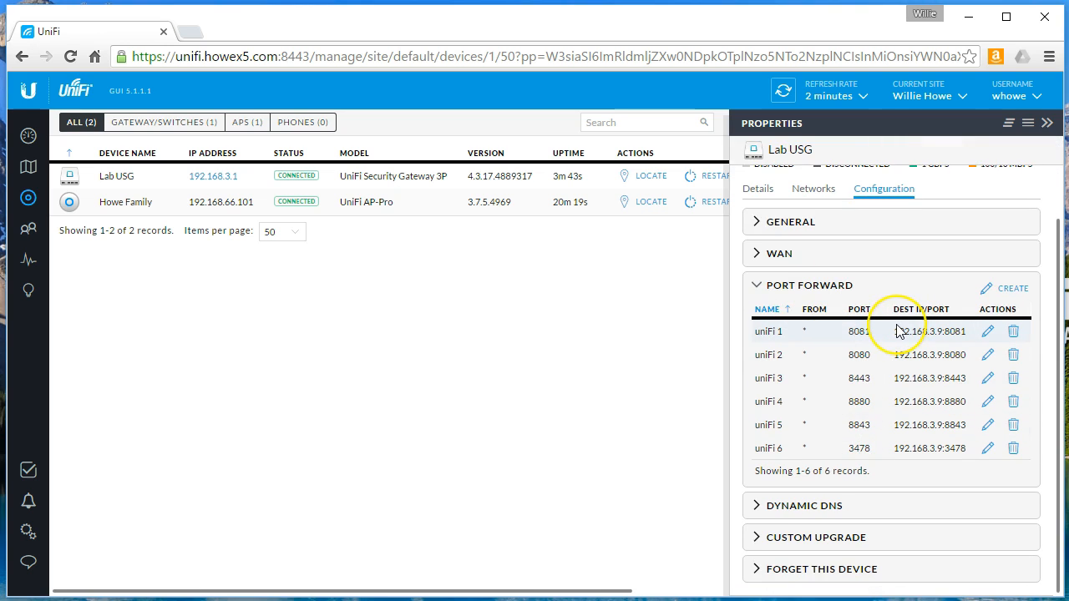
{"action": "mouse_move", "coordinate": [896, 331]}
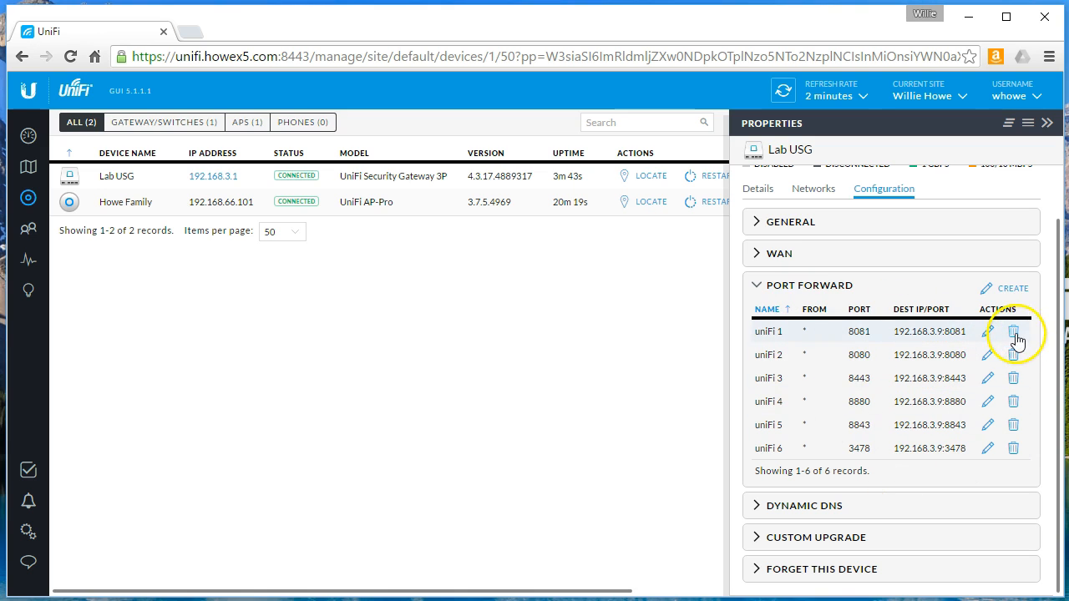
{"action": "left_click", "coordinate": [1013, 332]}
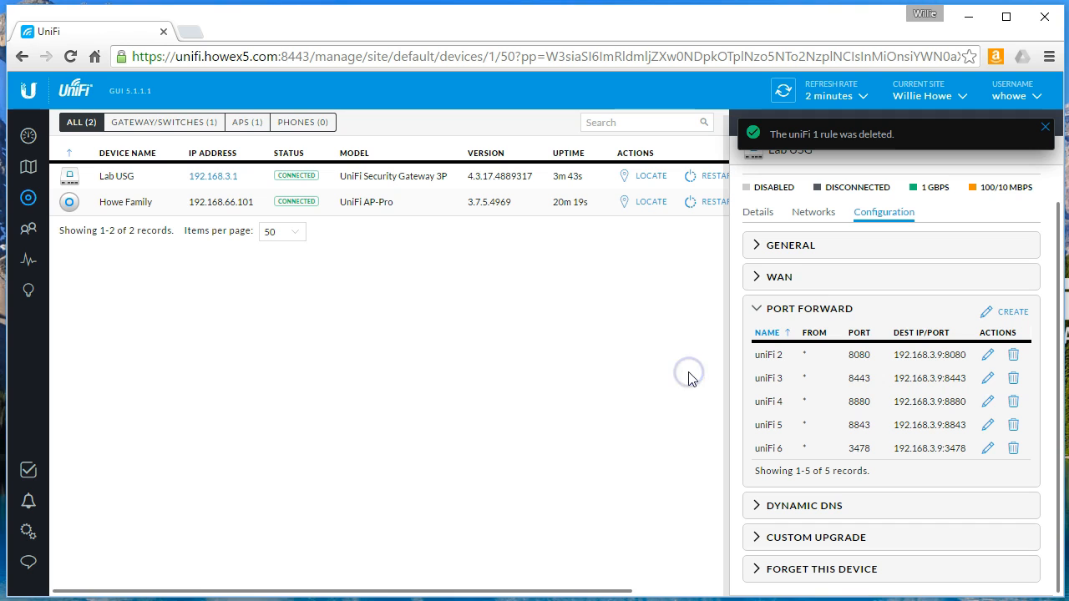
{"action": "left_click", "coordinate": [1013, 354]}
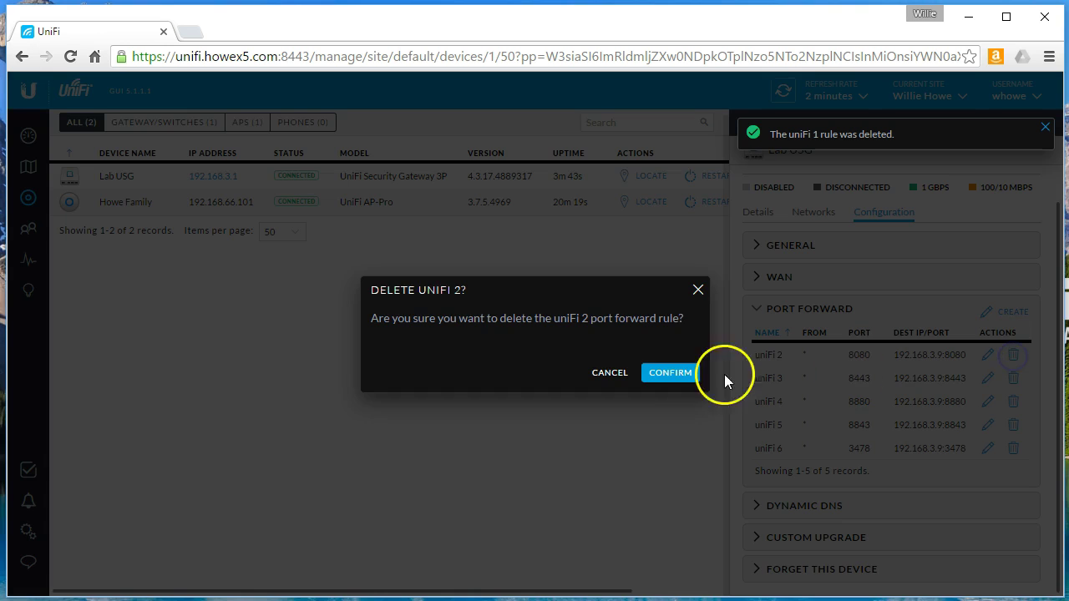
{"action": "left_click", "coordinate": [670, 372]}
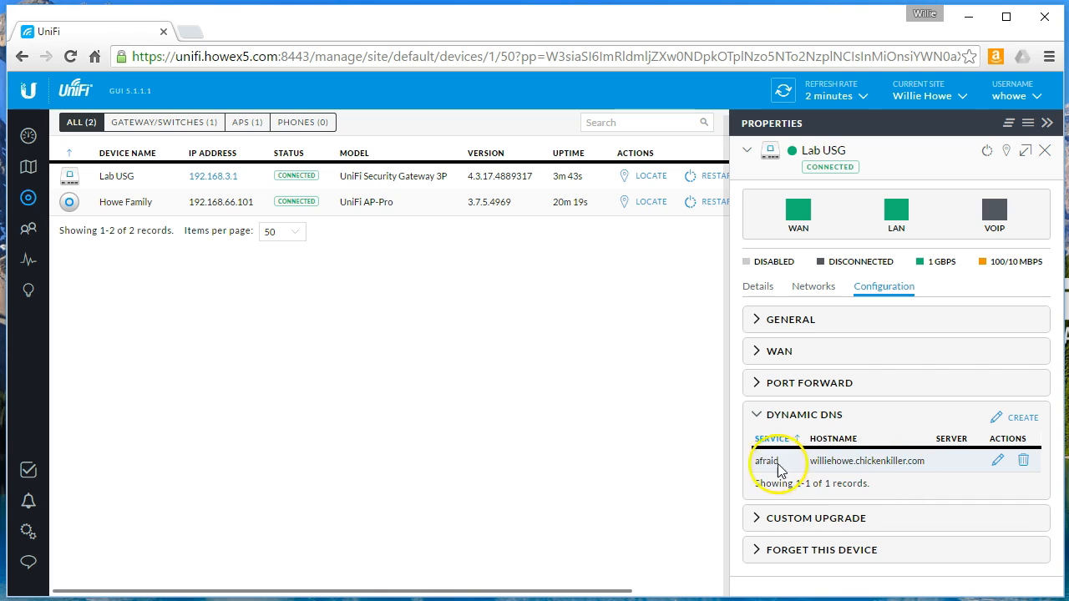
{"action": "mouse_move", "coordinate": [817, 472]}
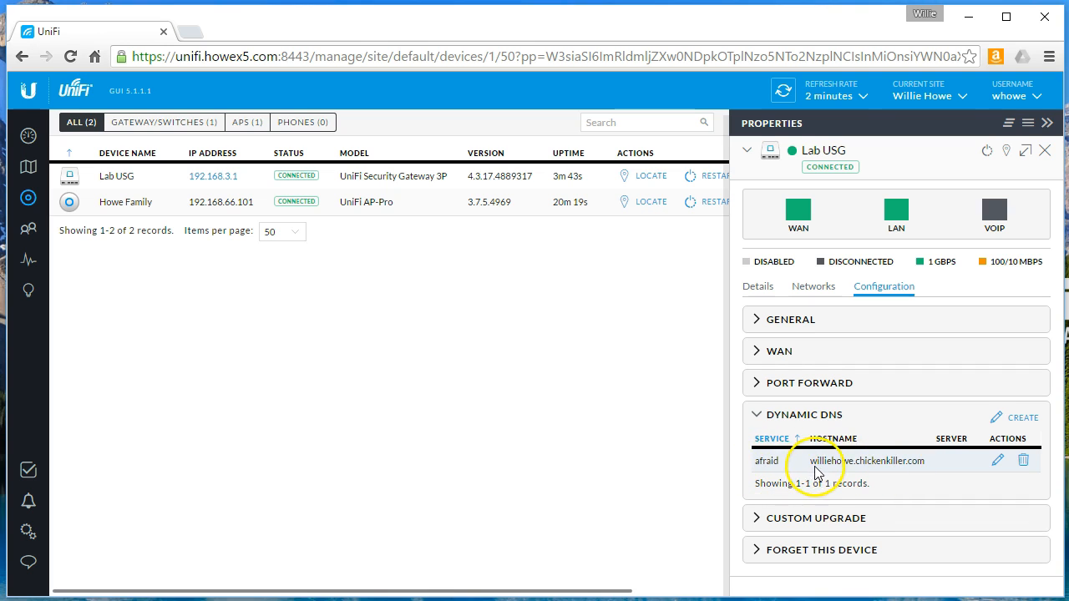
{"action": "mouse_move", "coordinate": [885, 528]}
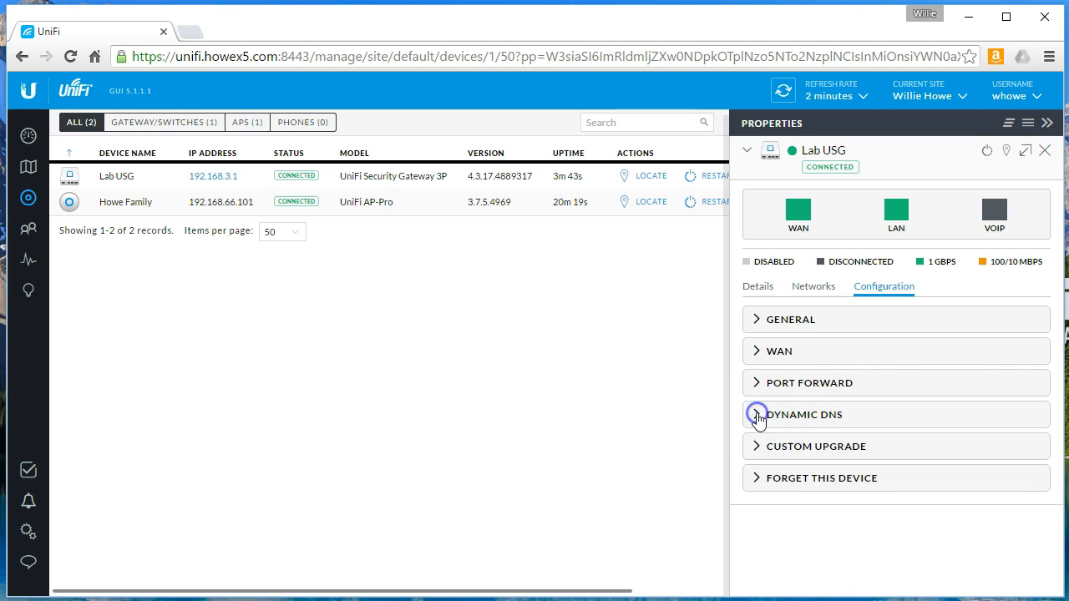
Expand and collapse the Custom Upgrade firmware option, then close the Lab USG properties.
{"action": "left_click", "coordinate": [816, 445]}
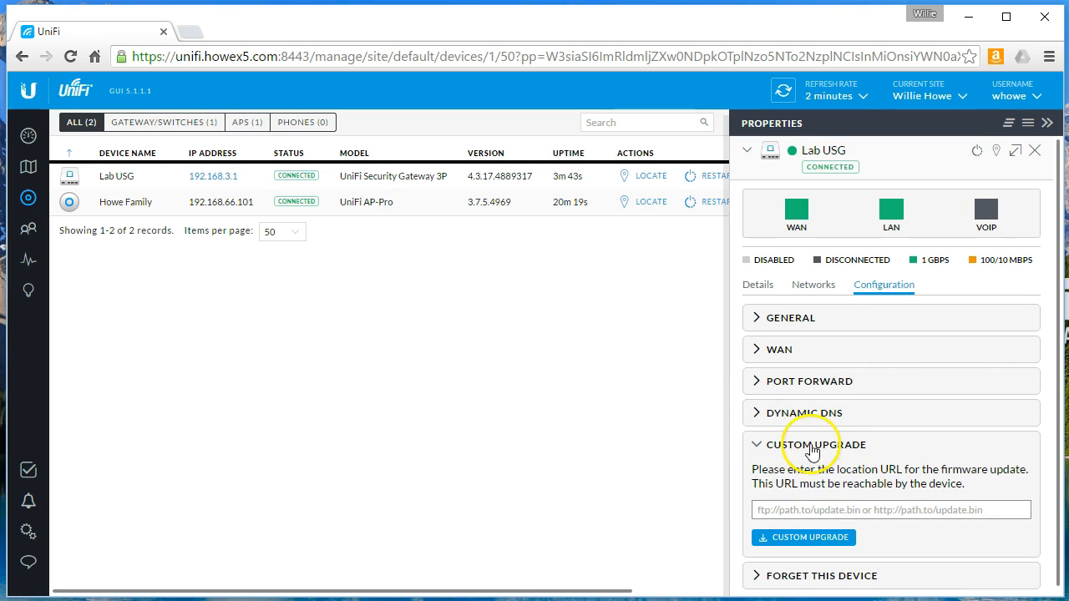
{"action": "left_click", "coordinate": [815, 445]}
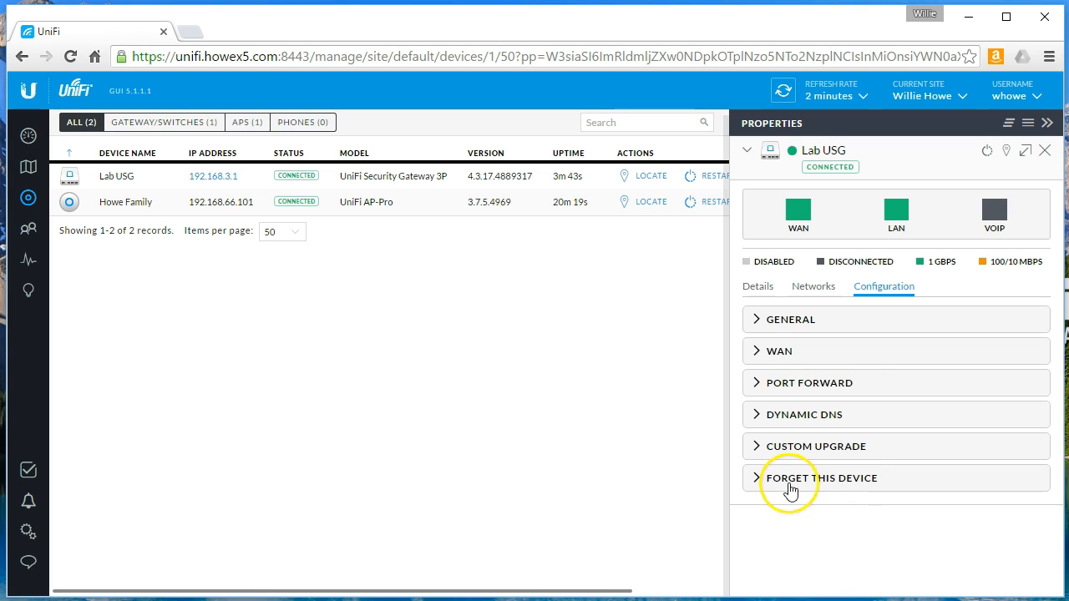
{"action": "mouse_move", "coordinate": [1027, 157]}
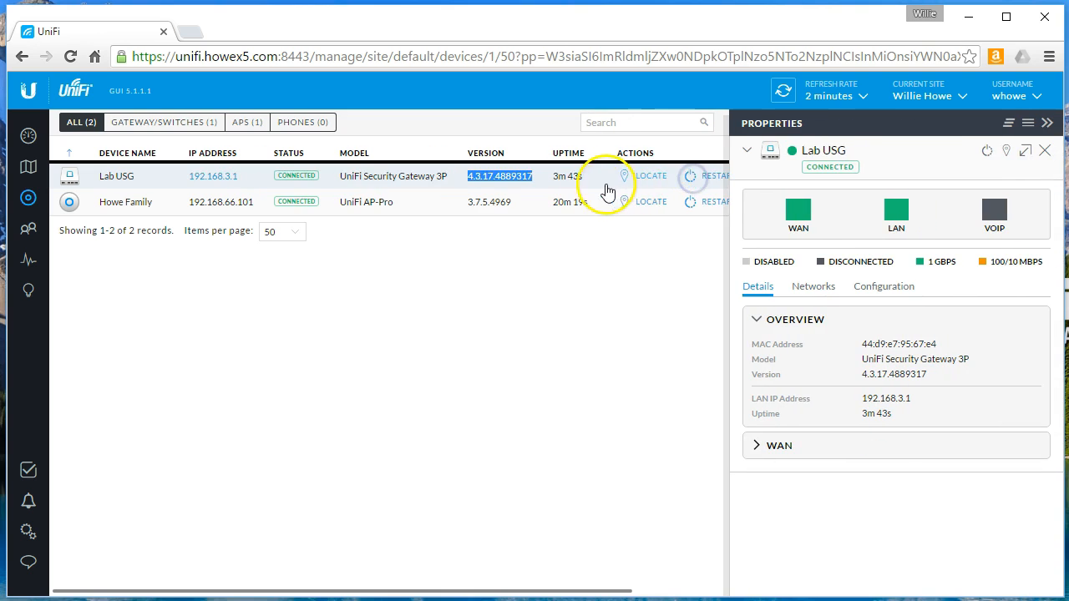
{"action": "left_click", "coordinate": [1045, 150]}
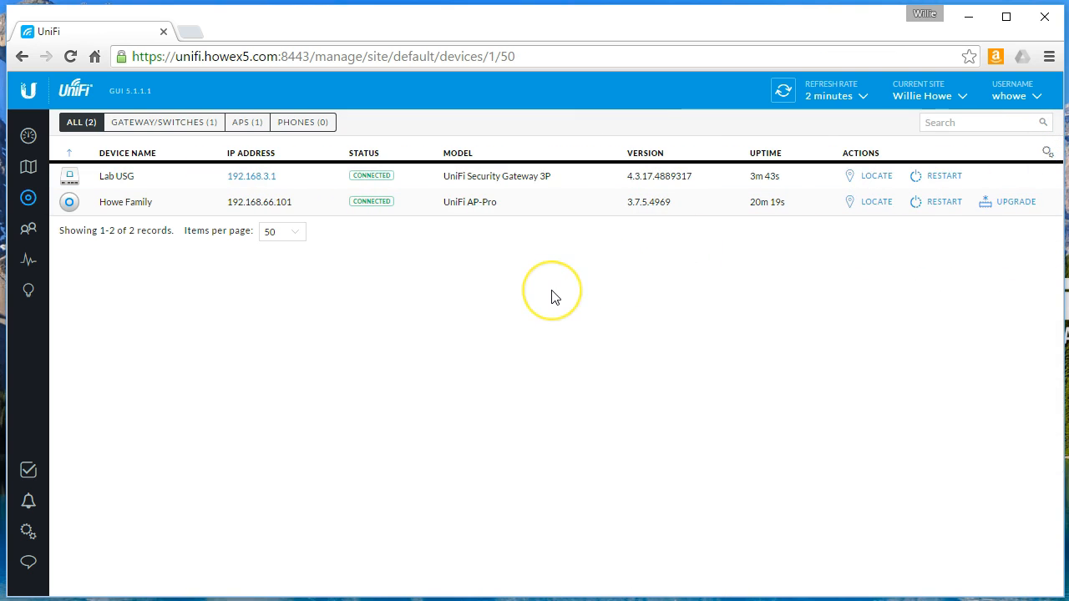
{"action": "mouse_move", "coordinate": [555, 297]}
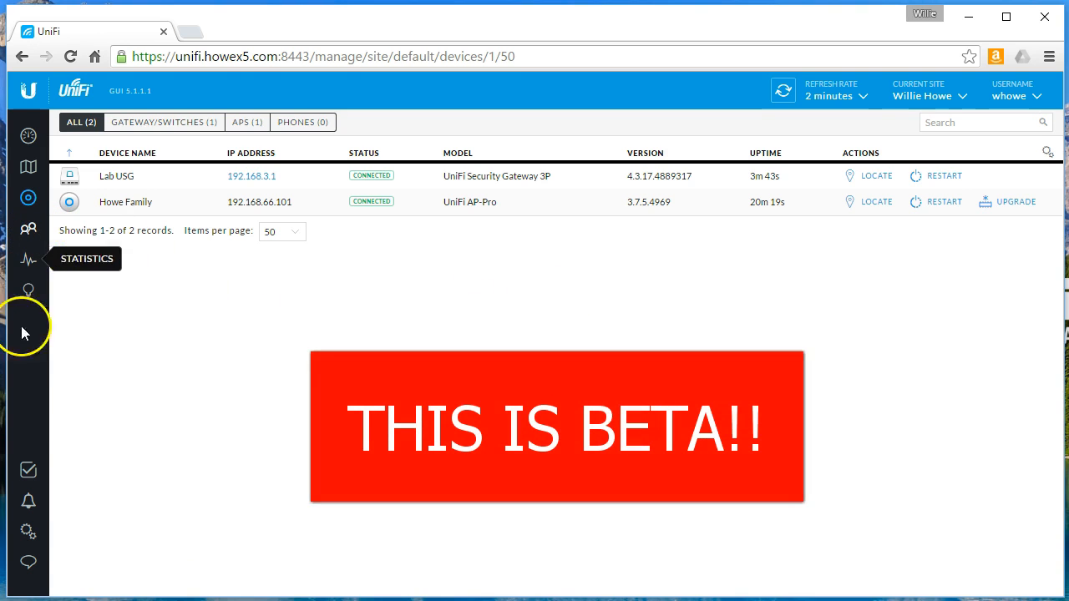
Review site services such as speed test, DPI and uplink connectivity monitoring in site settings.
{"action": "left_click", "coordinate": [28, 530]}
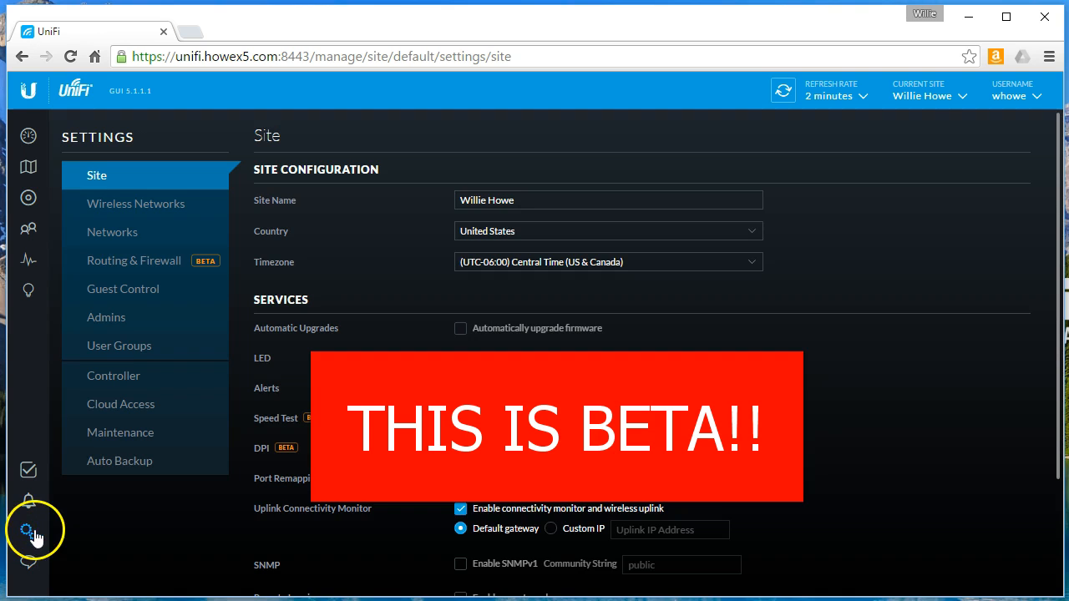
{"action": "scroll", "scroll_direction": "down", "scroll_amount": 3}
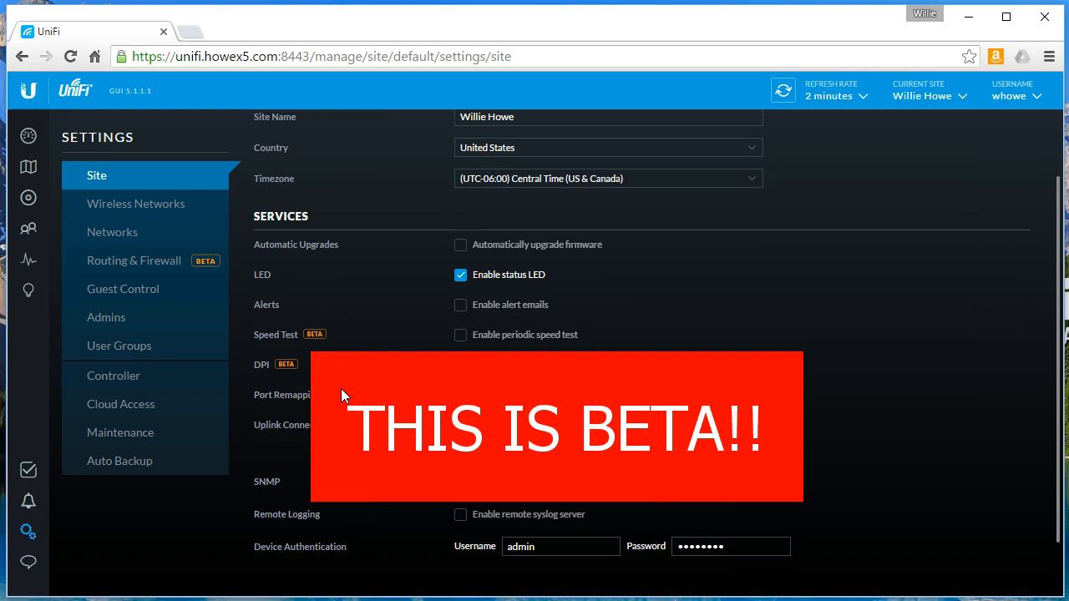
{"action": "mouse_move", "coordinate": [589, 249]}
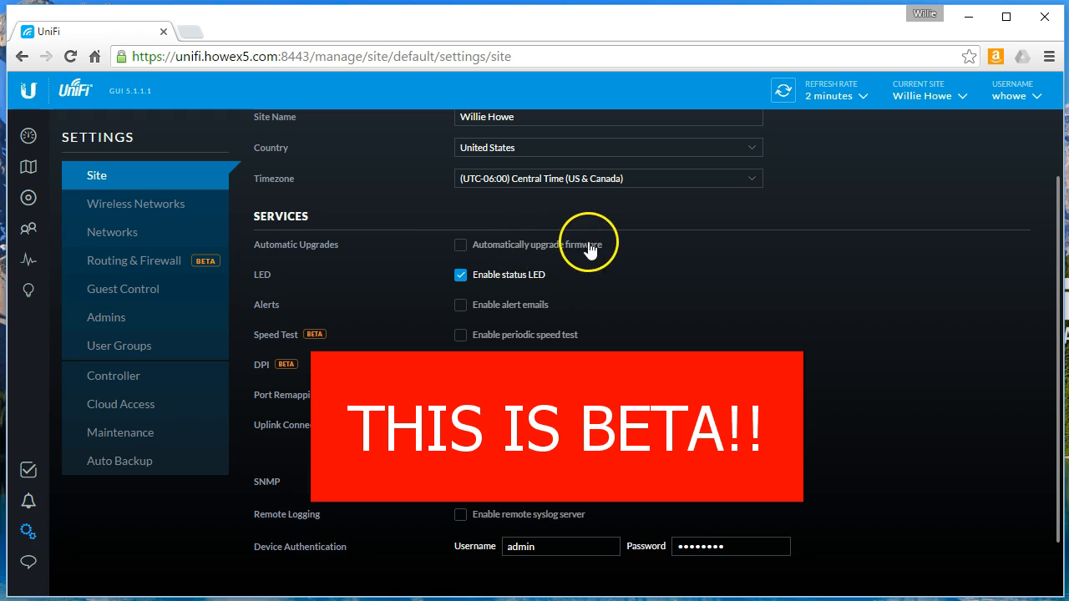
{"action": "mouse_move", "coordinate": [313, 357]}
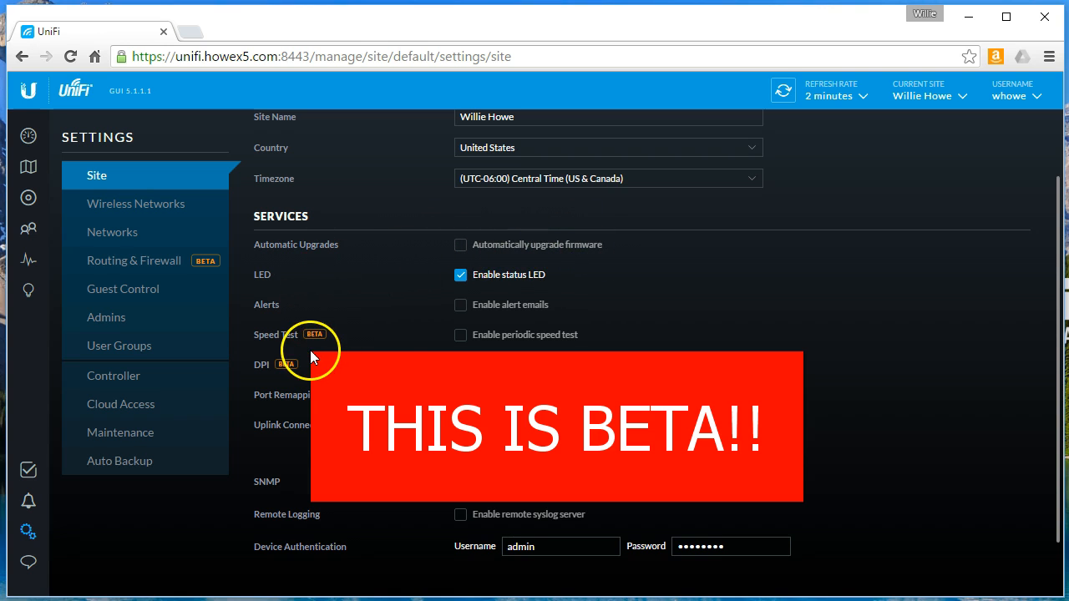
{"action": "mouse_move", "coordinate": [386, 357]}
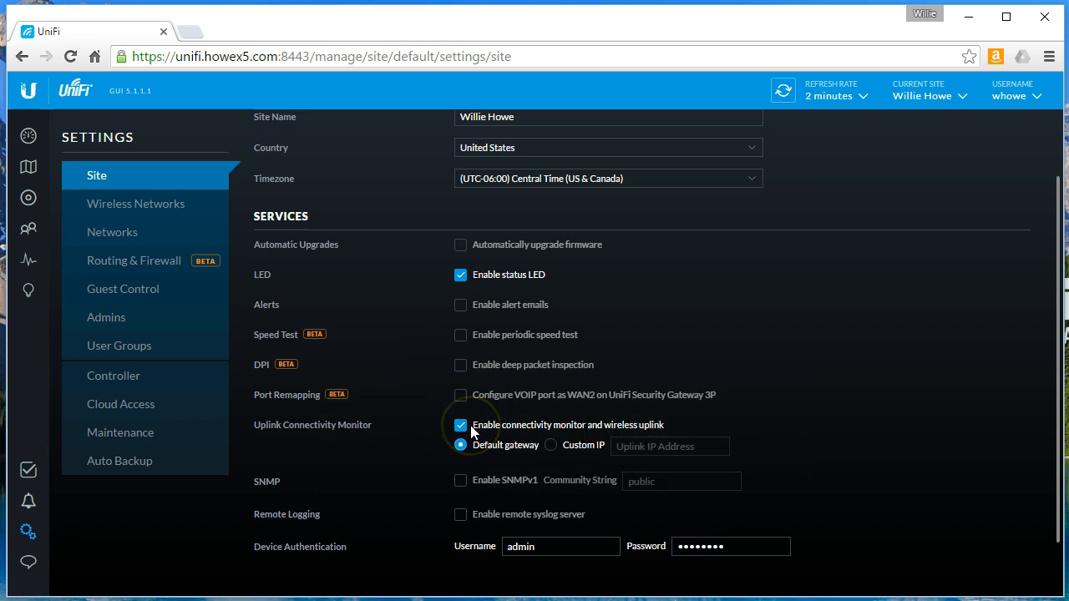
{"action": "scroll", "scroll_direction": "up", "scroll_amount": 3}
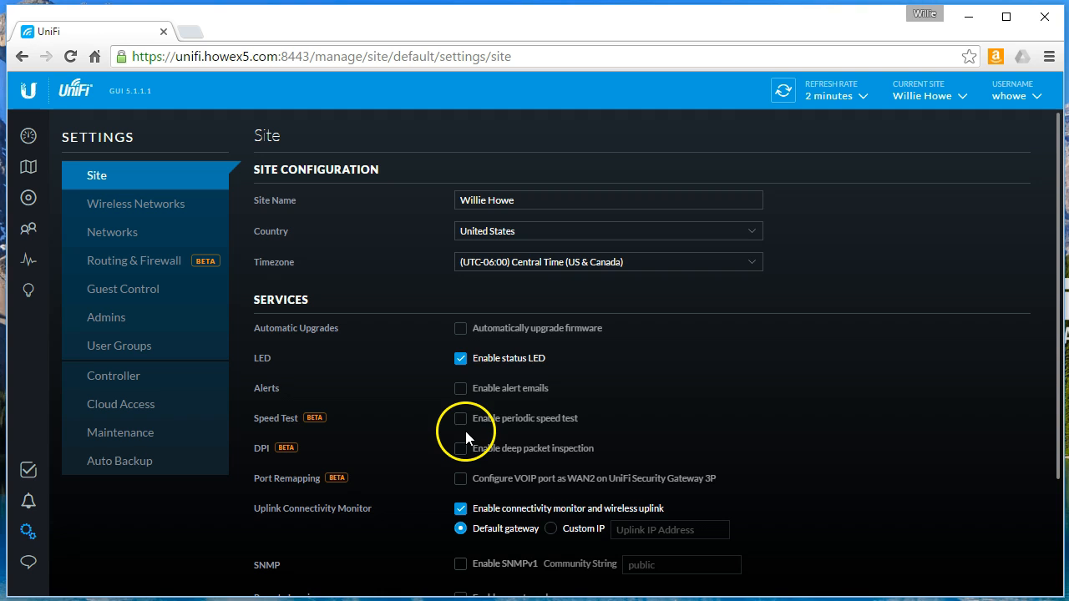
{"action": "mouse_move", "coordinate": [28, 135]}
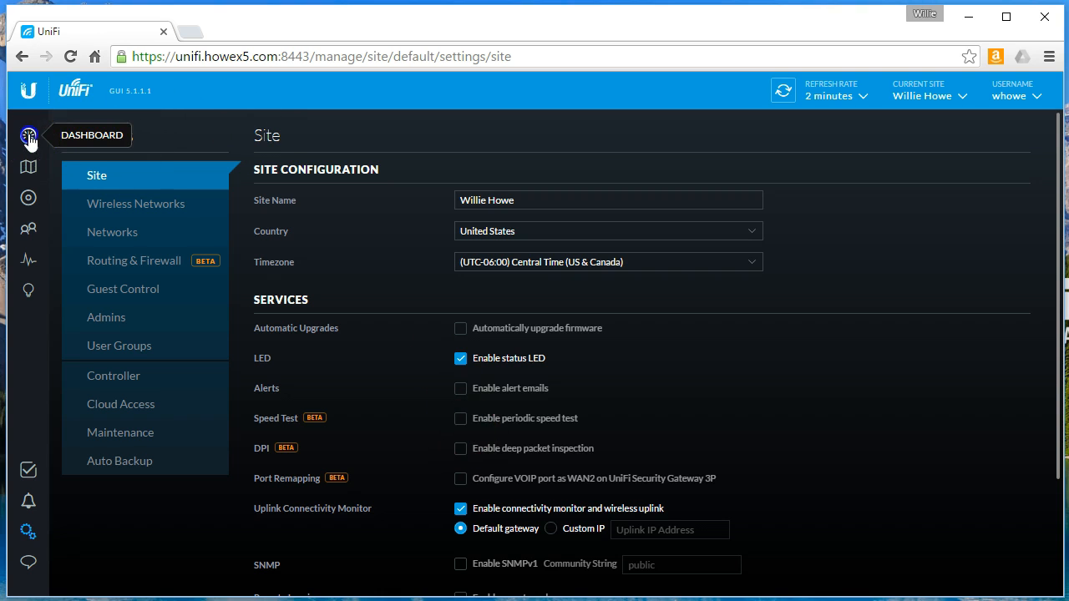
Detour through the dashboard, then show the Networks list with the LAN and VOIP subnets.
{"action": "left_click", "coordinate": [29, 136]}
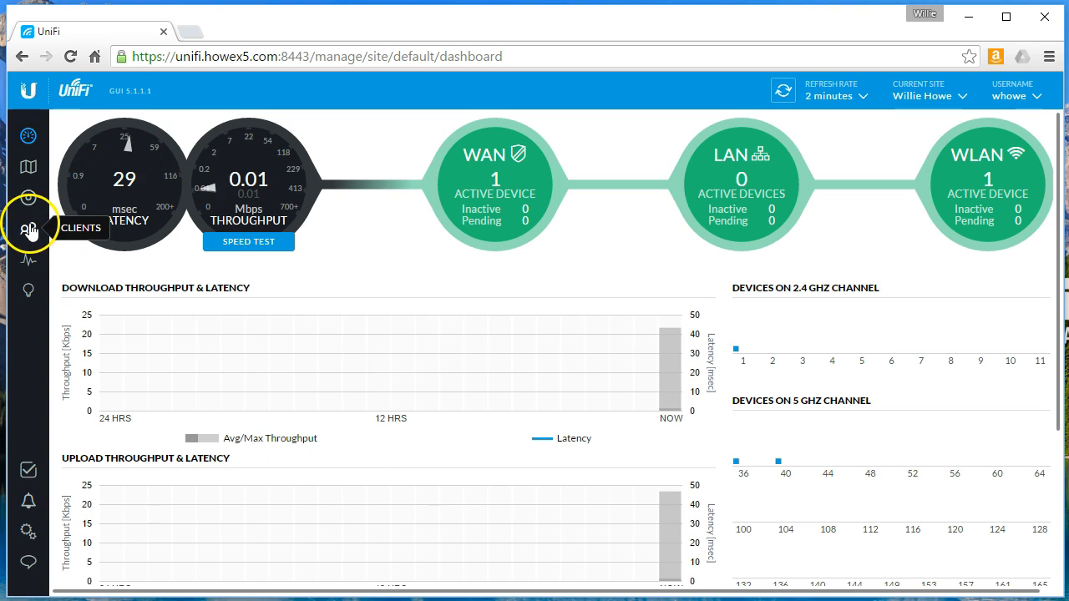
{"action": "left_click", "coordinate": [28, 531]}
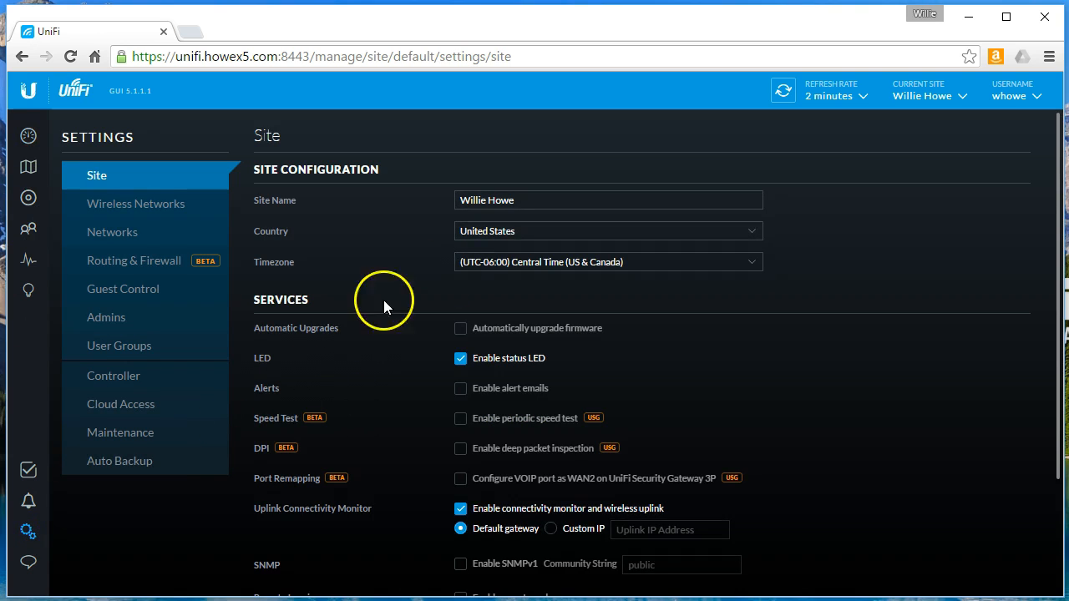
{"action": "left_click", "coordinate": [112, 231]}
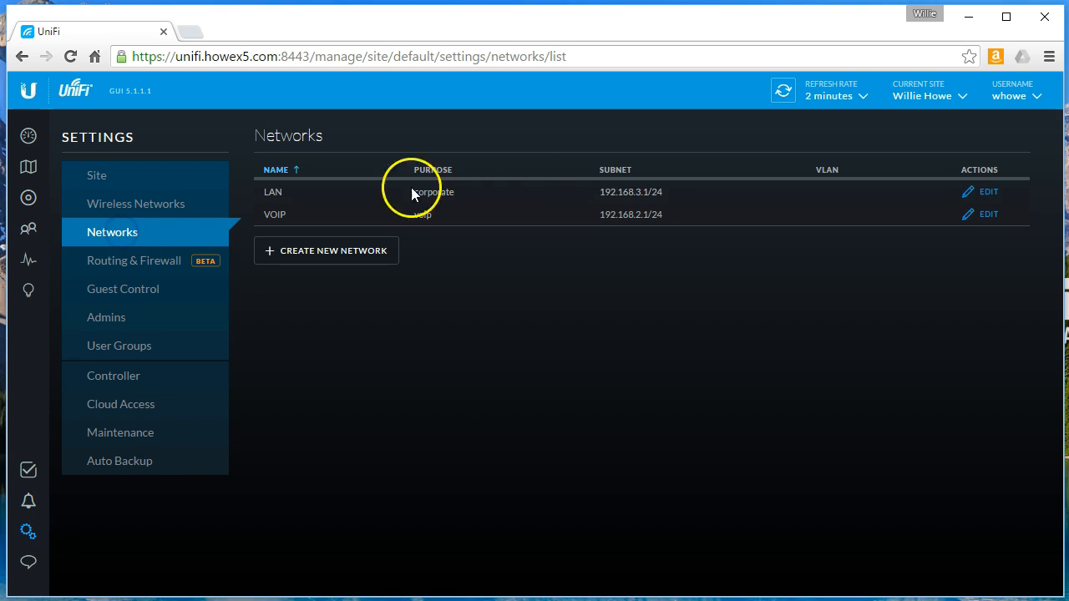
{"action": "mouse_move", "coordinate": [148, 260]}
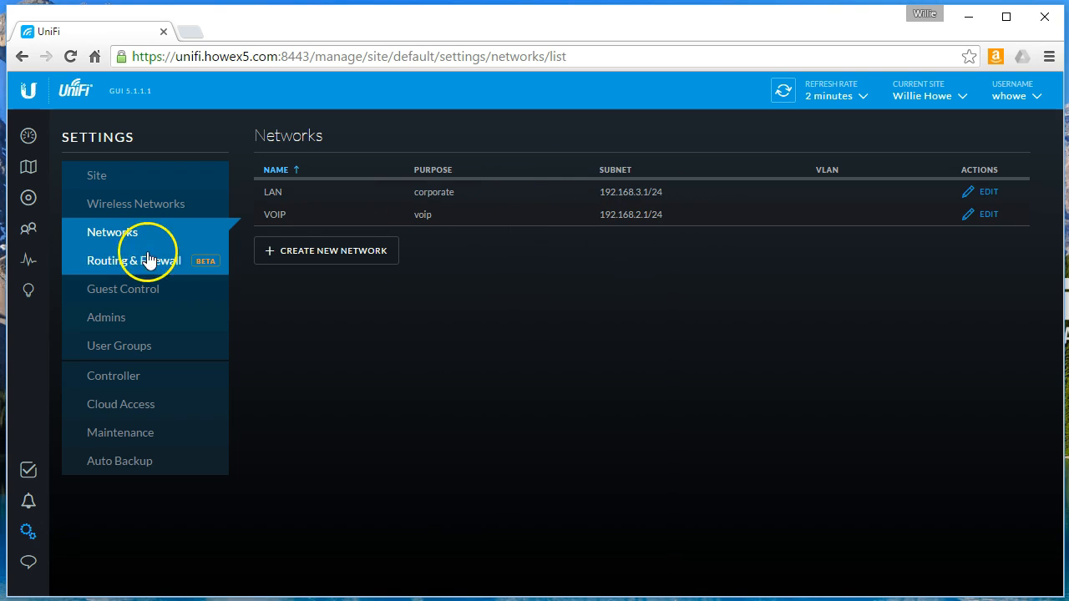
Start a new static route from the empty Routing & Firewall Static Routes list.
{"action": "left_click", "coordinate": [133, 260]}
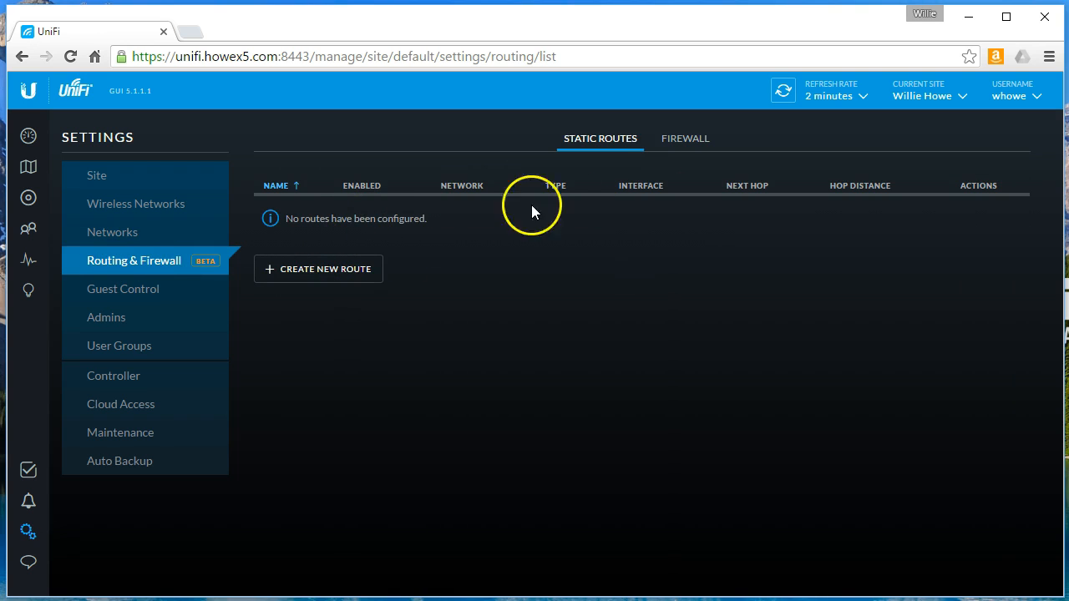
{"action": "left_click", "coordinate": [318, 268]}
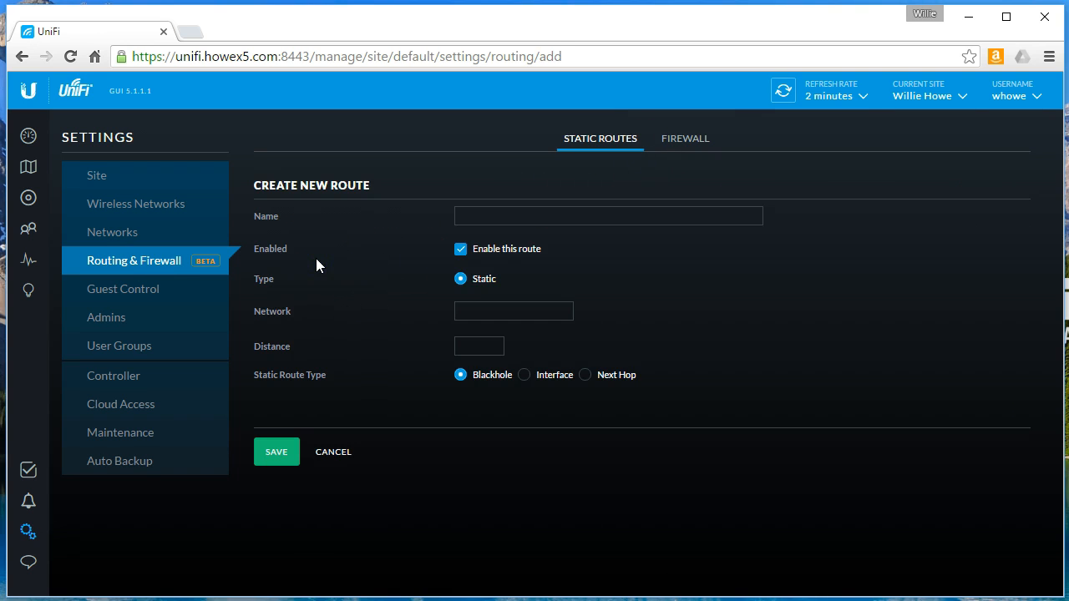
{"action": "mouse_move", "coordinate": [447, 389]}
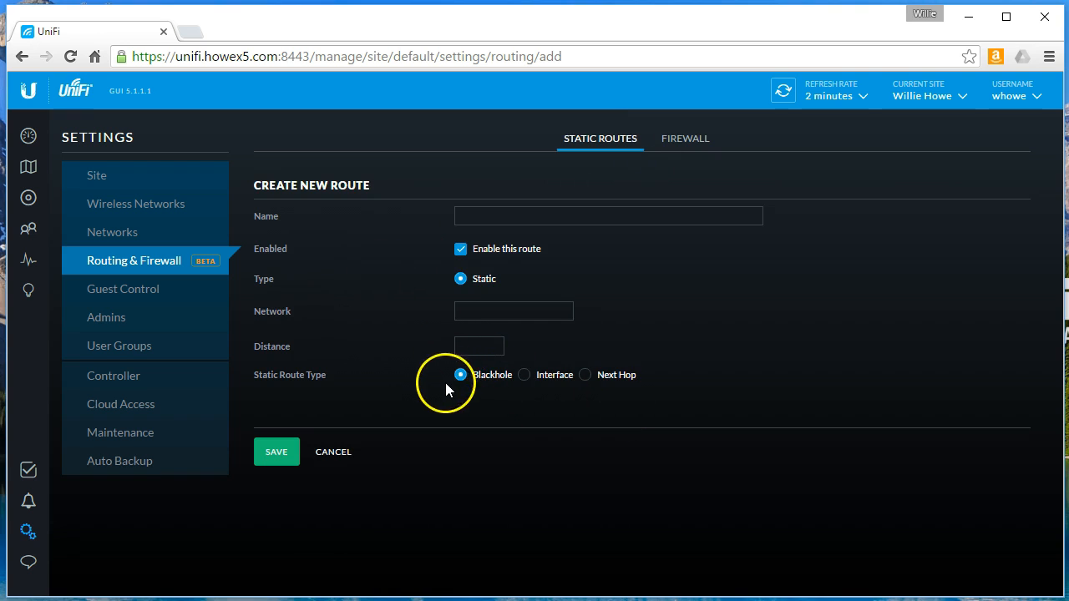
{"action": "mouse_move", "coordinate": [508, 379]}
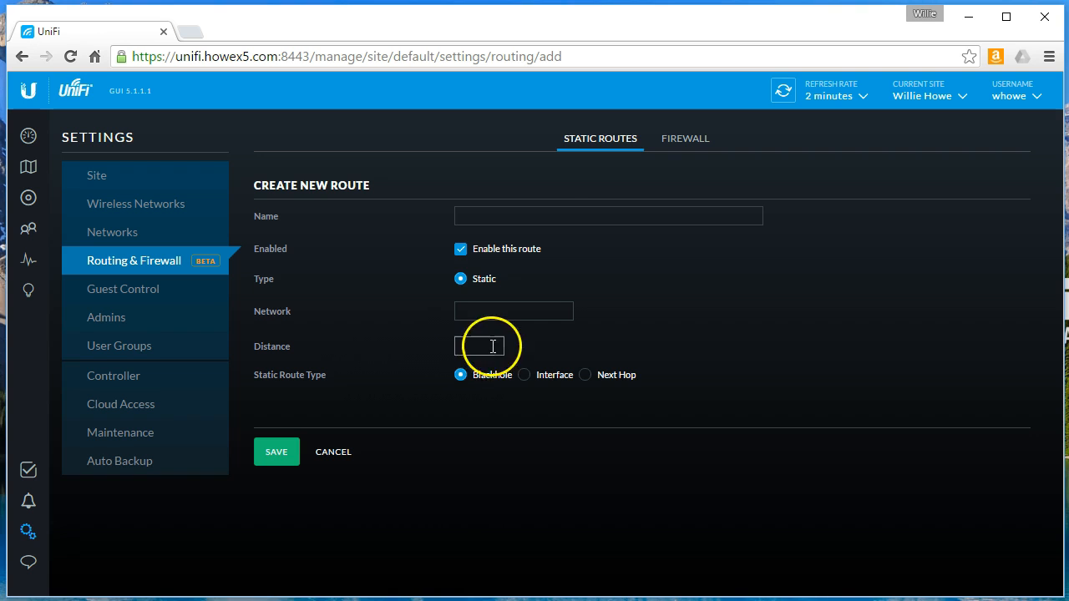
Browse the GUEST IN, GUEST LOCAL, LAN IN, LAN OUT, WAN LOCAL and WAN IN firewall rules.
{"action": "left_click", "coordinate": [684, 138]}
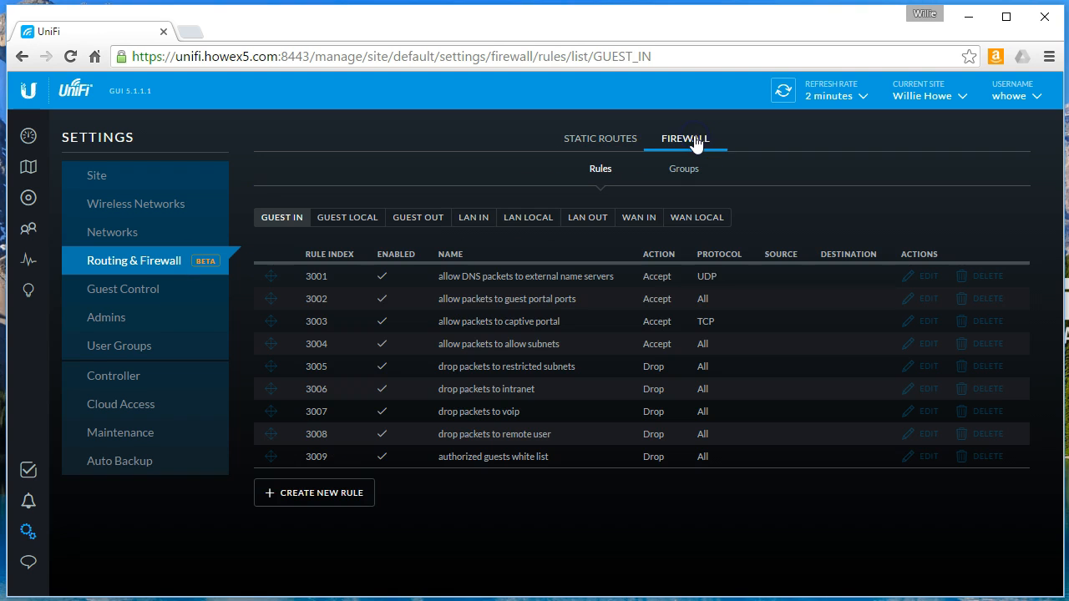
{"action": "mouse_move", "coordinate": [587, 436]}
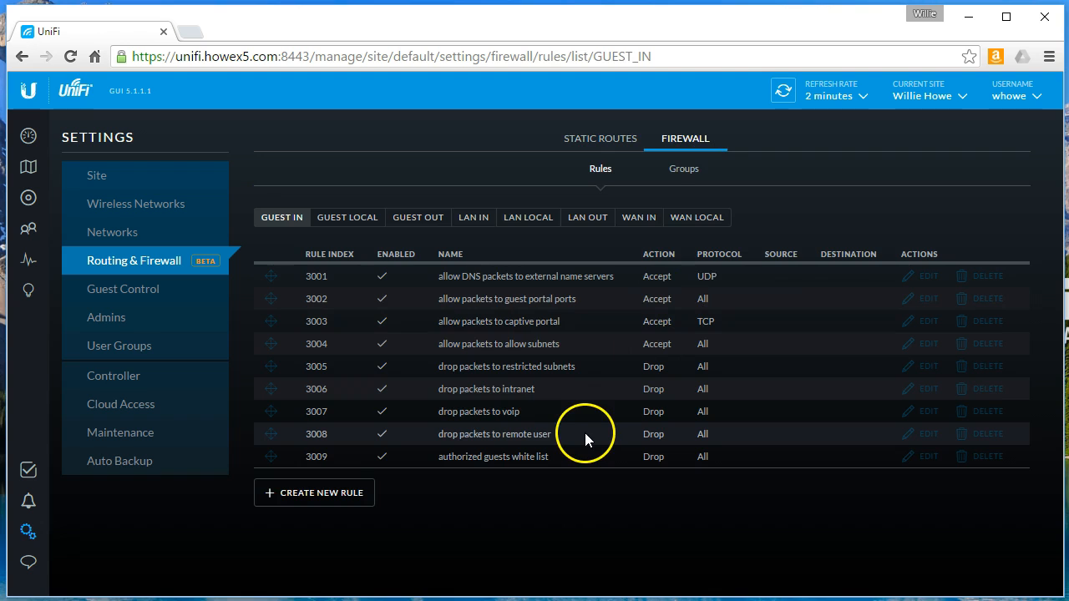
{"action": "left_click", "coordinate": [348, 217]}
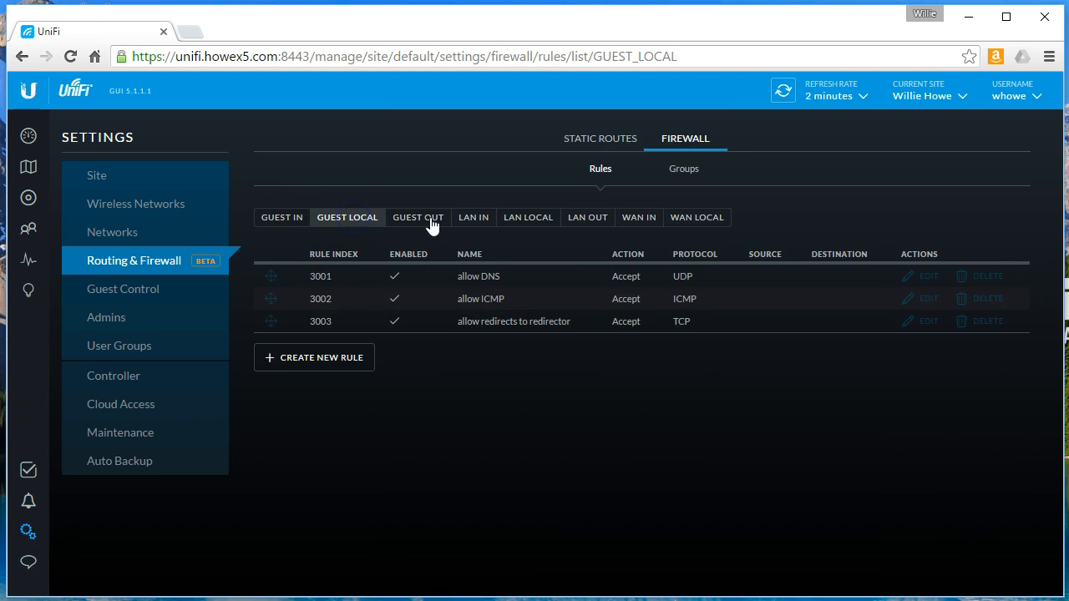
{"action": "left_click", "coordinate": [473, 217]}
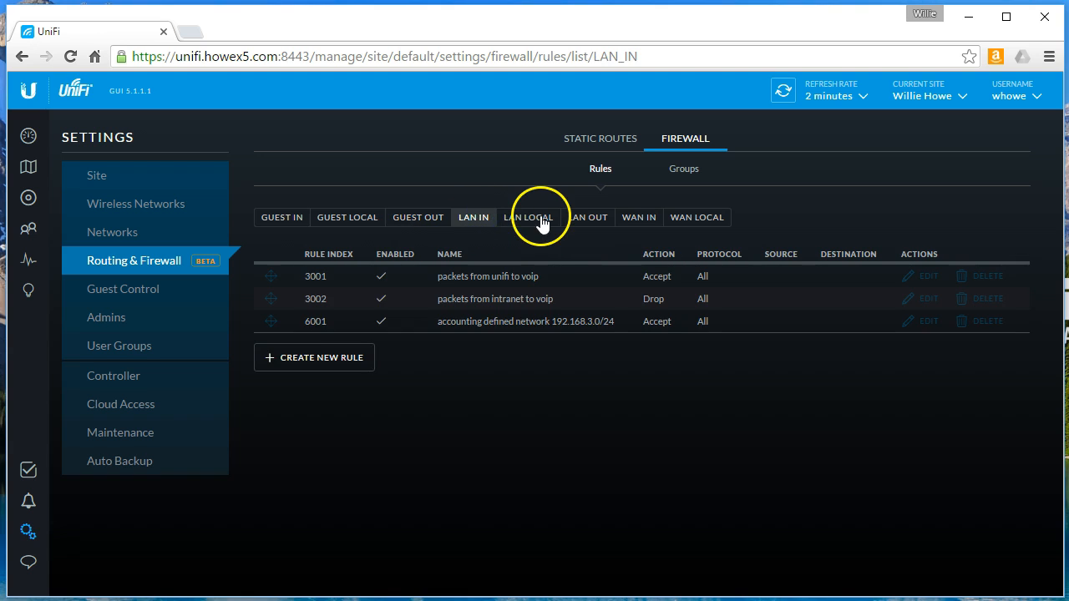
{"action": "left_click", "coordinate": [587, 217]}
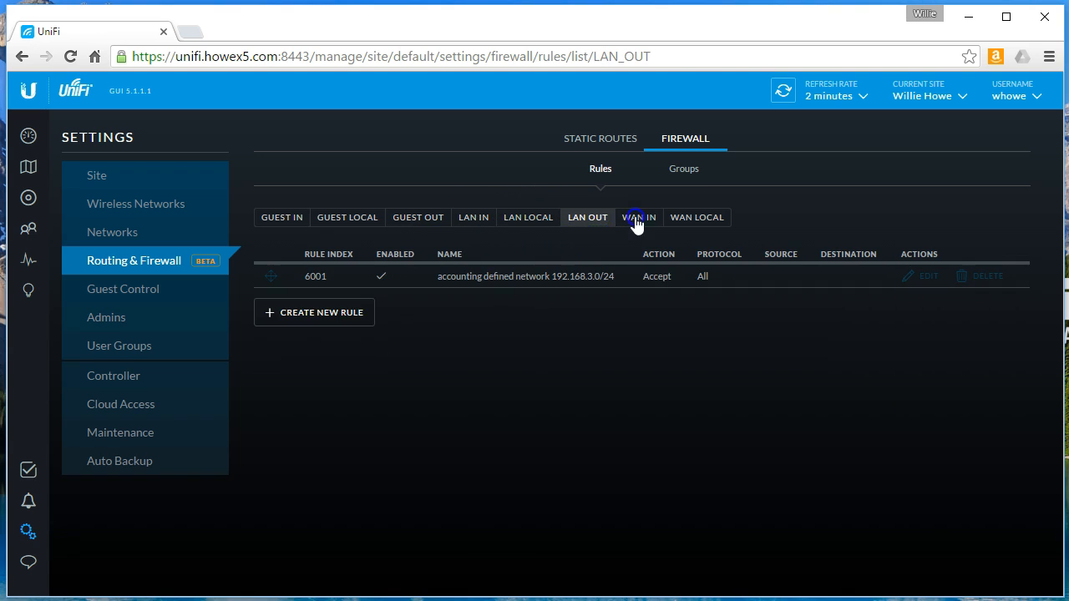
{"action": "left_click", "coordinate": [696, 217]}
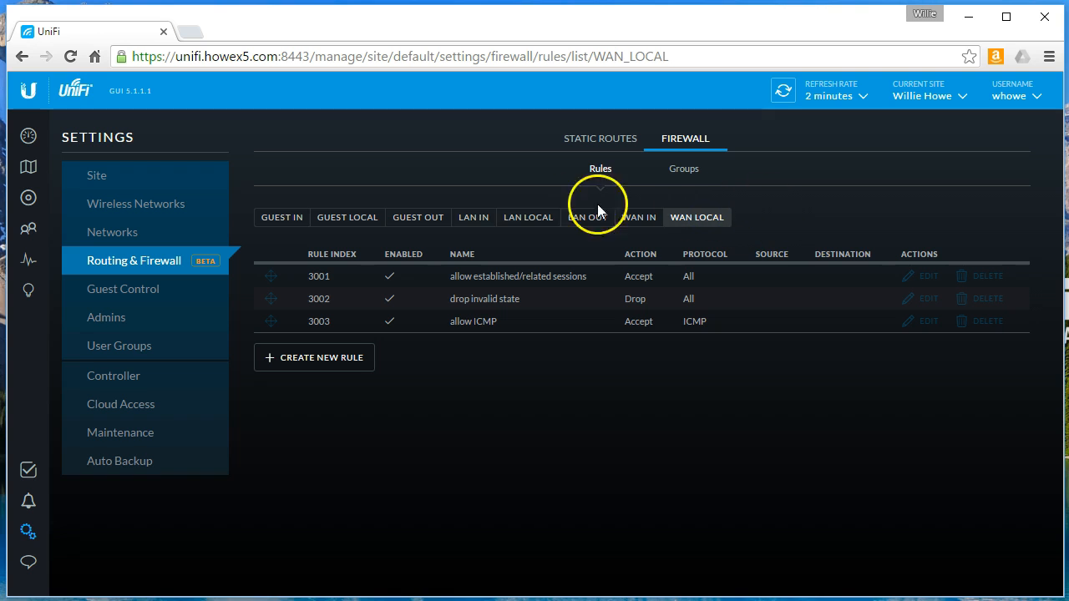
{"action": "mouse_move", "coordinate": [418, 209]}
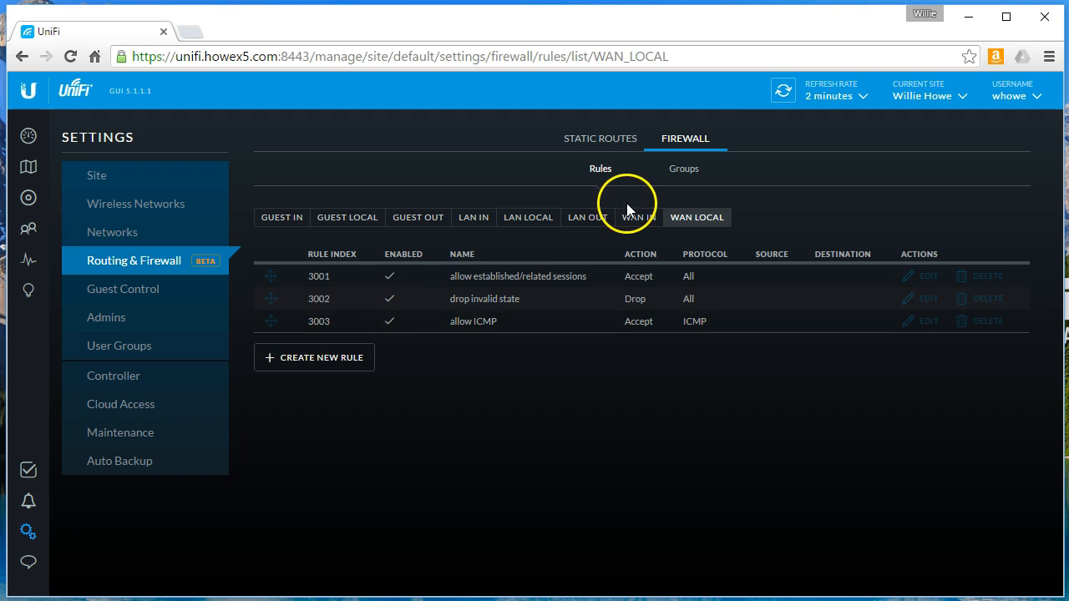
{"action": "left_click", "coordinate": [638, 217]}
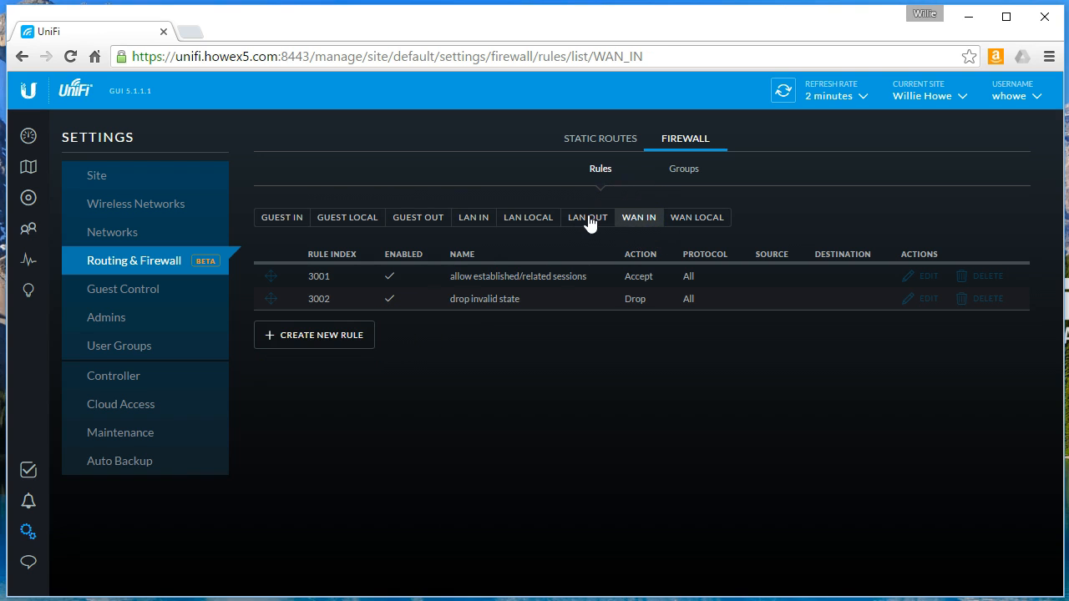
{"action": "left_click", "coordinate": [473, 217]}
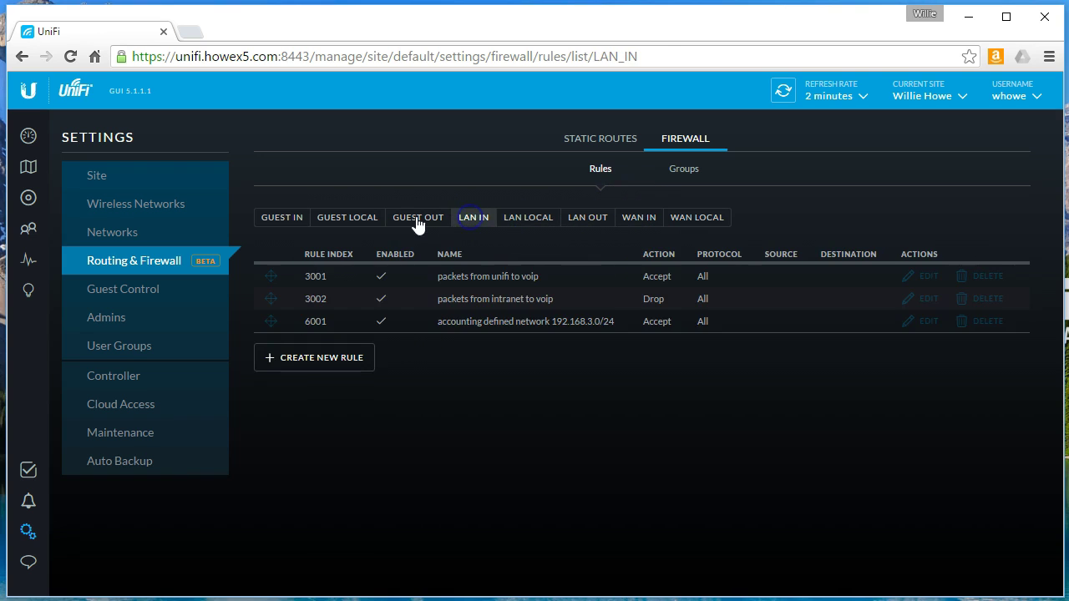
{"action": "left_click", "coordinate": [281, 217]}
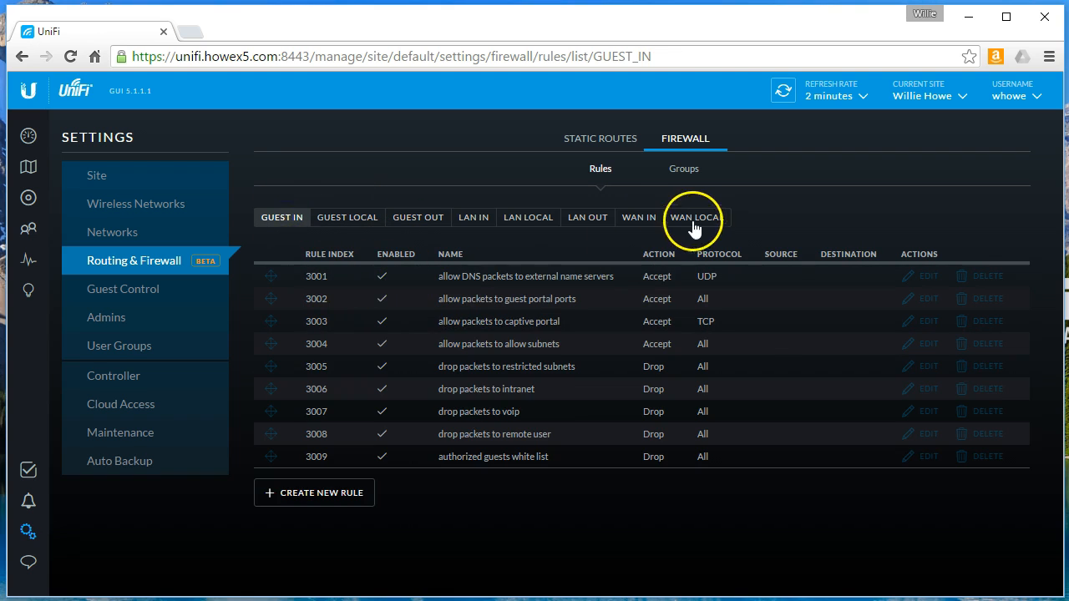
{"action": "left_click", "coordinate": [638, 217]}
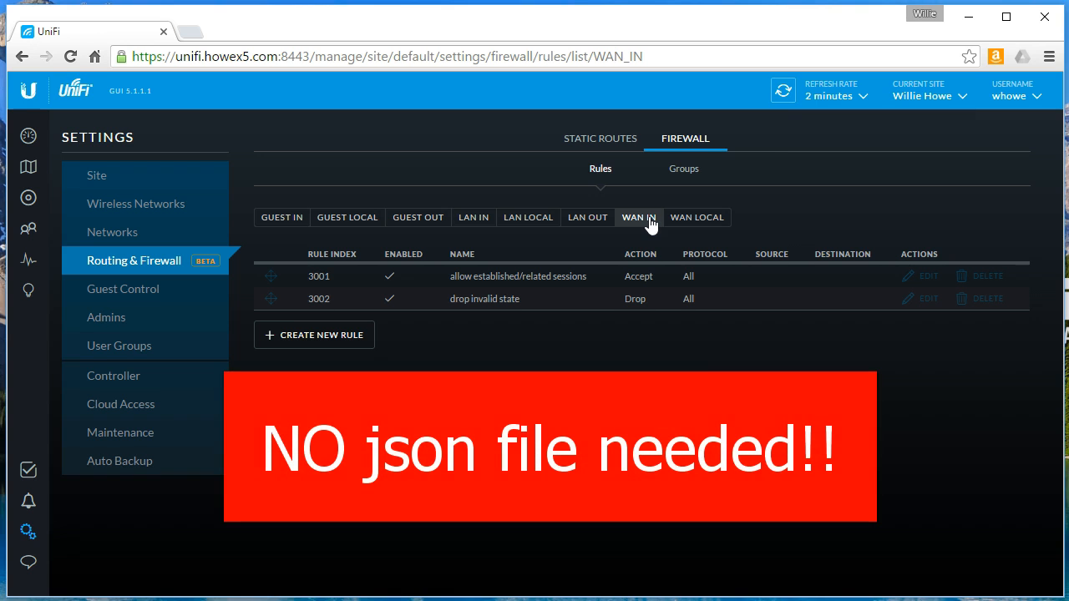
Cancel a new firewall group, view Auto Backup settings, and return to the dashboard.
{"action": "left_click", "coordinate": [683, 167]}
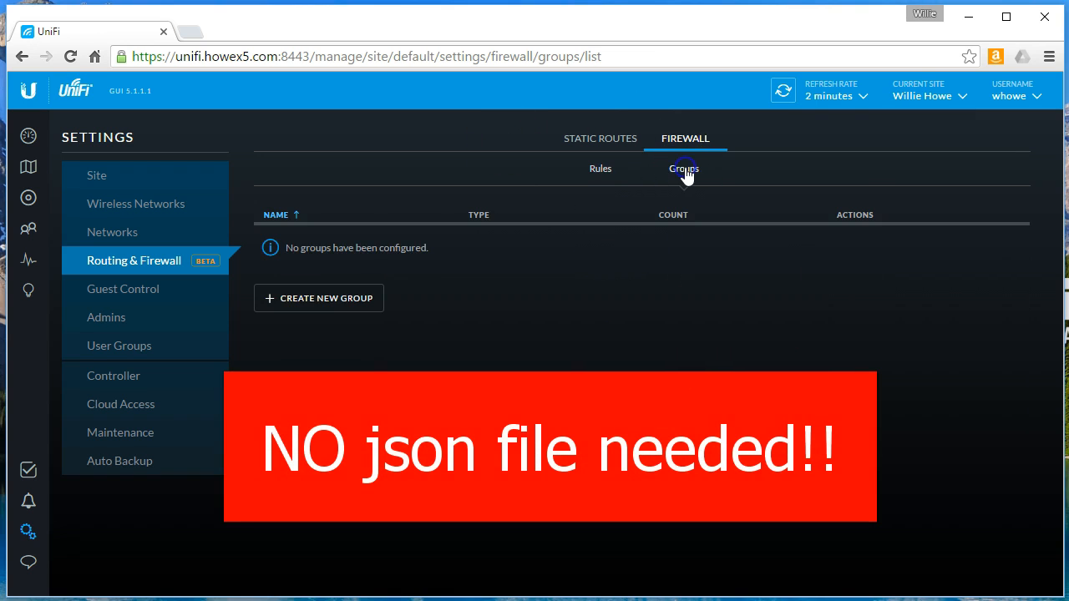
{"action": "left_click", "coordinate": [318, 299]}
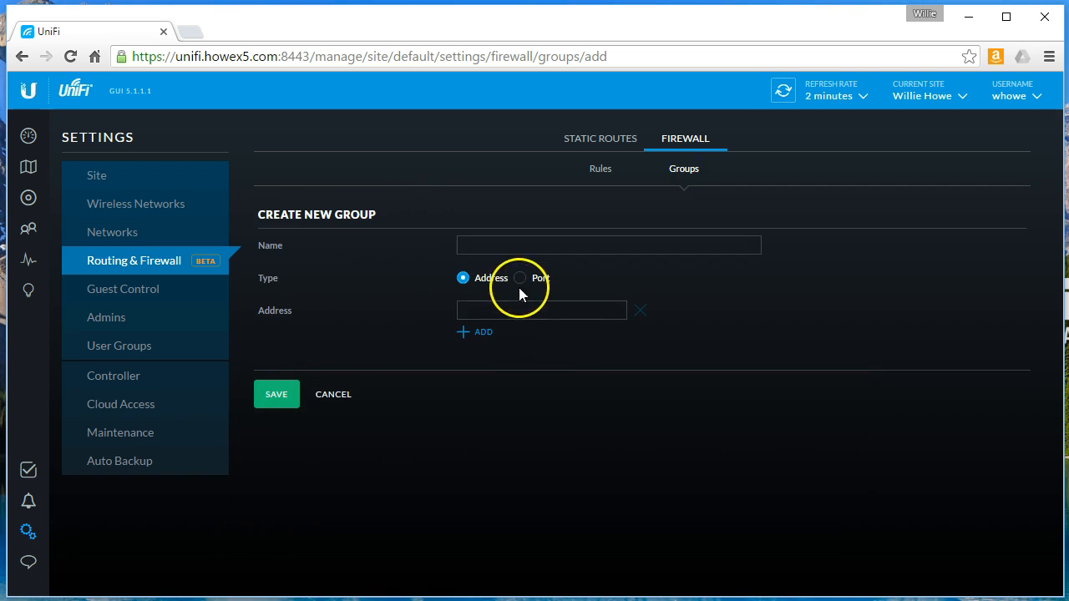
{"action": "left_click", "coordinate": [333, 393]}
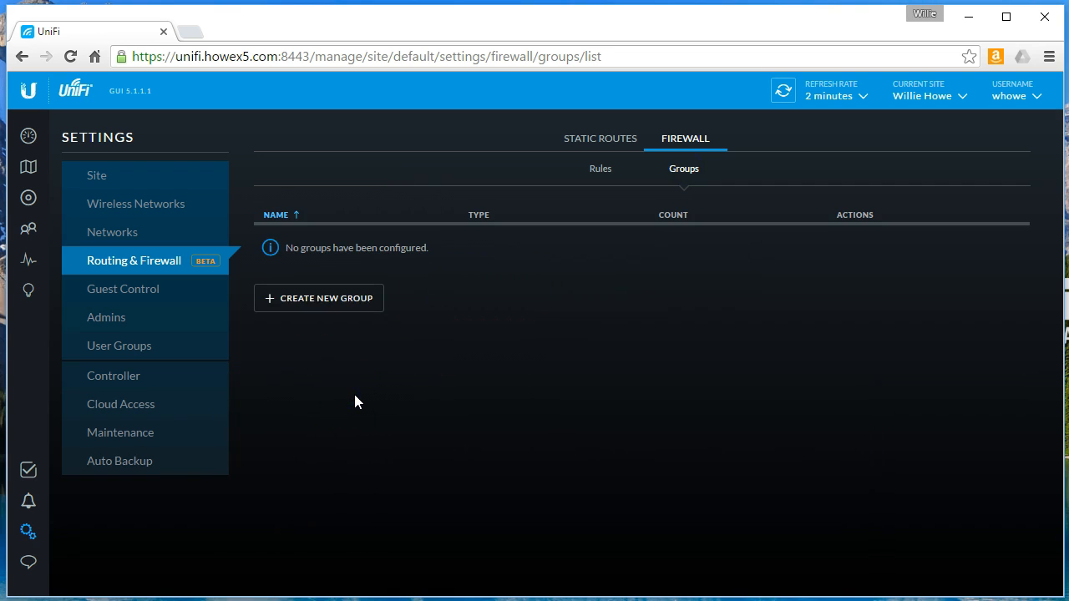
{"action": "mouse_move", "coordinate": [326, 391]}
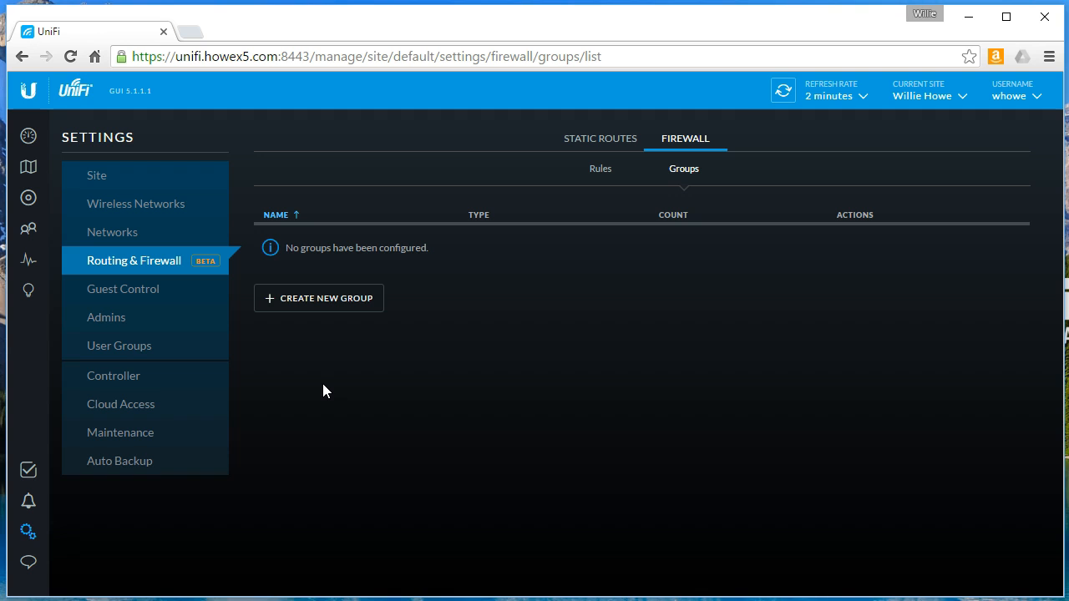
{"action": "left_click", "coordinate": [119, 461]}
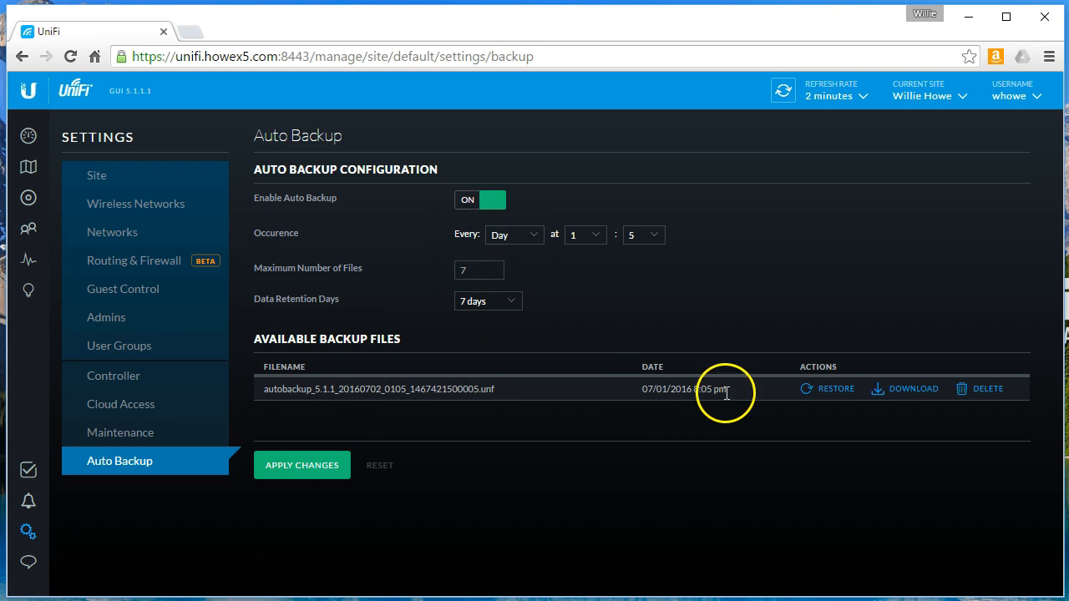
{"action": "mouse_move", "coordinate": [1002, 406]}
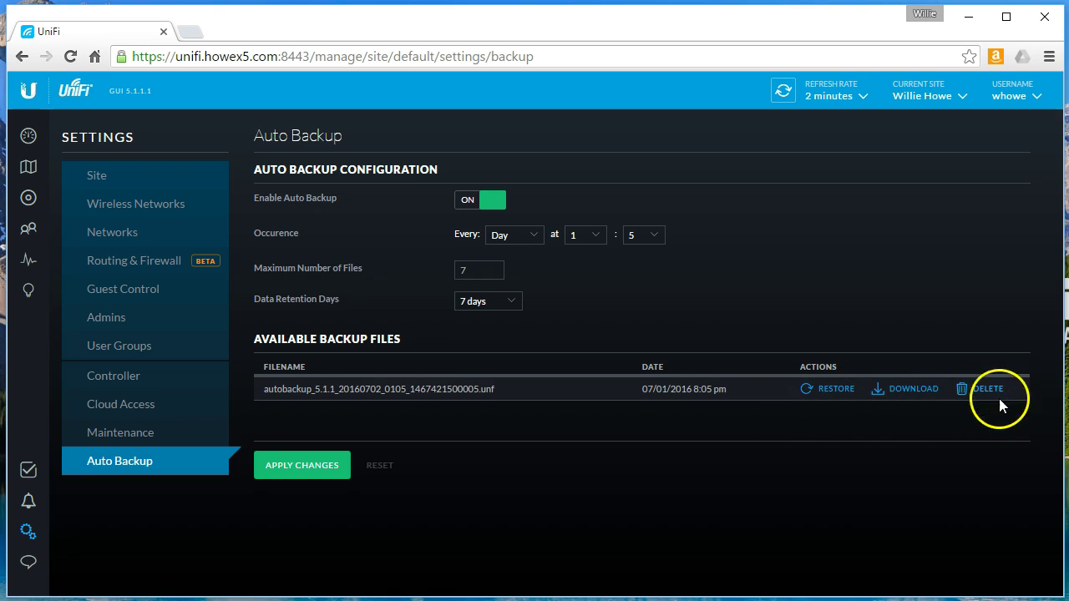
{"action": "left_click", "coordinate": [28, 136]}
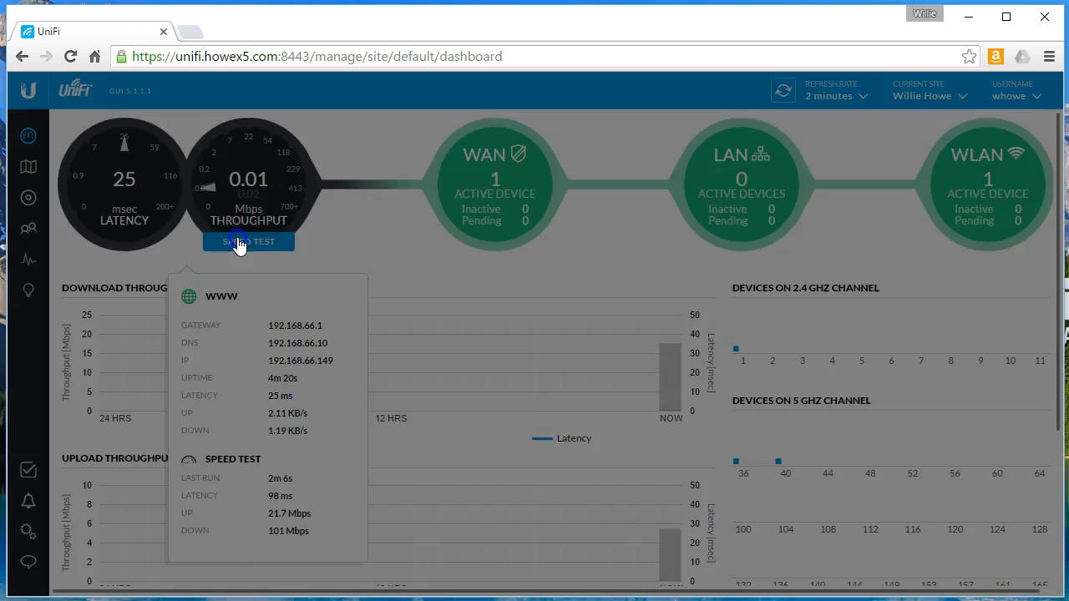
Run a speed test from the Throughput gauge, getting 98 ms latency and 21.7 Mbps upload.
{"action": "left_click", "coordinate": [248, 241]}
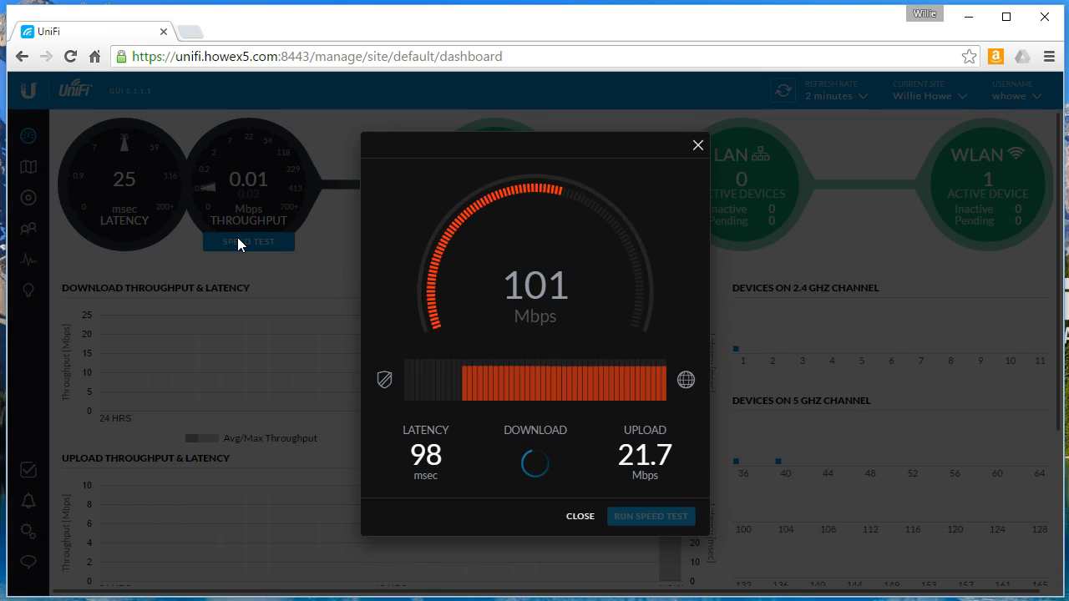
{"action": "mouse_move", "coordinate": [551, 265]}
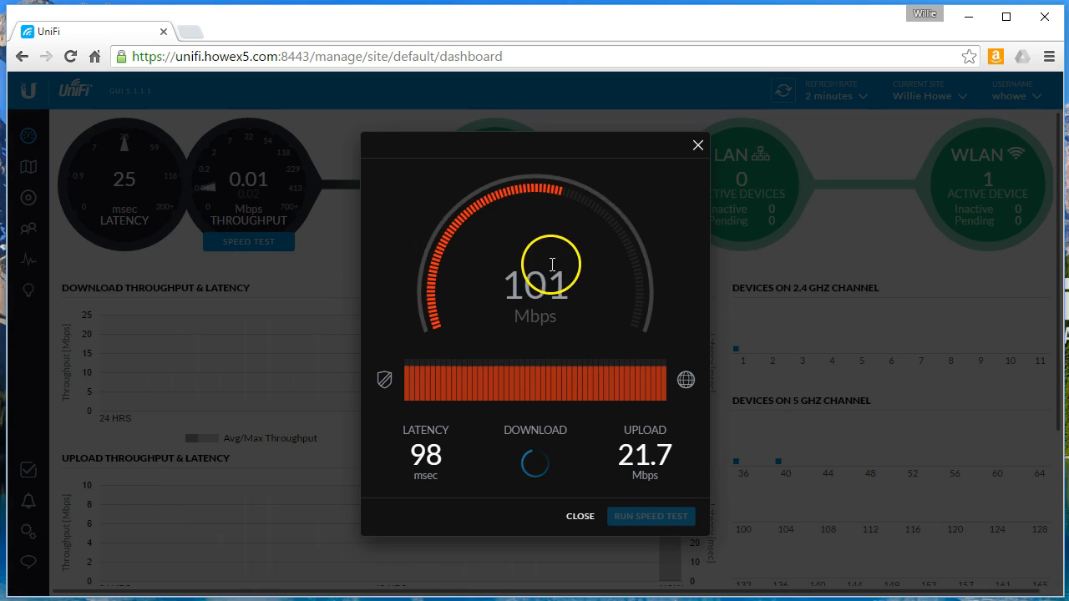
{"action": "mouse_move", "coordinate": [602, 420]}
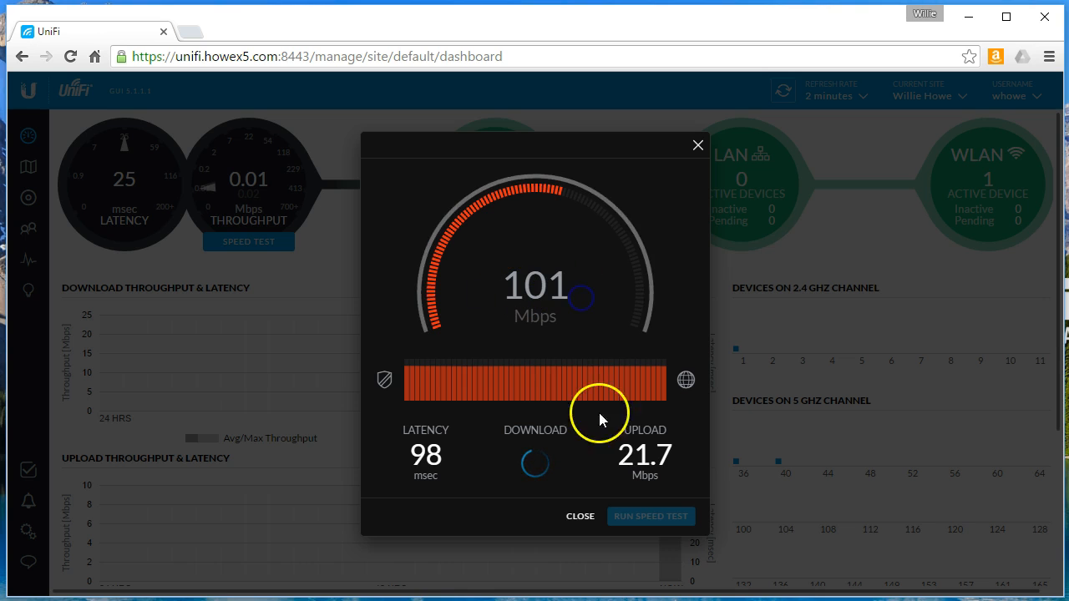
{"action": "mouse_move", "coordinate": [699, 288]}
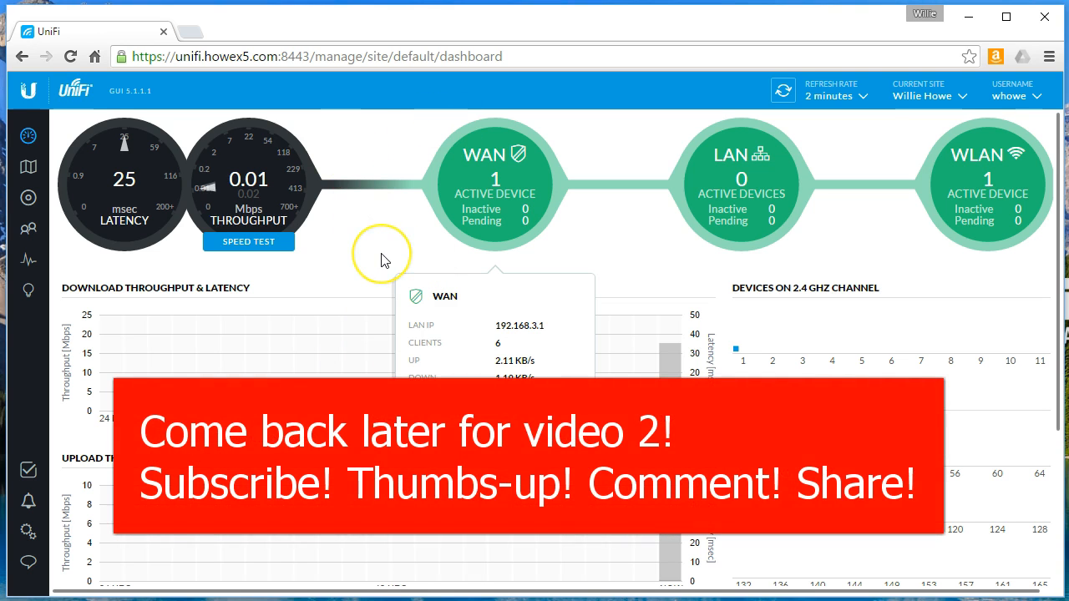
{"action": "mouse_move", "coordinate": [383, 259]}
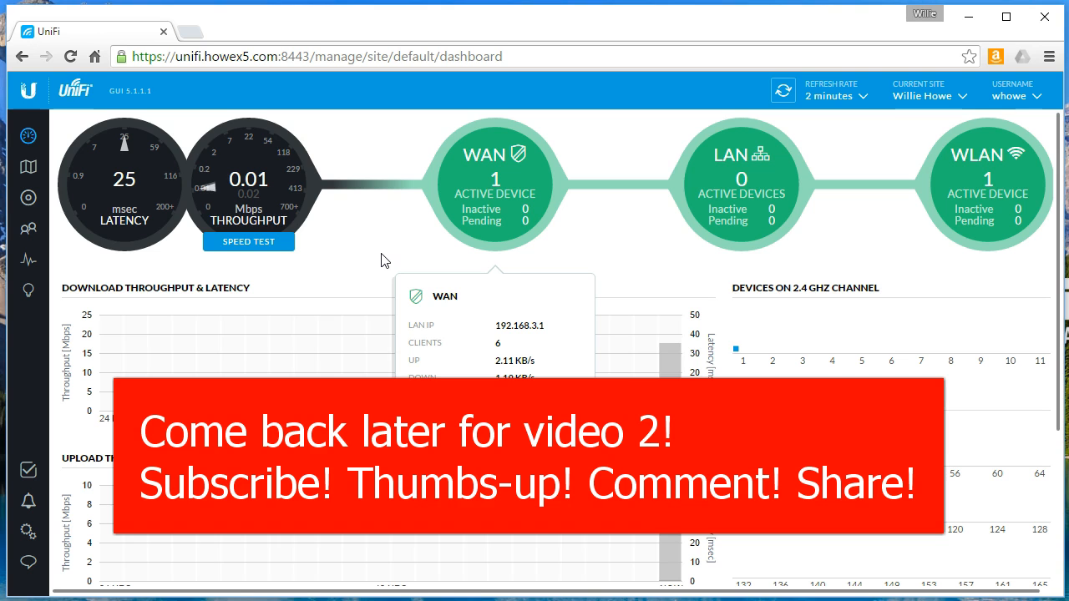
{"action": "mouse_move", "coordinate": [121, 558]}
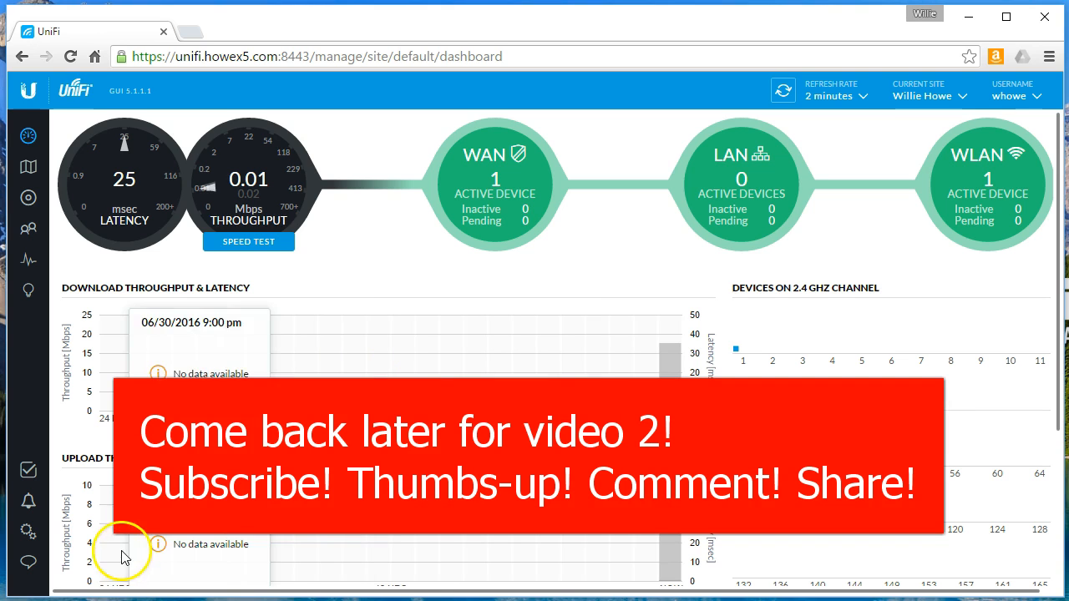